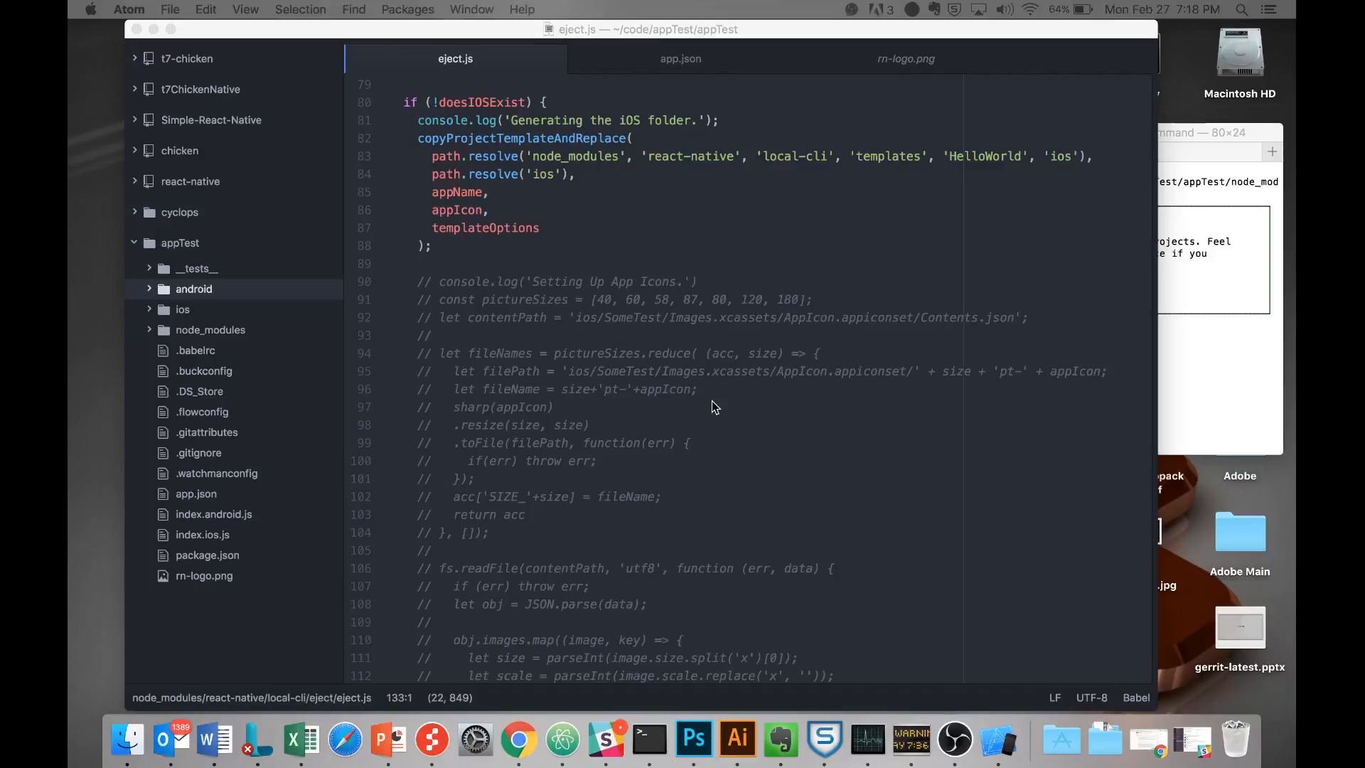
{"action": "mouse_move", "coordinate": [697, 387]}
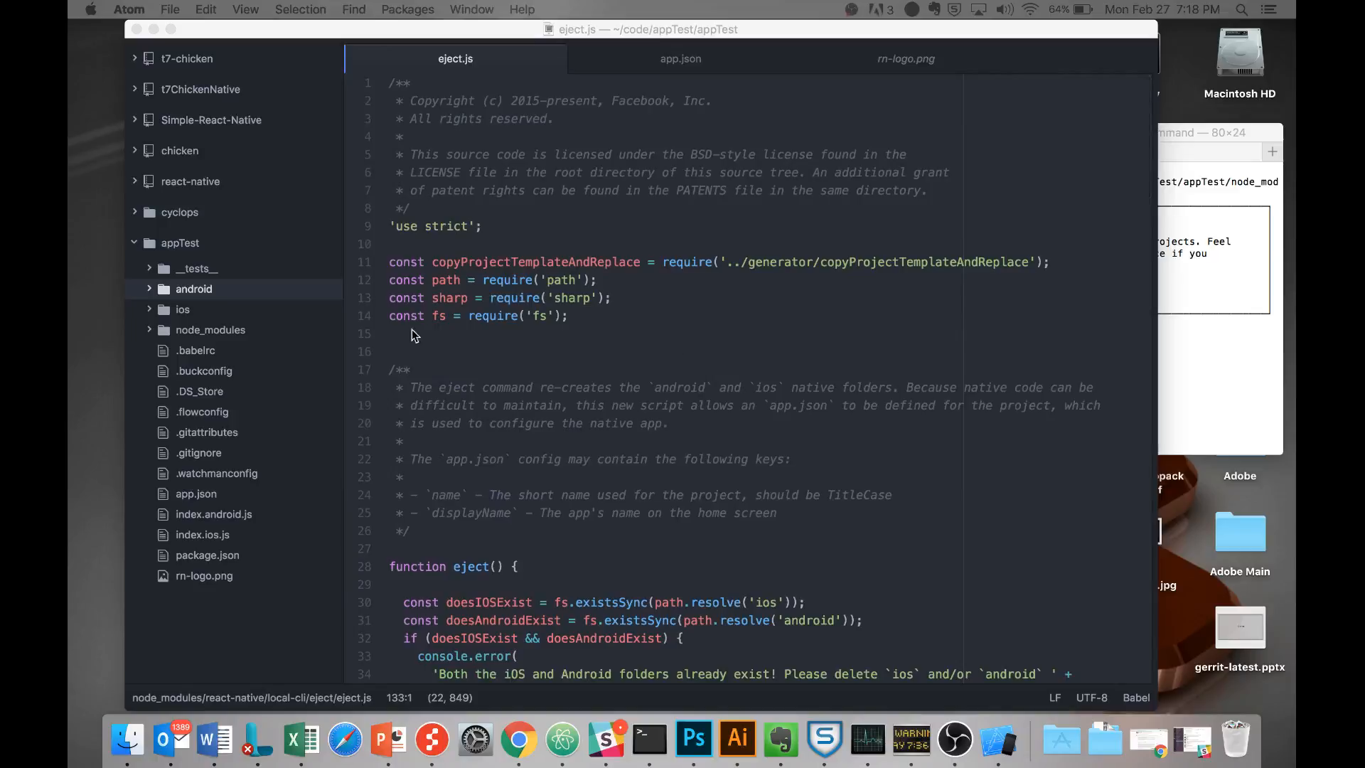
{"action": "mouse_move", "coordinate": [612, 294]}
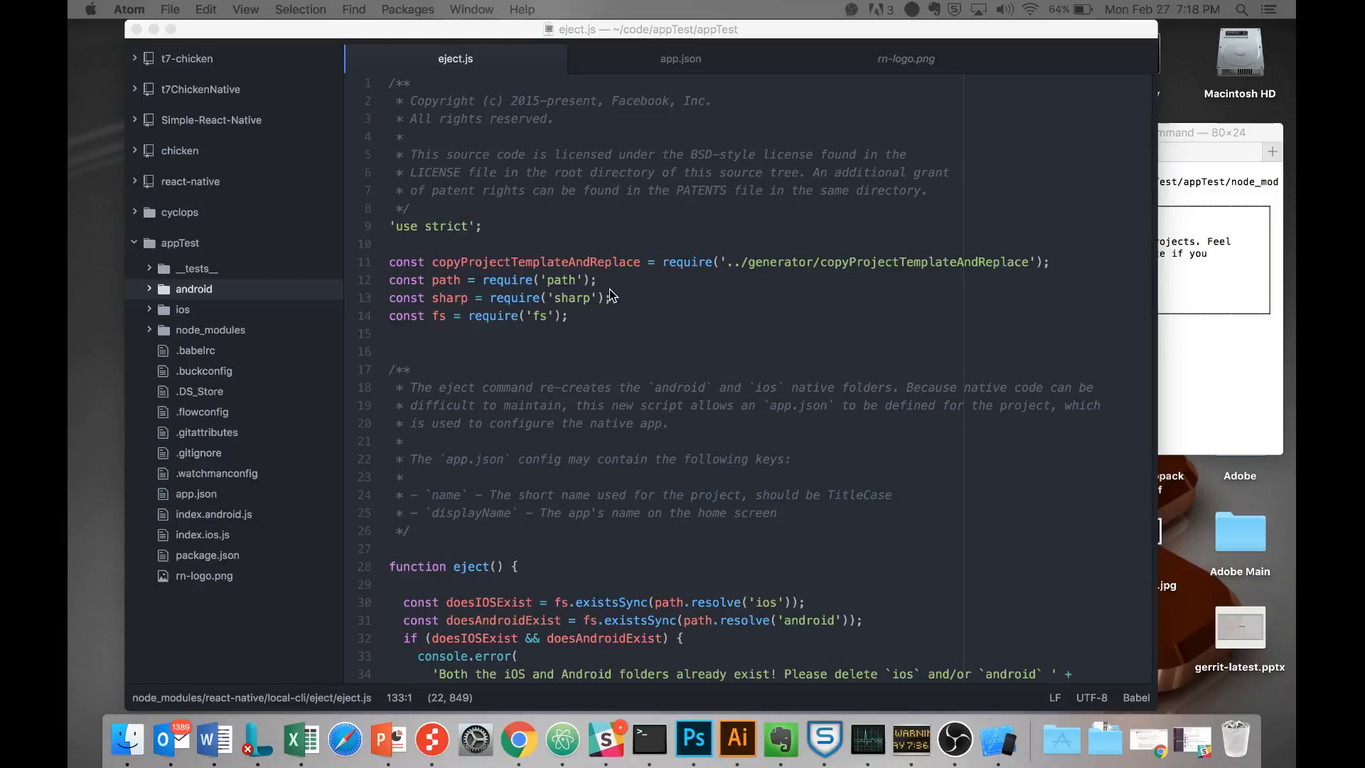
{"action": "mouse_move", "coordinate": [422, 167]}
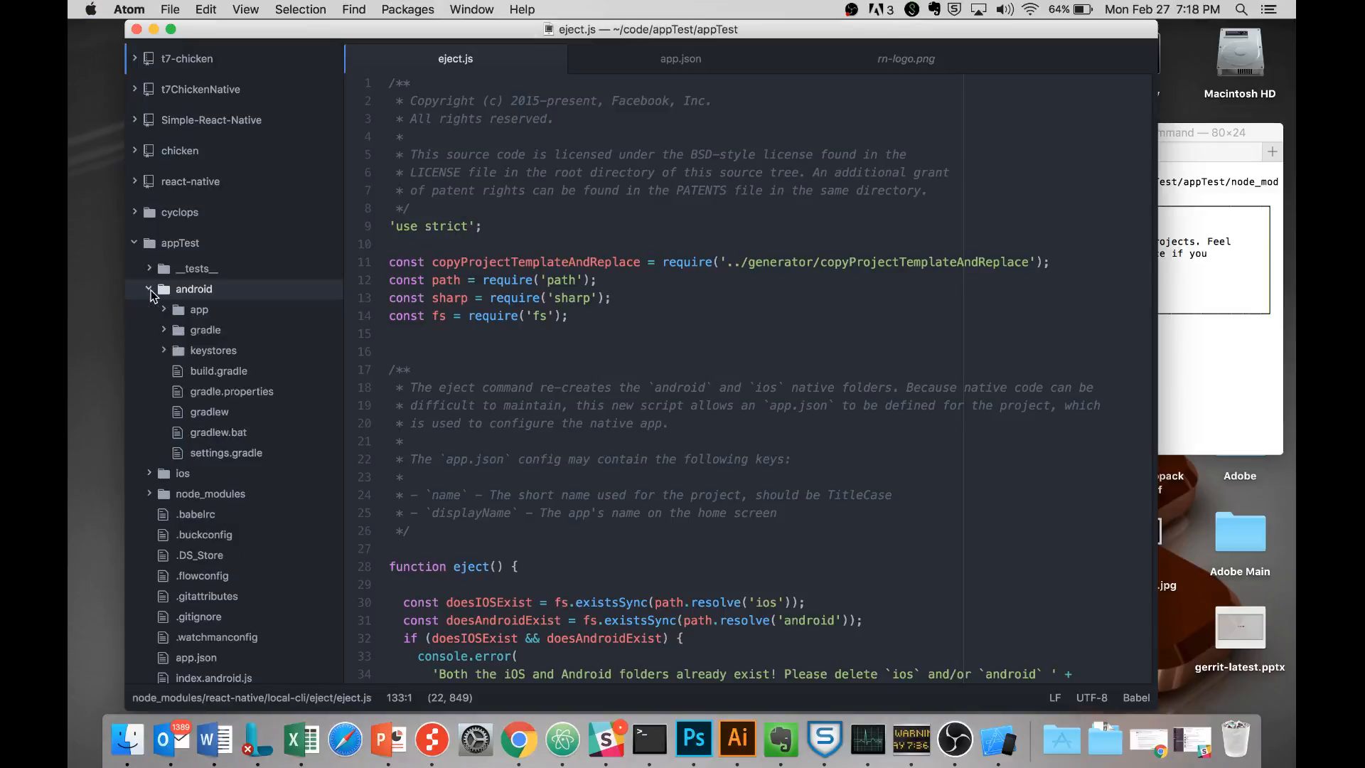
Step: Browse android/app/src/main/res mipmap folders, previewing the mdpi and xxhdpi ic_launcher.png icons
{"action": "left_click", "coordinate": [198, 309]}
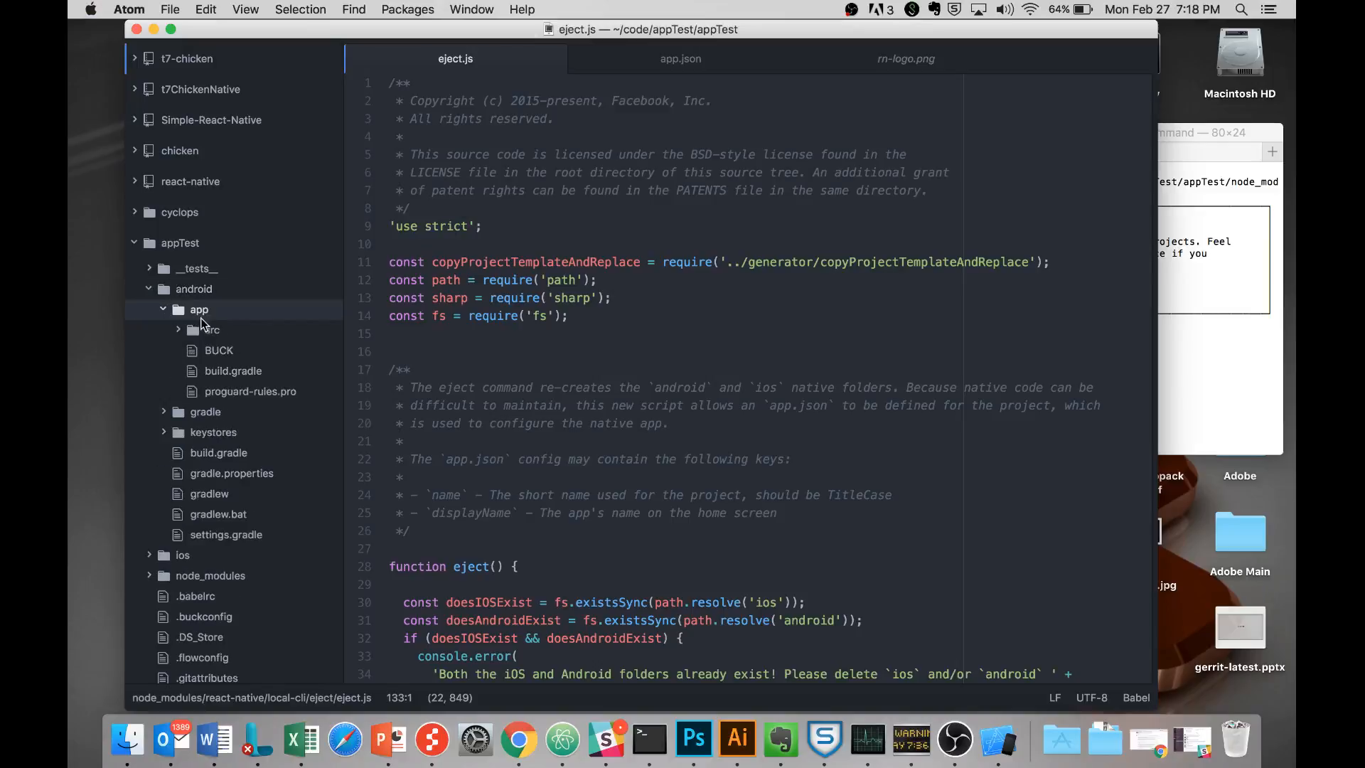
{"action": "left_click", "coordinate": [212, 329]}
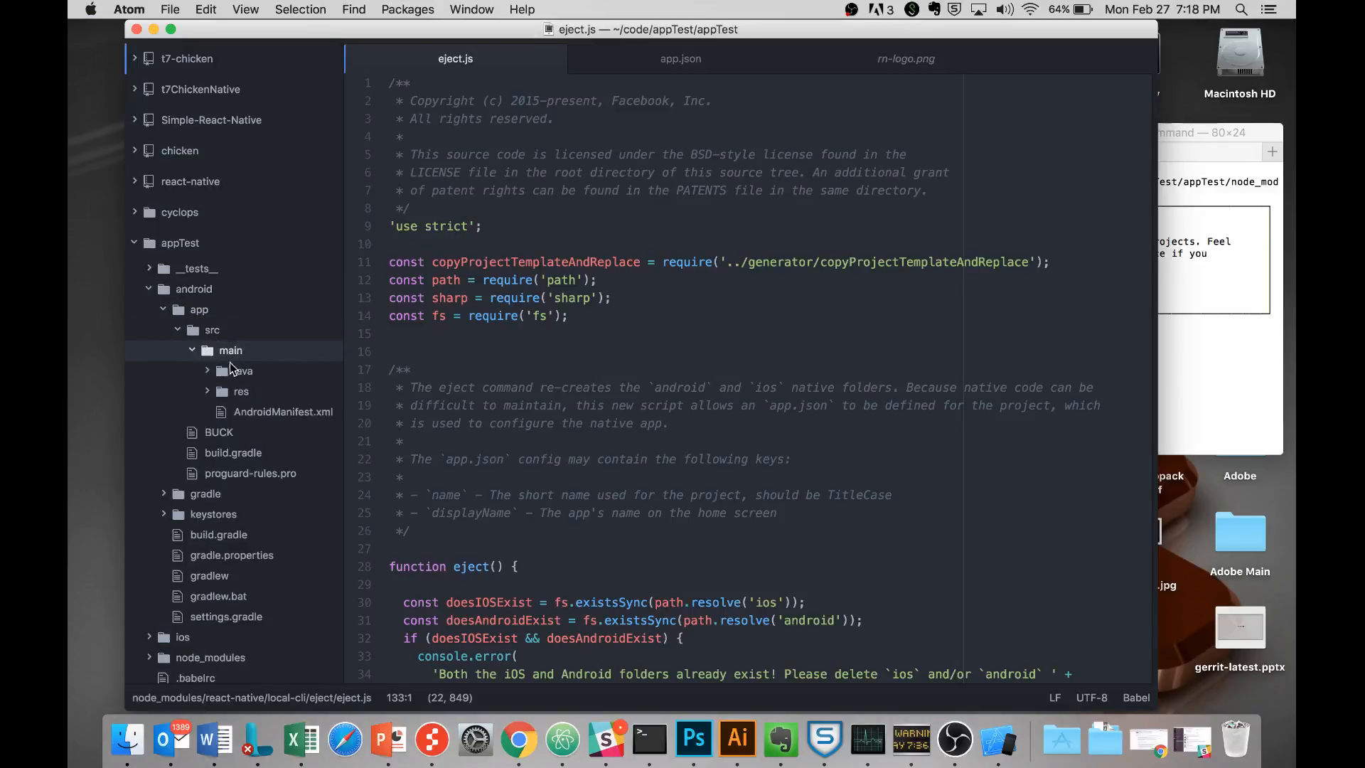
{"action": "left_click", "coordinate": [241, 391]}
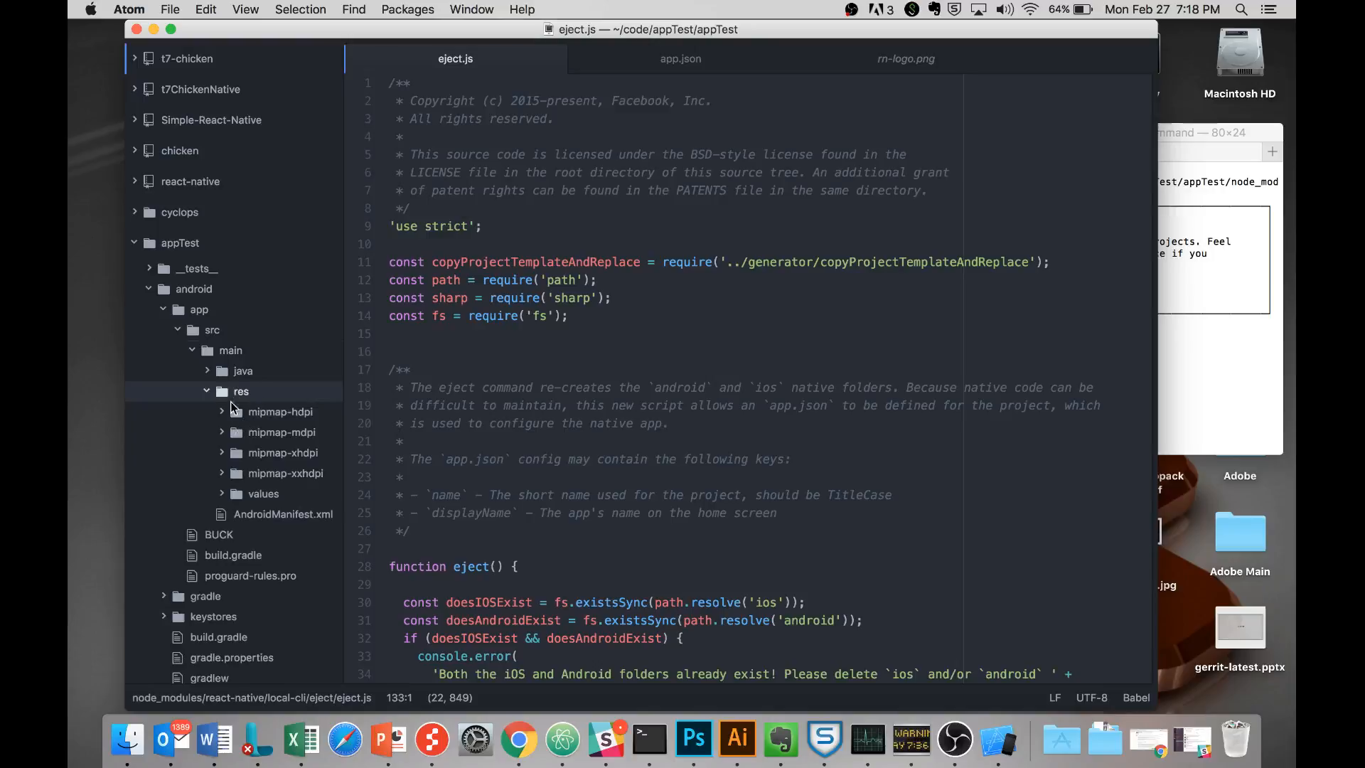
{"action": "mouse_move", "coordinate": [290, 441]}
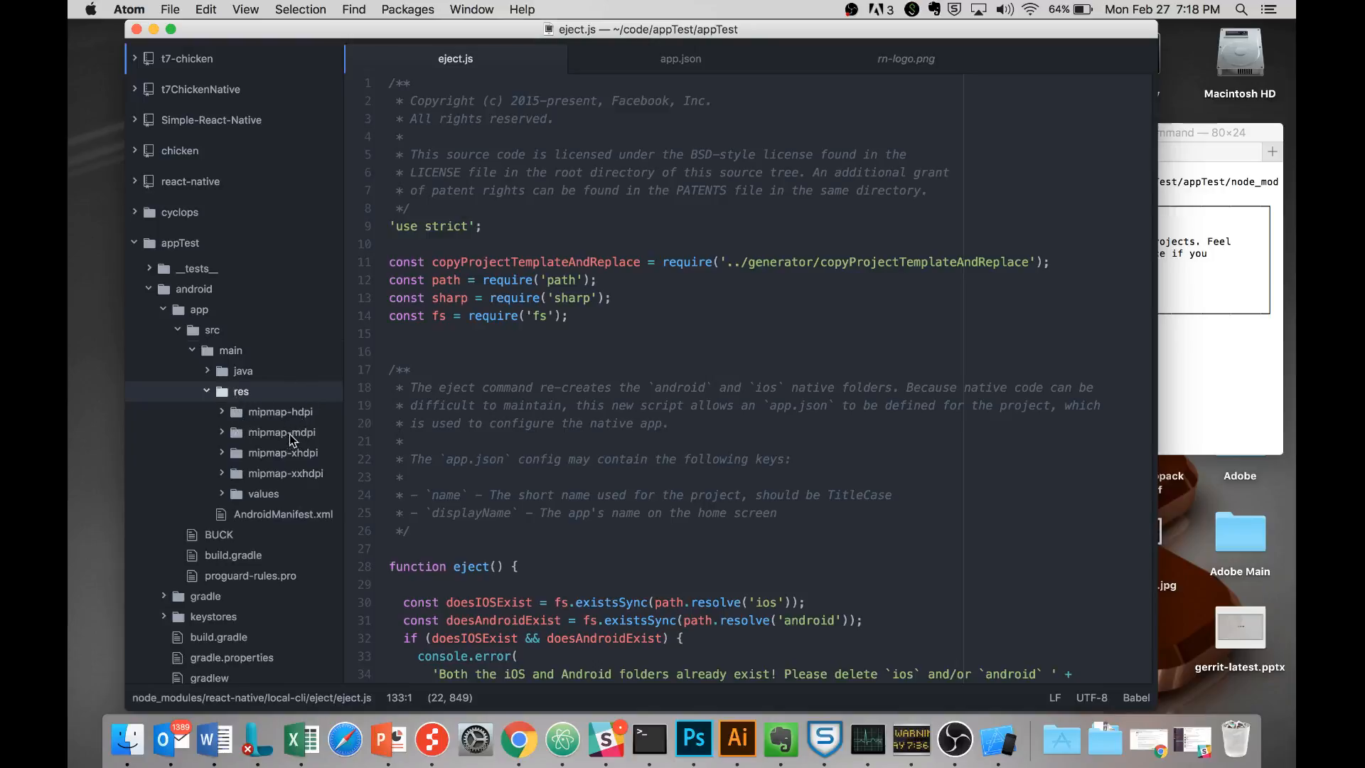
{"action": "mouse_move", "coordinate": [328, 402]}
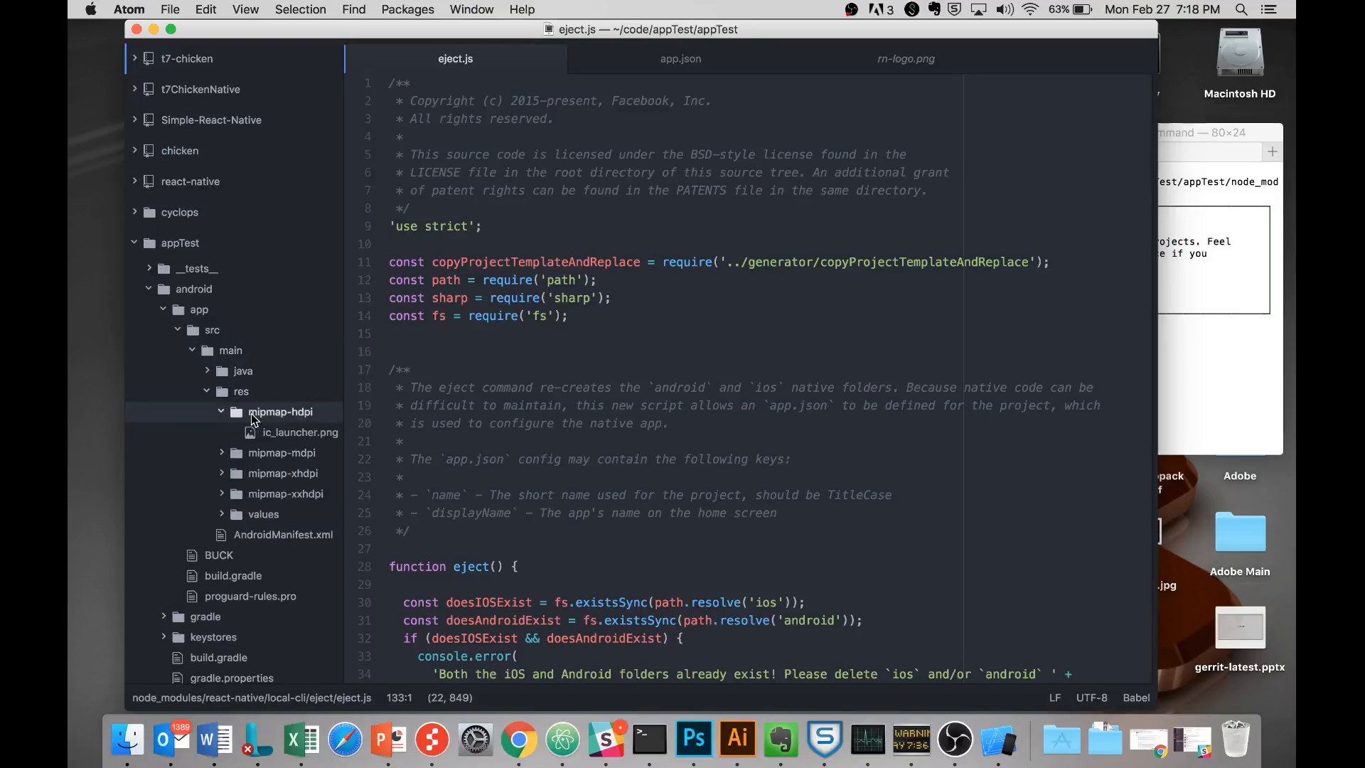
{"action": "left_click", "coordinate": [299, 431]}
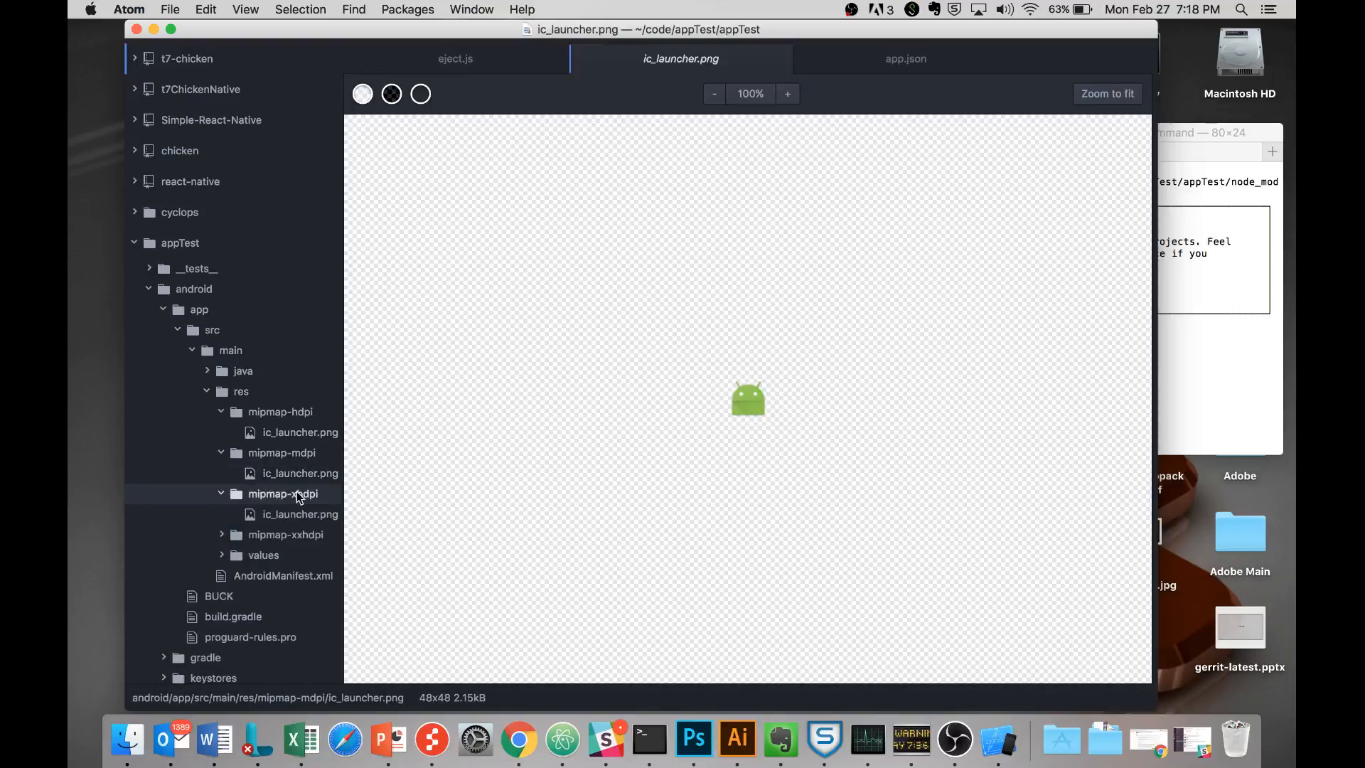
{"action": "left_click", "coordinate": [285, 534]}
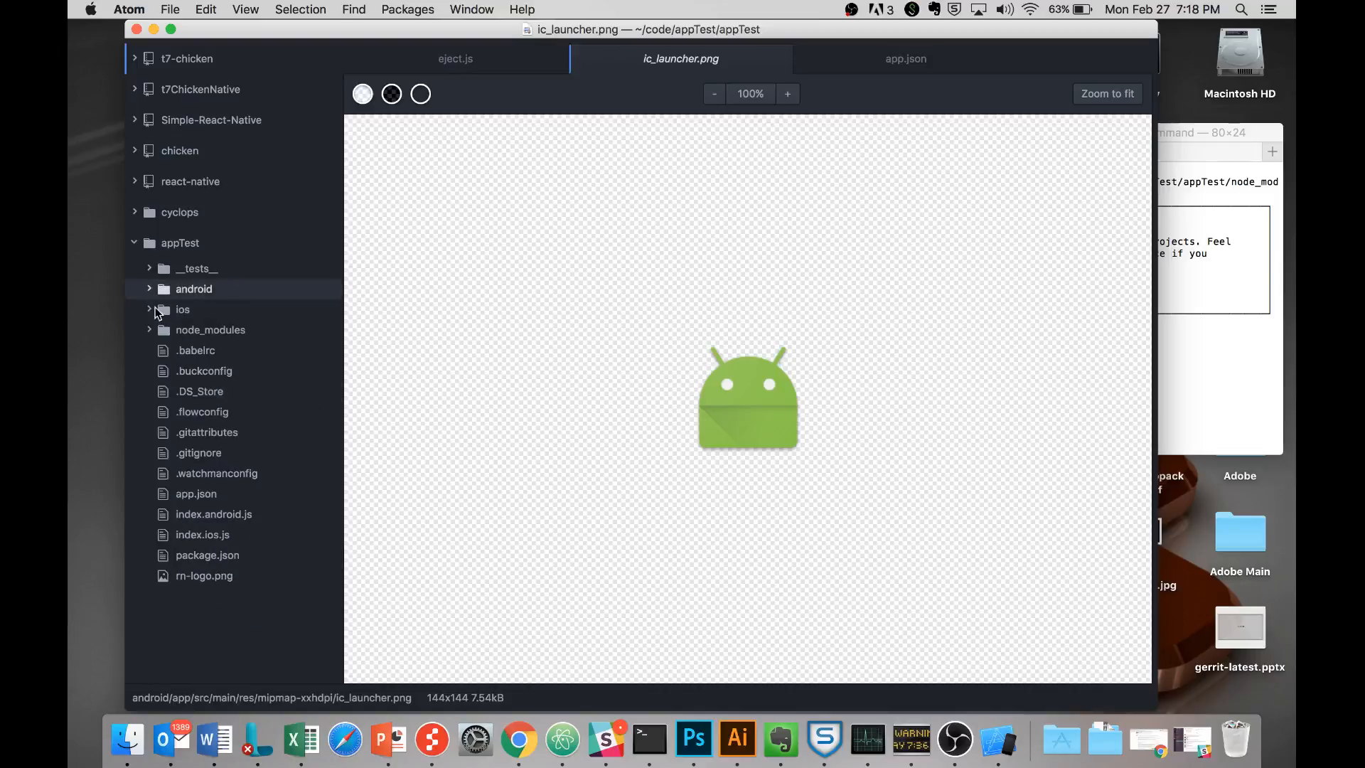
Step: Expand ios down to SomeTest's AppIcon.appiconset, which holds only Contents.json
{"action": "left_click", "coordinate": [182, 309]}
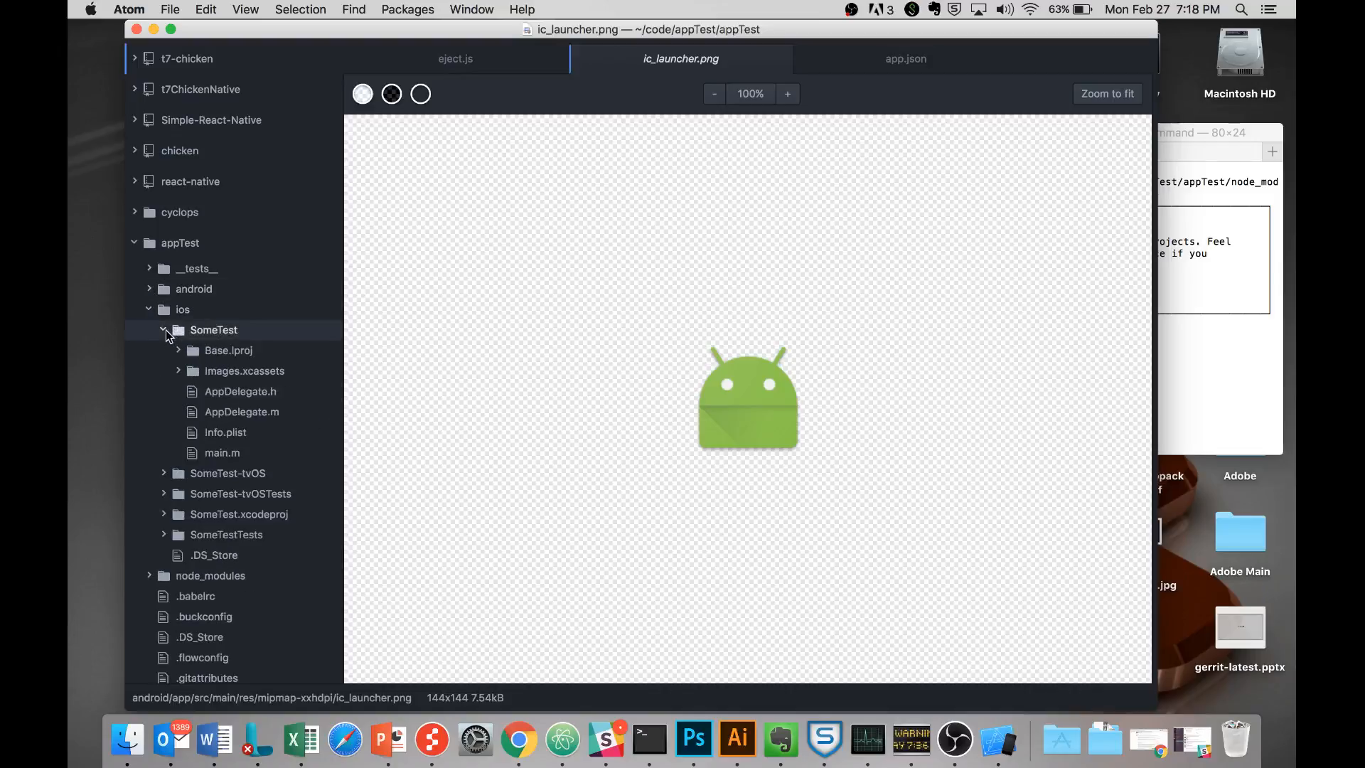
{"action": "left_click", "coordinate": [177, 369]}
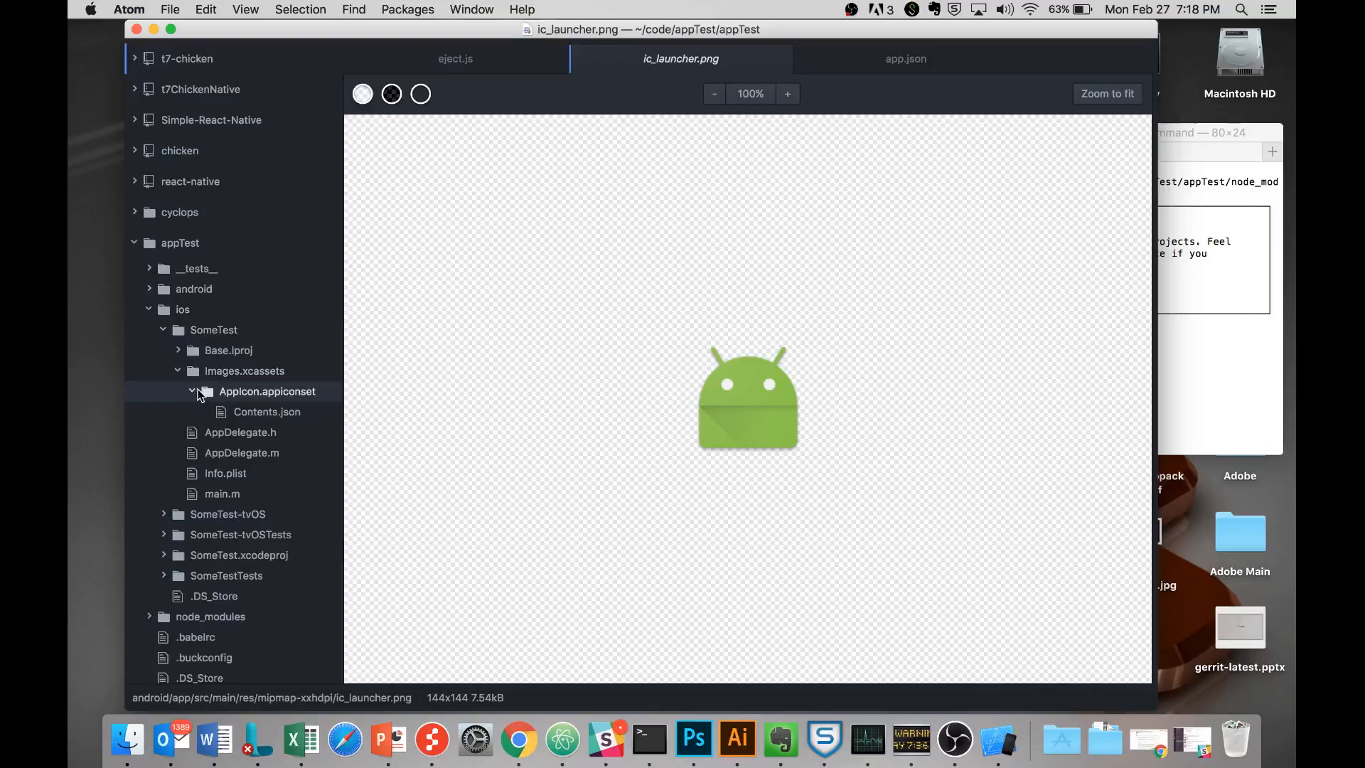
{"action": "mouse_move", "coordinate": [244, 397]}
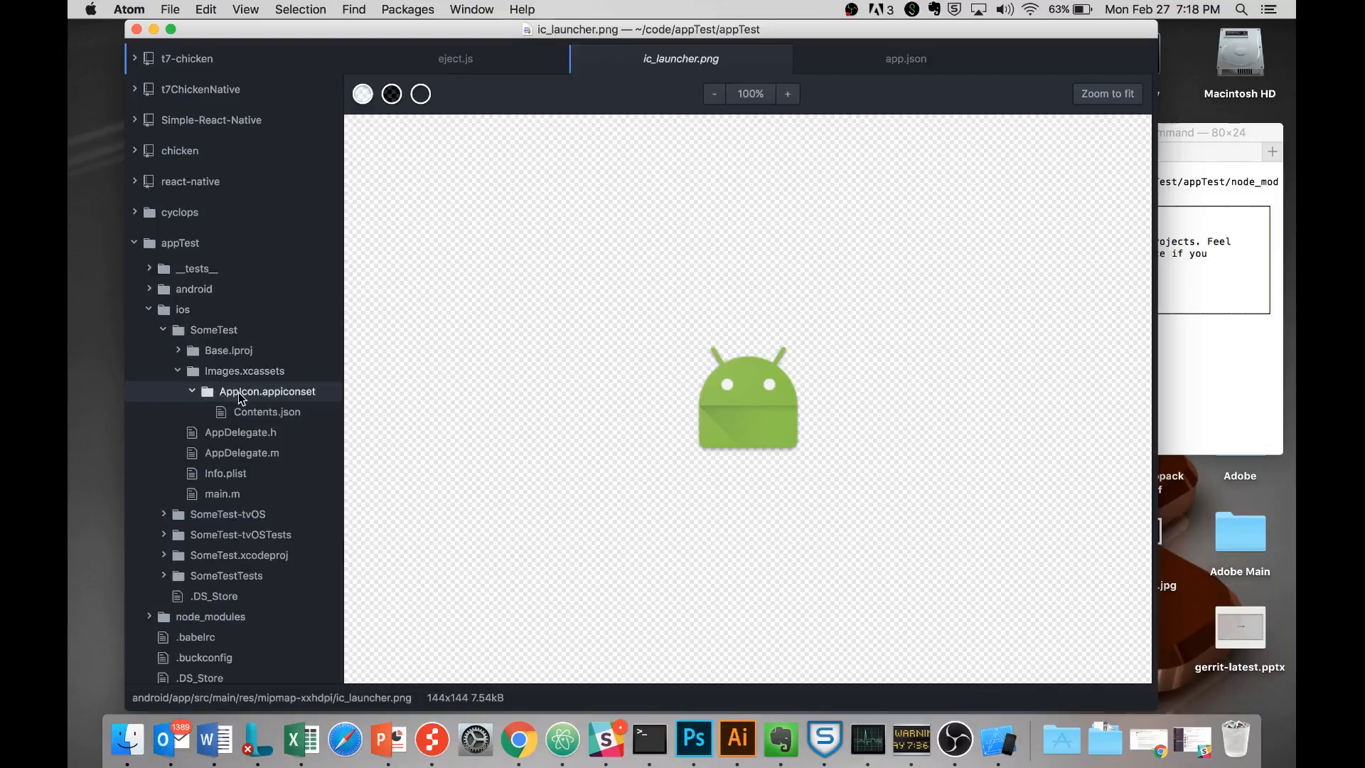
{"action": "mouse_move", "coordinate": [267, 390]}
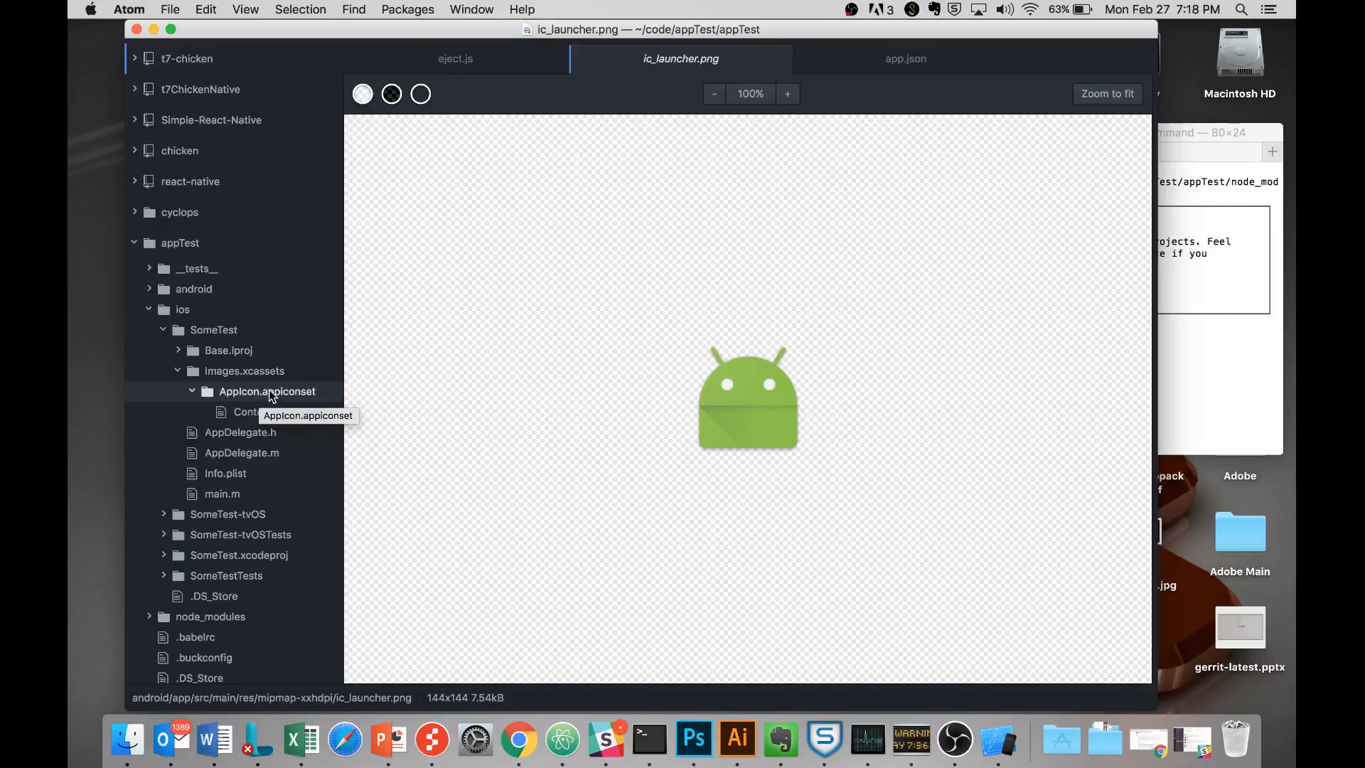
{"action": "mouse_move", "coordinate": [241, 452]}
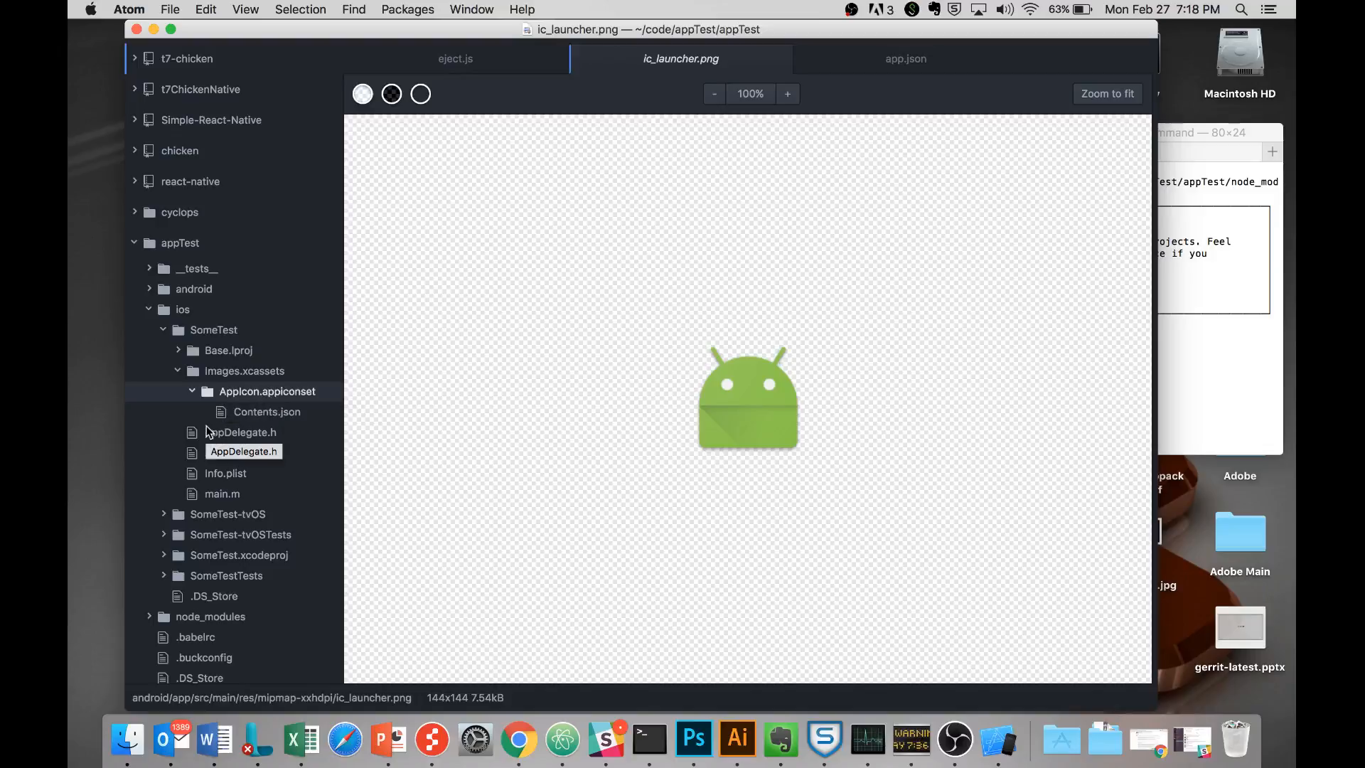
{"action": "mouse_move", "coordinate": [253, 391]}
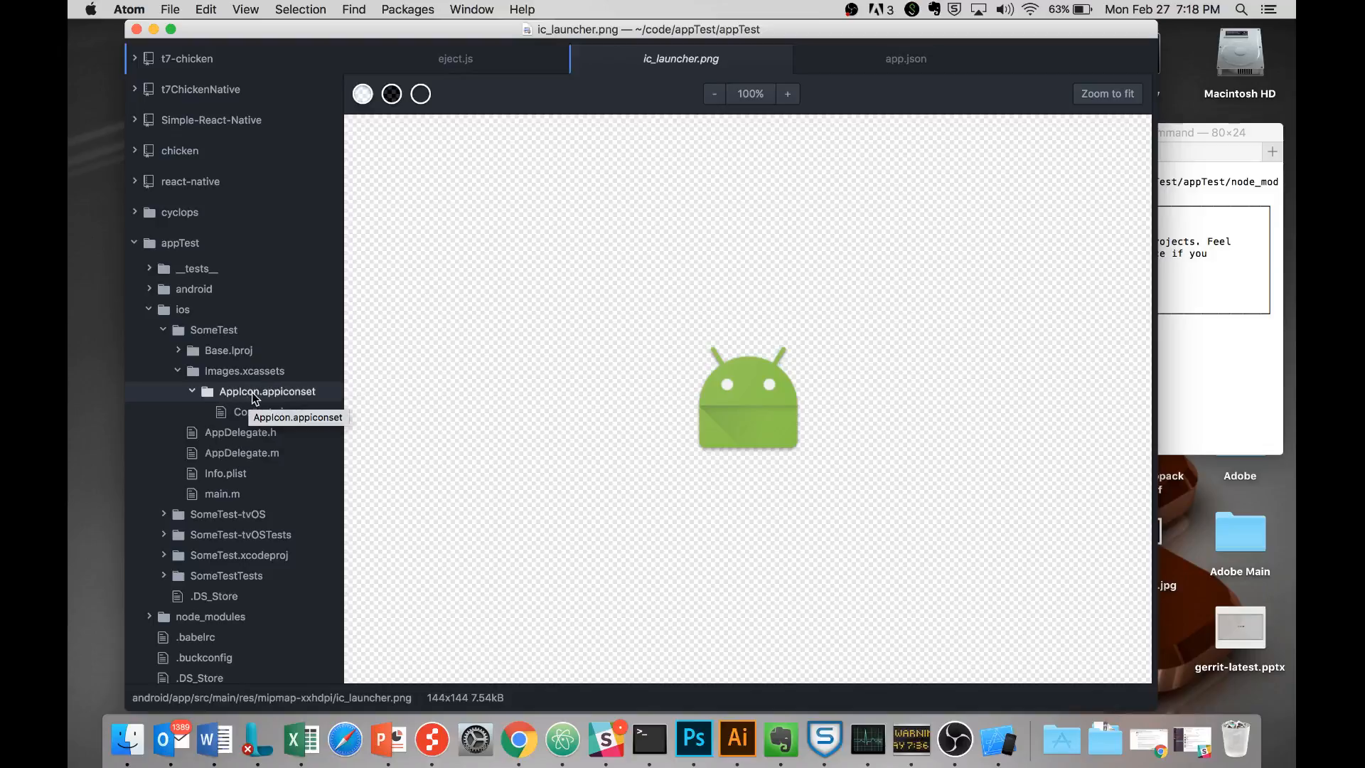
{"action": "mouse_move", "coordinate": [406, 382]}
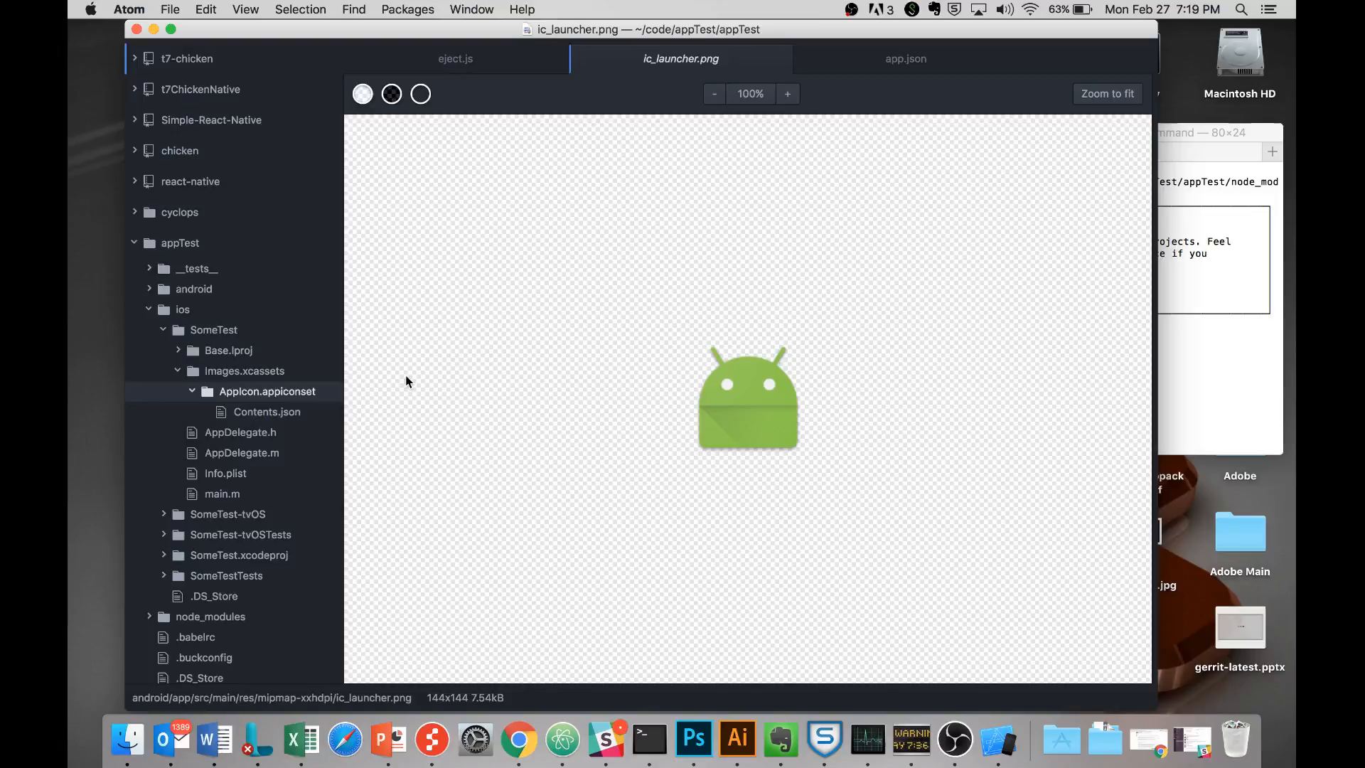
{"action": "mouse_move", "coordinate": [707, 255]}
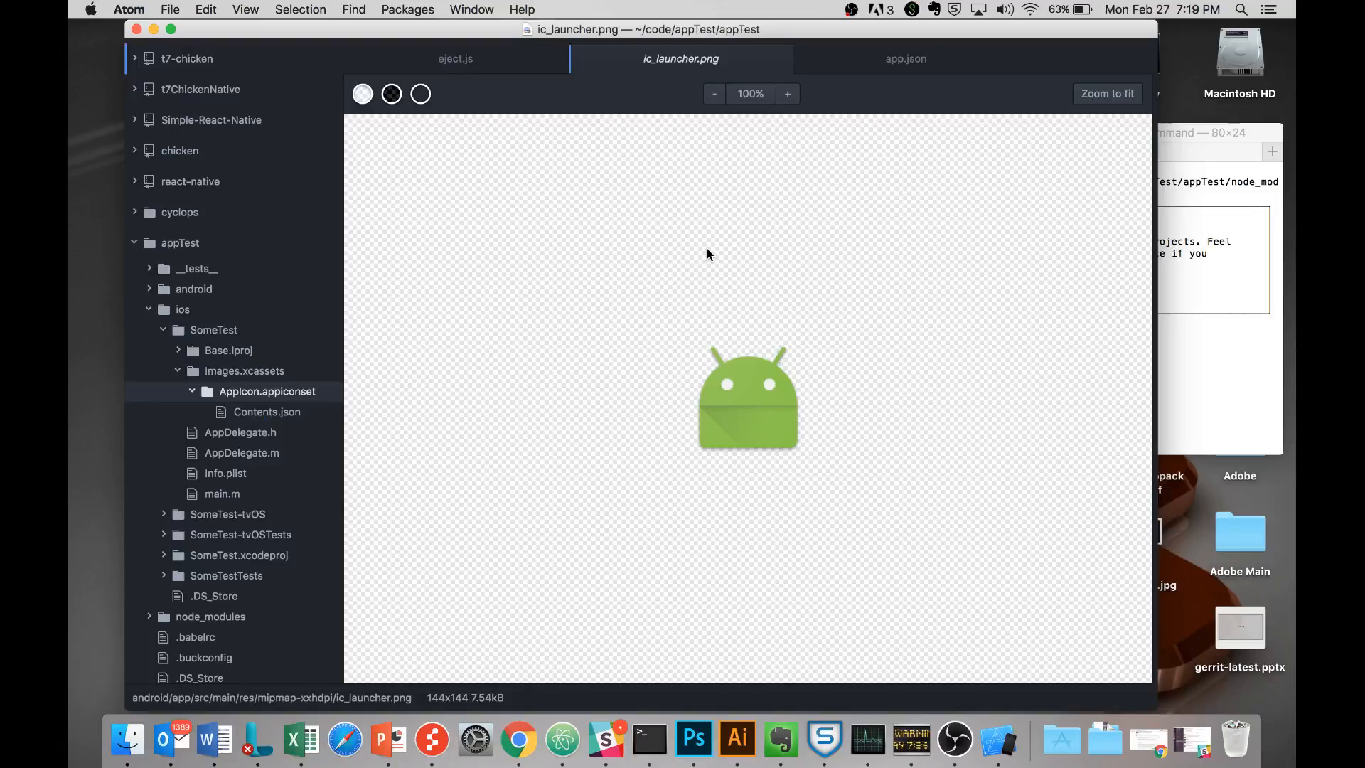
Step: Close the icon preview, collapse ios, and edit eject.js's Android launcher icon resizing code
{"action": "left_click", "coordinate": [454, 59]}
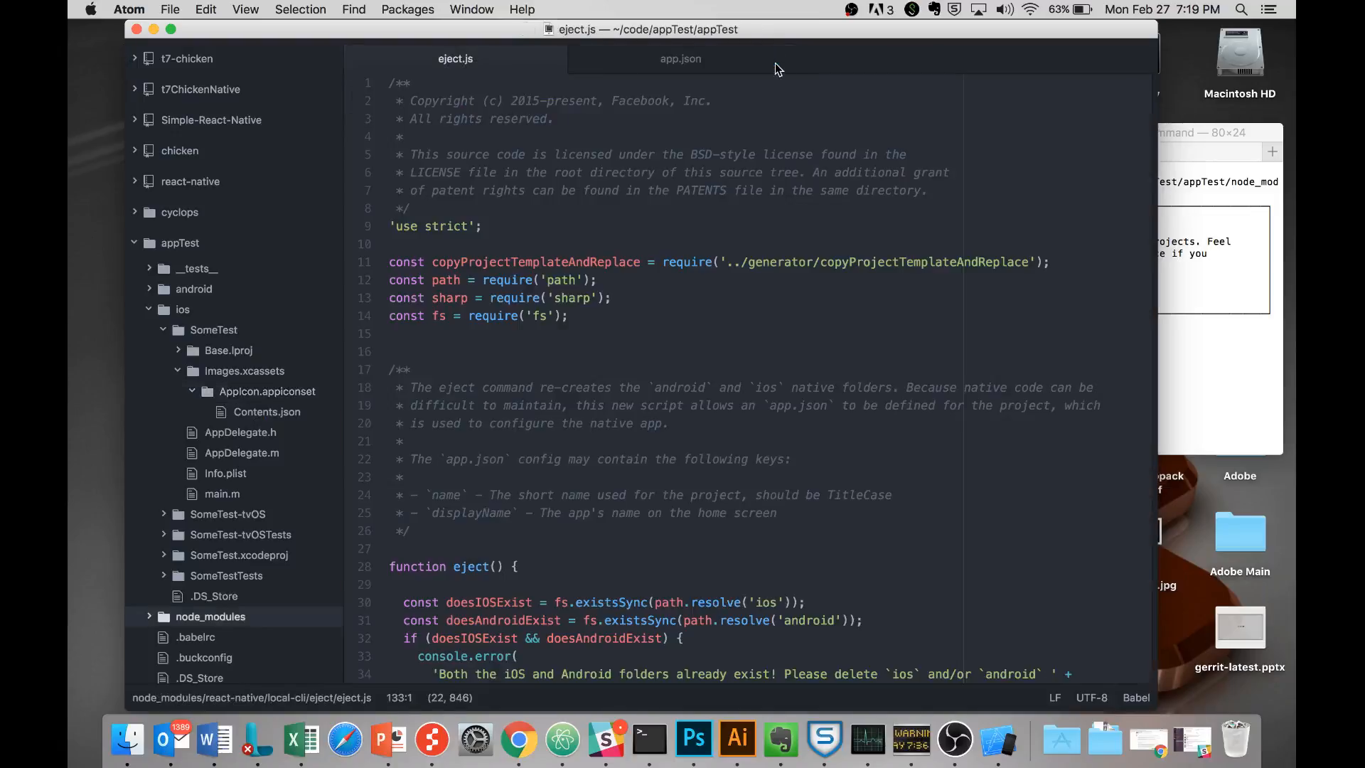
{"action": "left_click", "coordinate": [182, 309]}
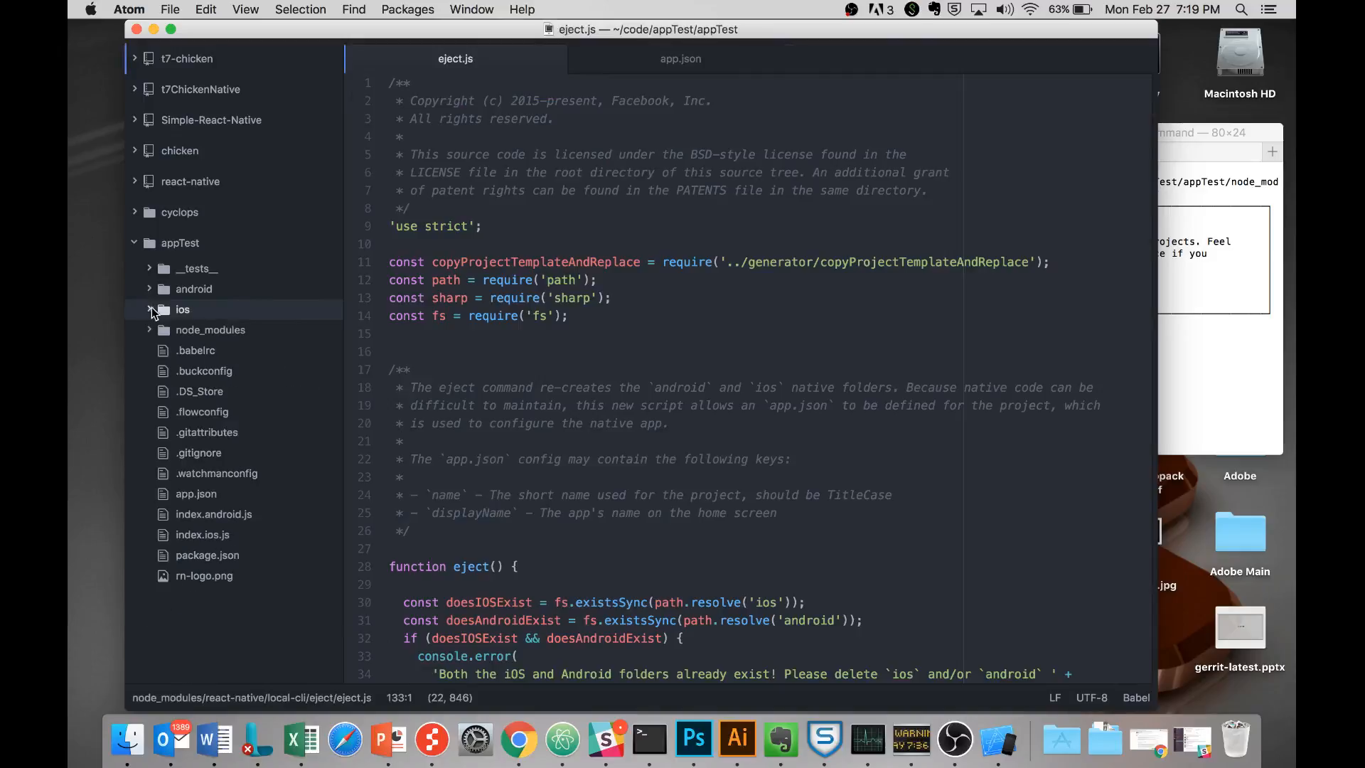
{"action": "mouse_move", "coordinate": [957, 164]}
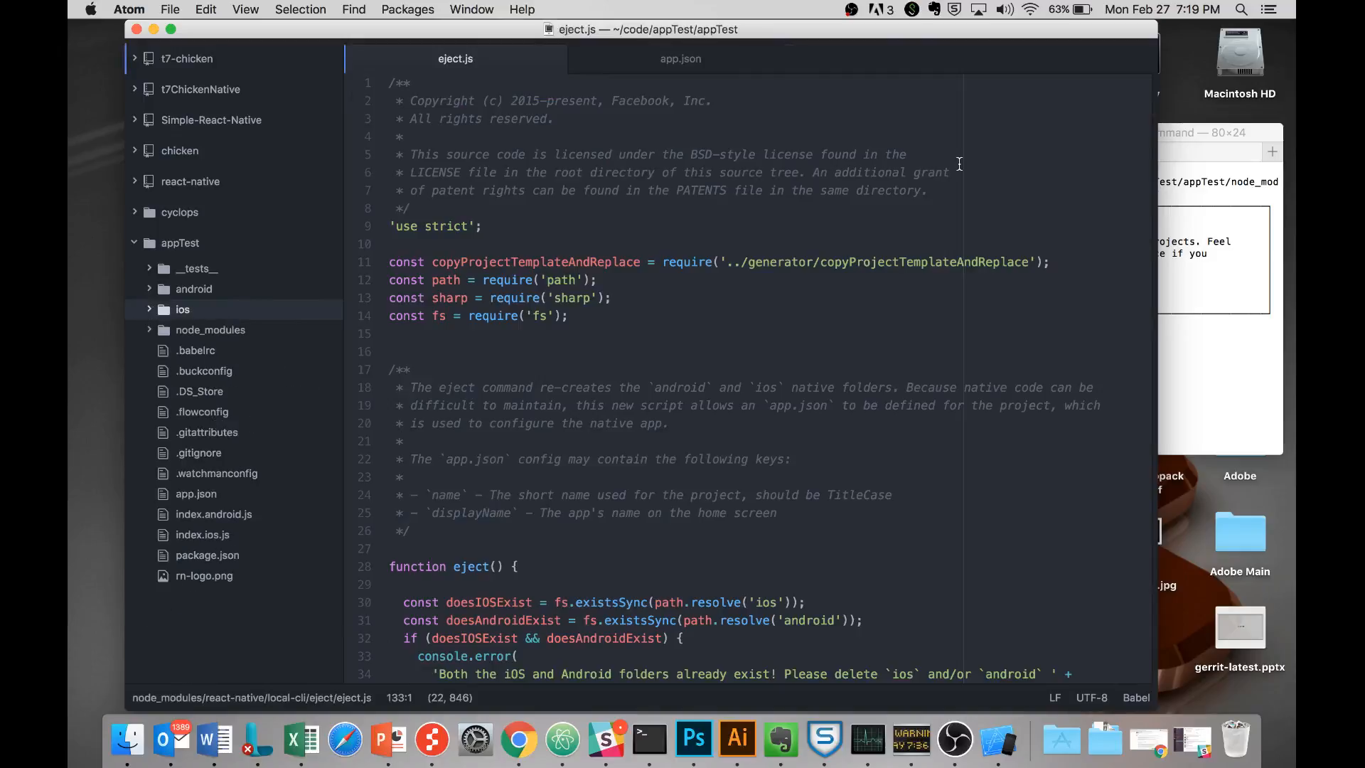
{"action": "scroll", "scroll_direction": "down", "scroll_amount": 3}
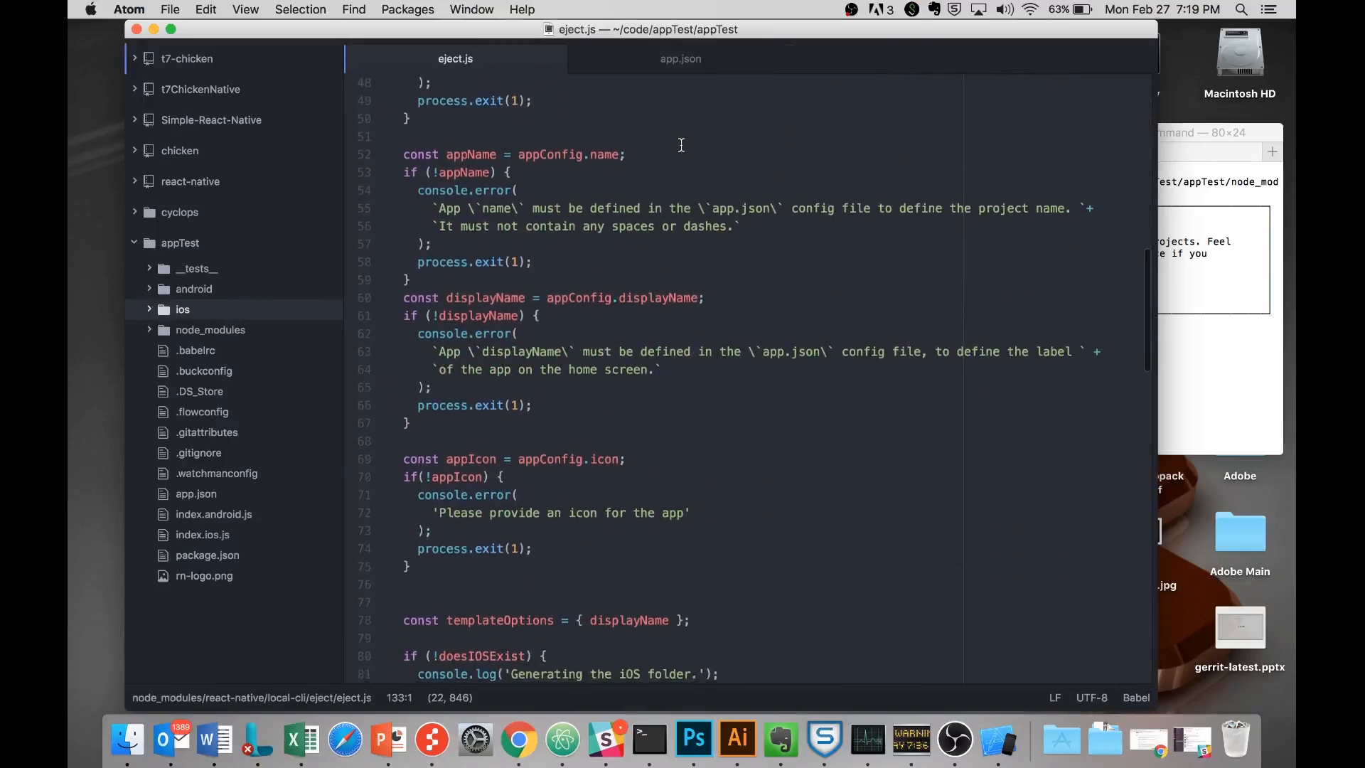
{"action": "scroll", "scroll_direction": "up", "scroll_amount": 3}
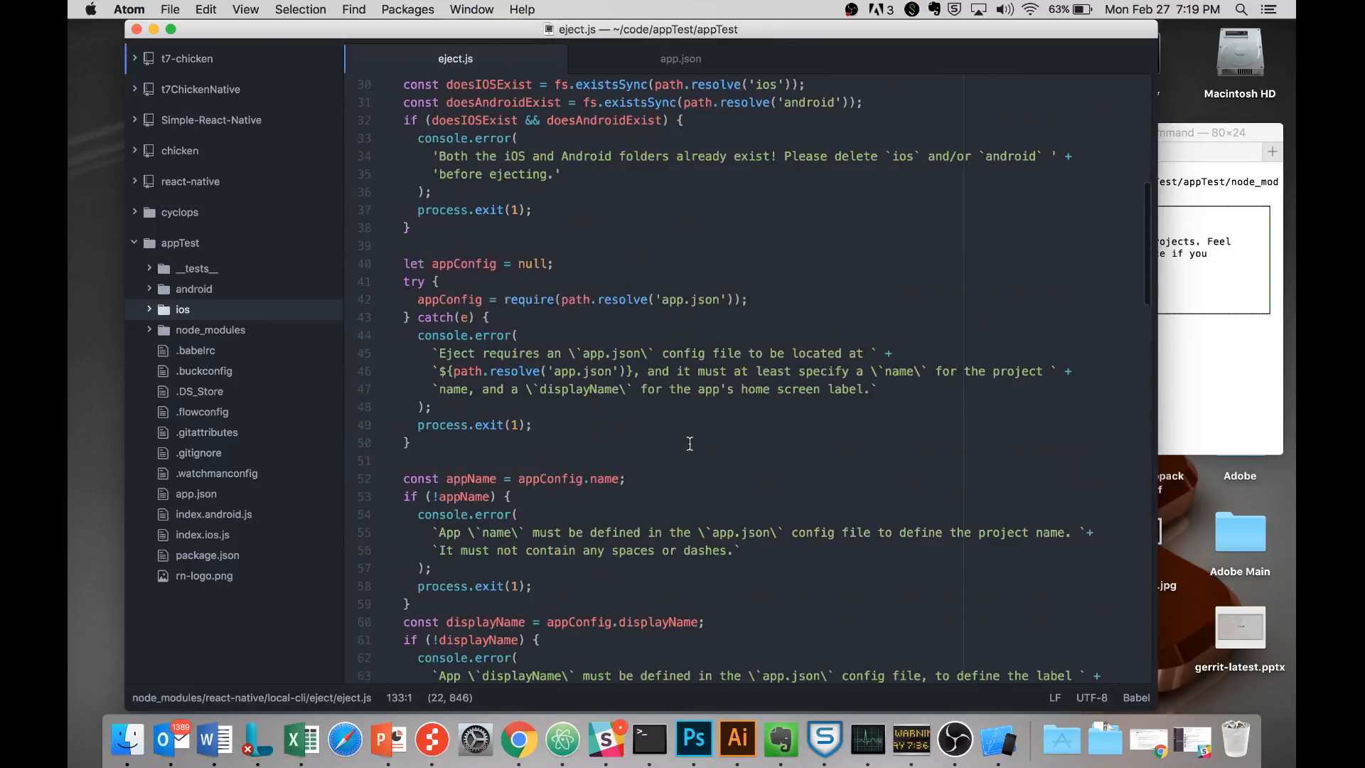
{"action": "scroll", "scroll_direction": "down", "scroll_amount": 3}
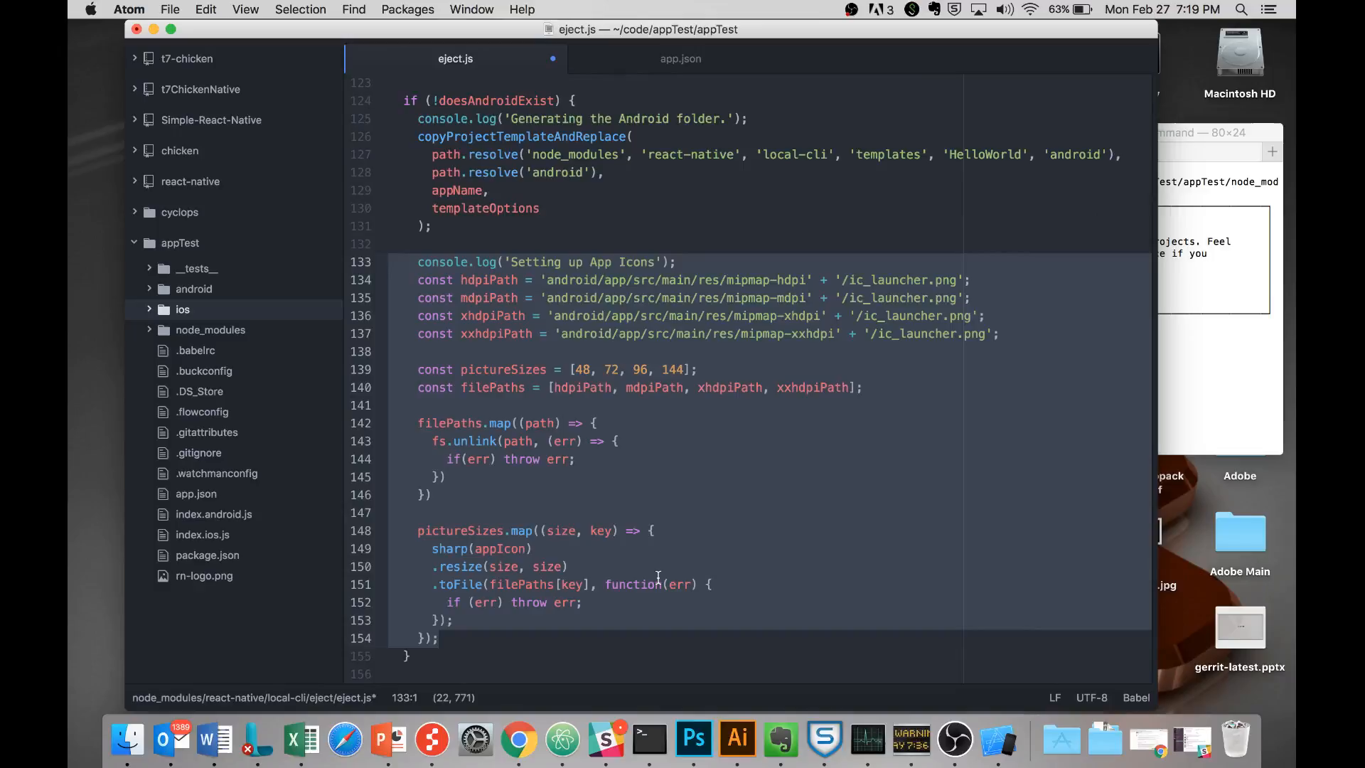
{"action": "scroll", "scroll_direction": "up", "scroll_amount": 3}
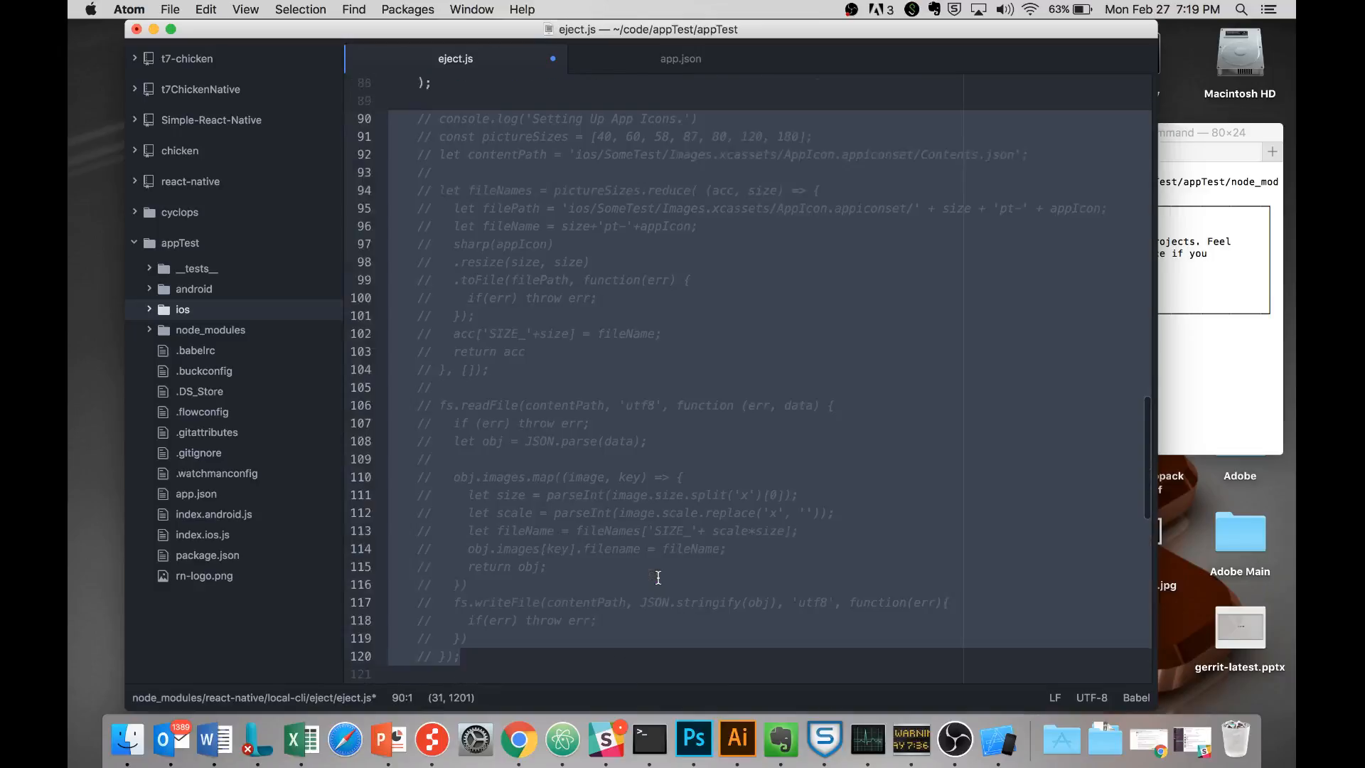
{"action": "scroll", "scroll_direction": "down", "scroll_amount": 3}
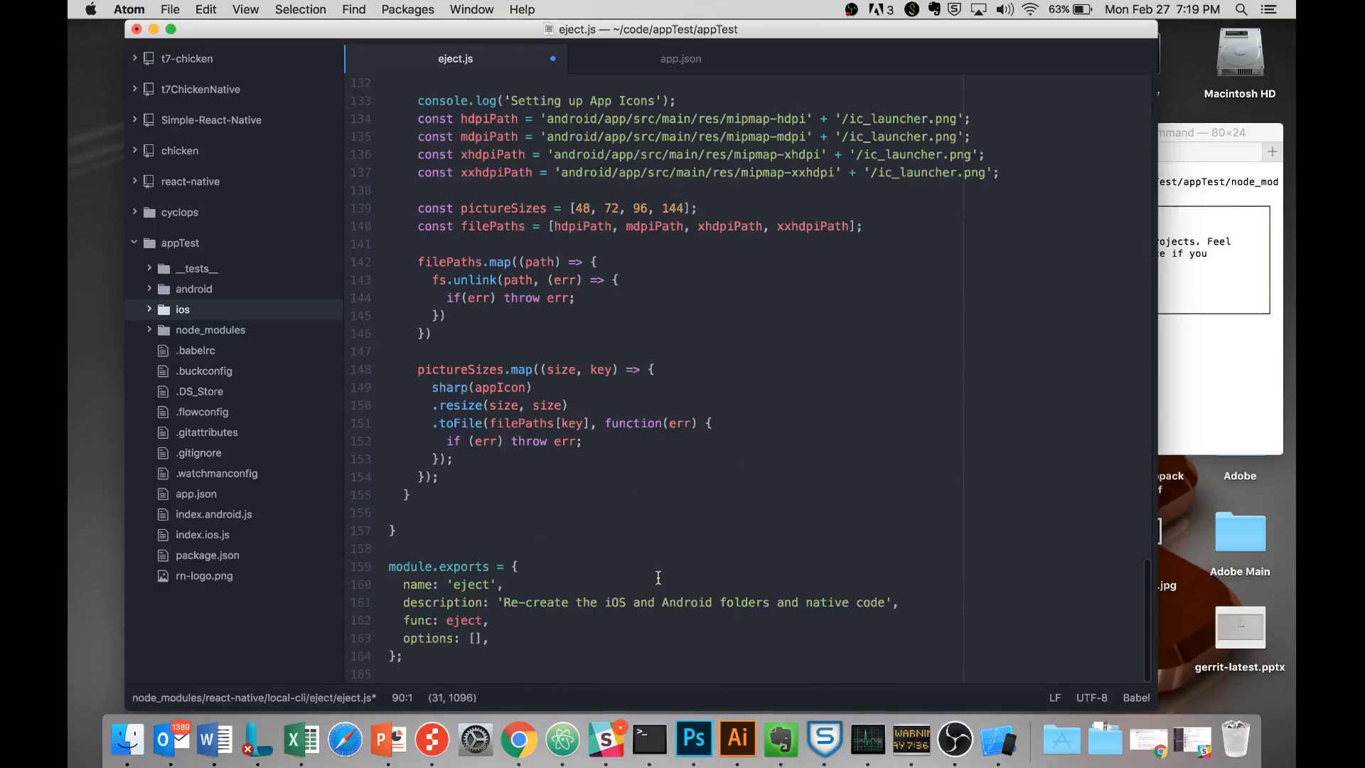
{"action": "left_click", "coordinate": [581, 440]}
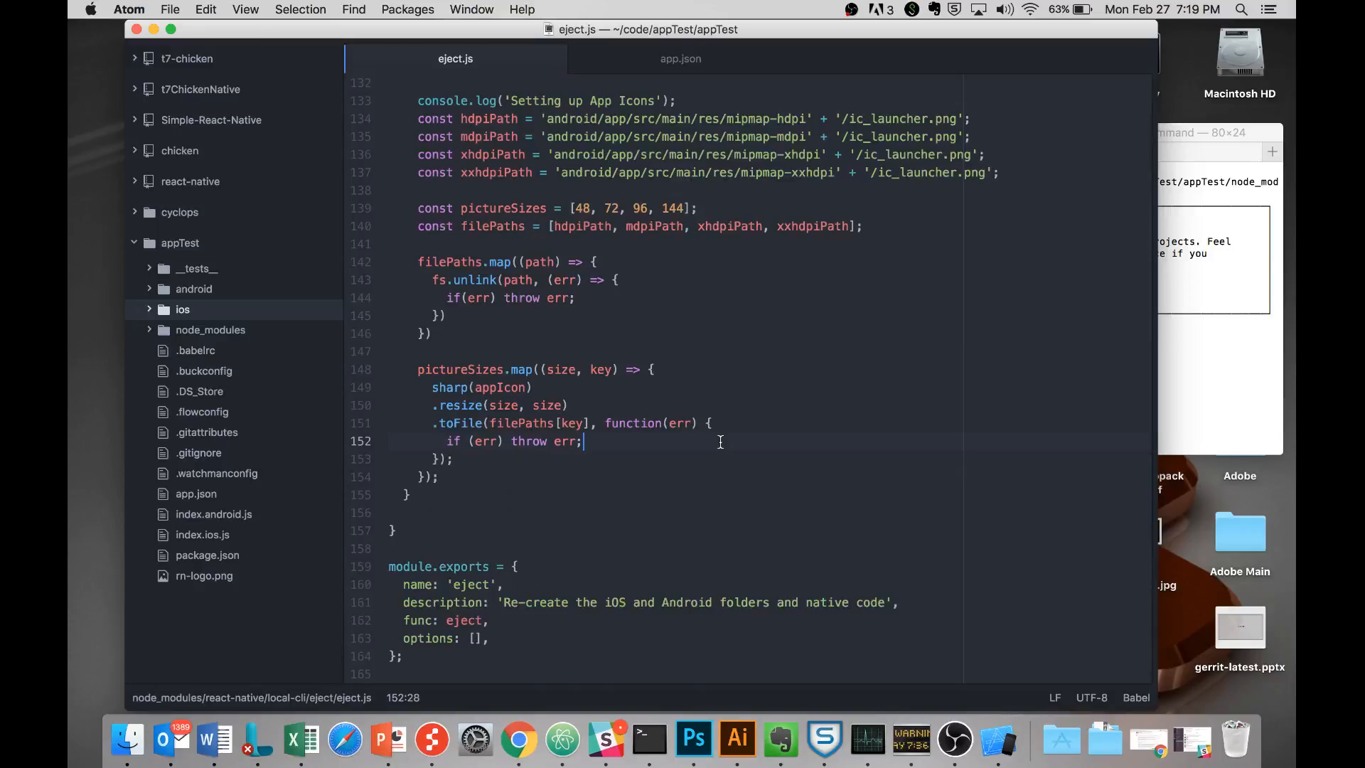
{"action": "mouse_move", "coordinate": [375, 331]}
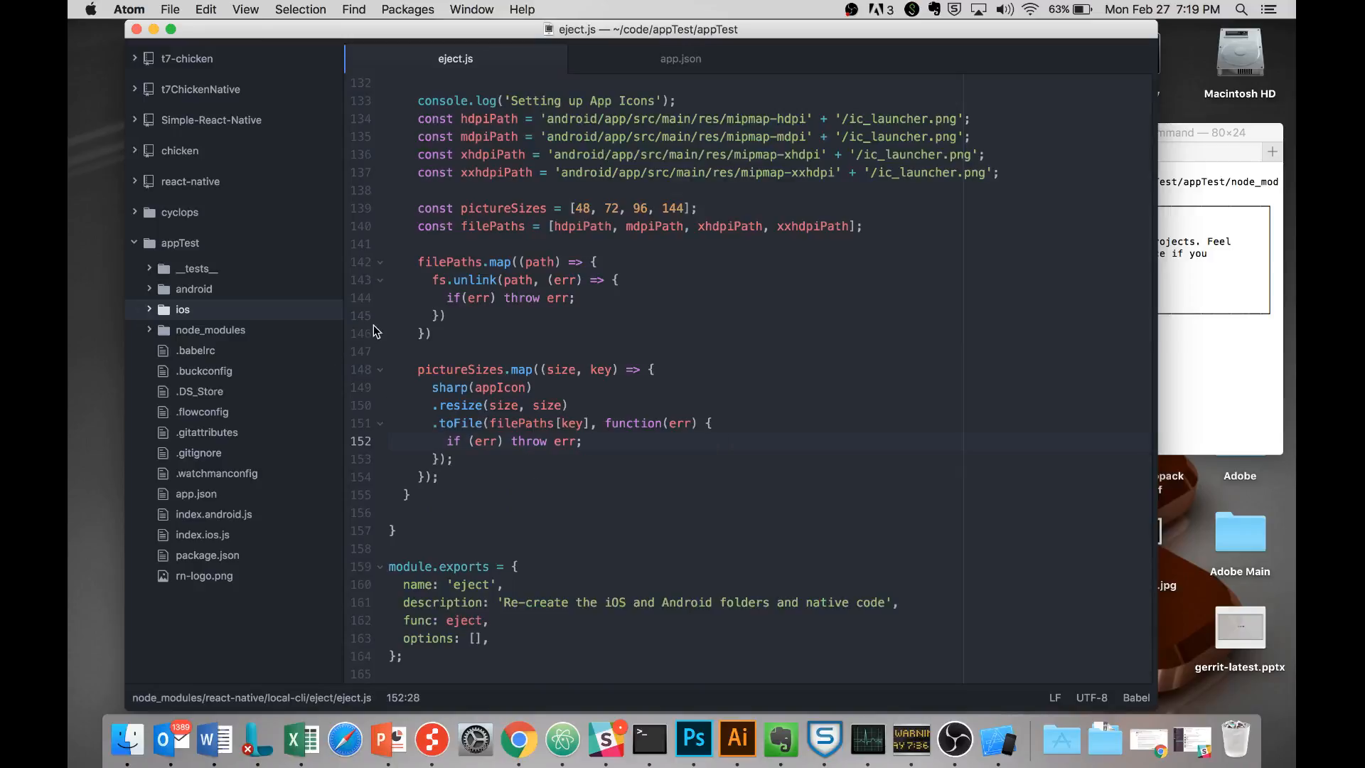
{"action": "left_click", "coordinate": [582, 441]}
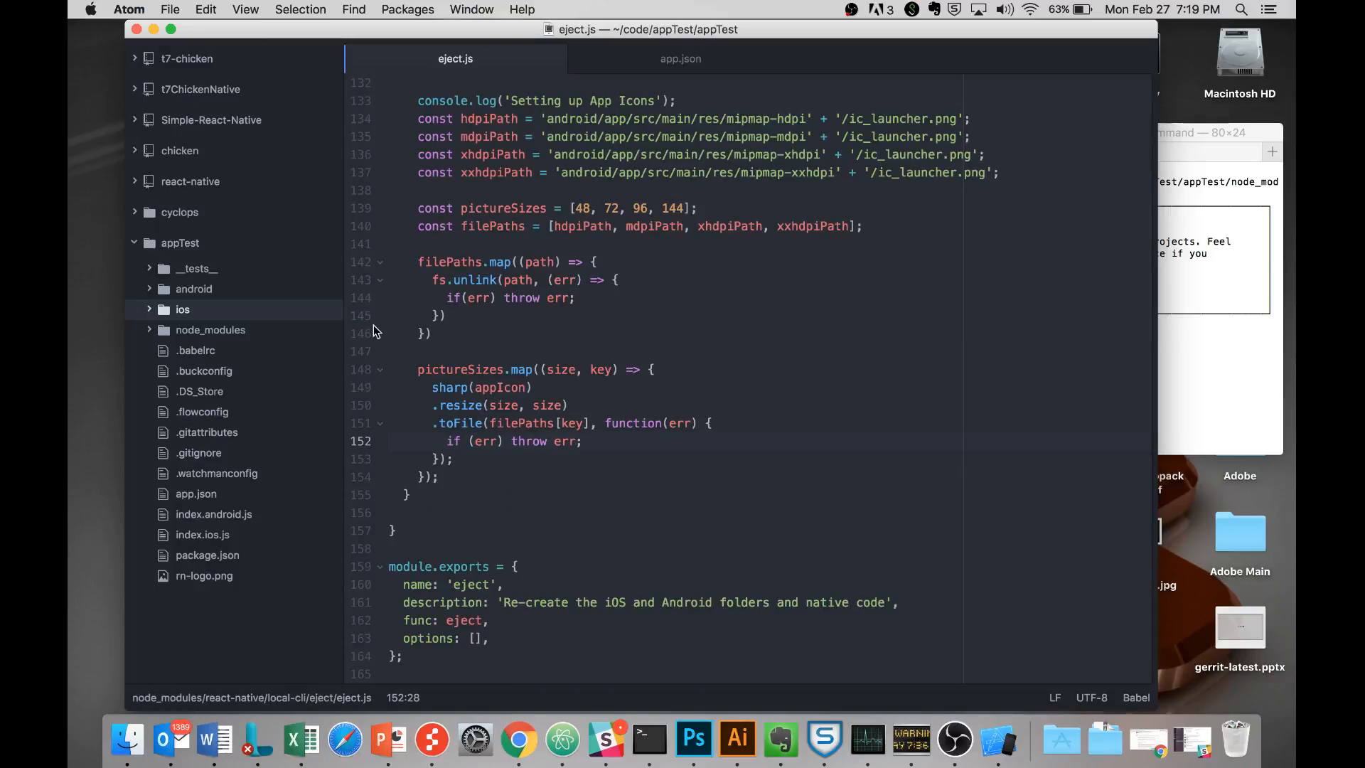
{"action": "left_click", "coordinate": [581, 441]}
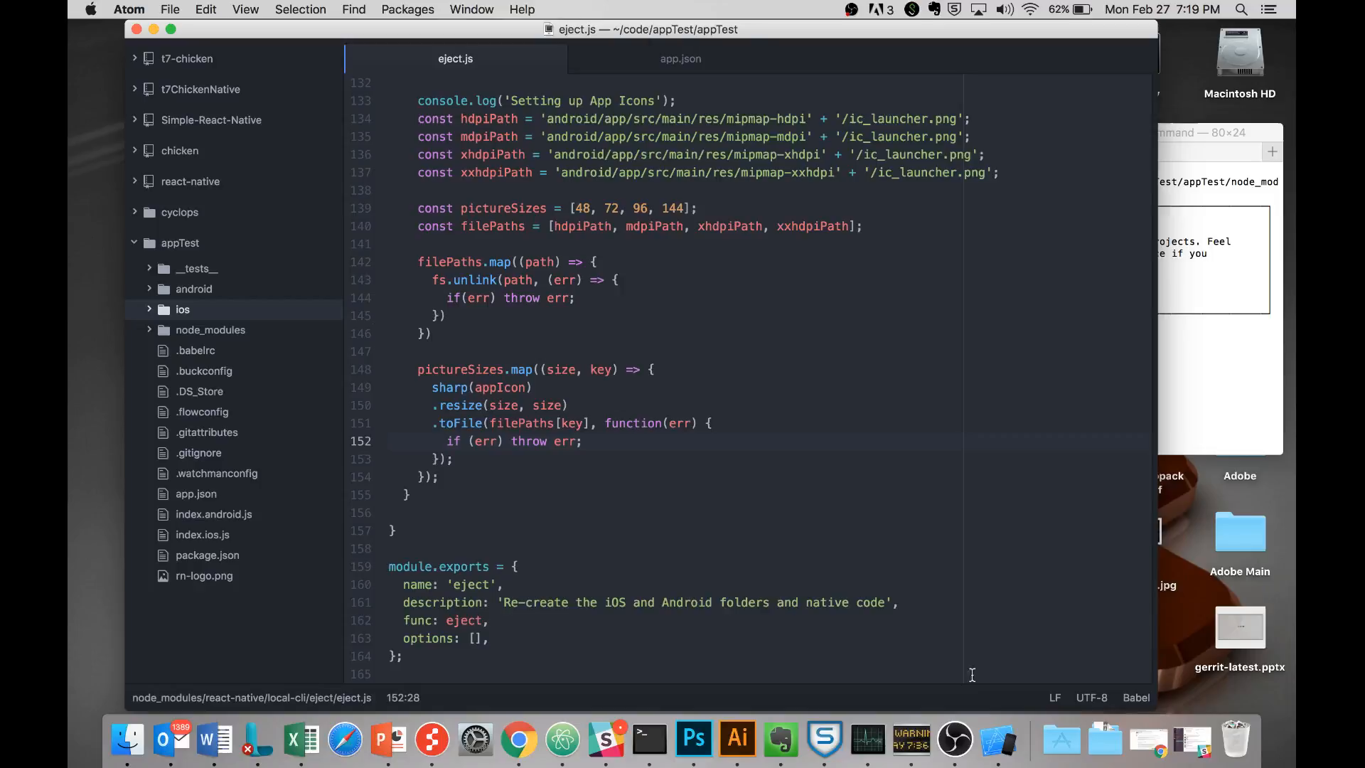
{"action": "mouse_move", "coordinate": [693, 739]}
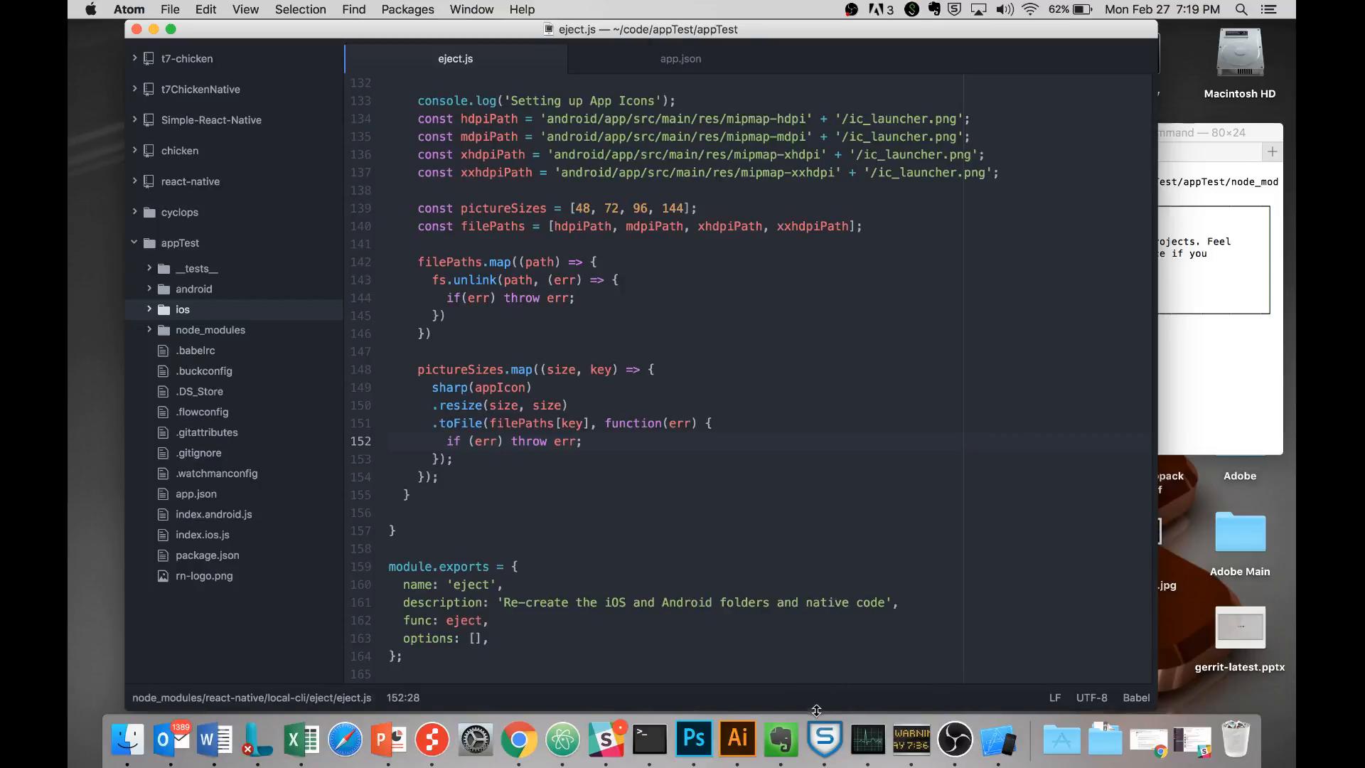
Step: Bring Terminal forward to review earlier react-native eject runs lacking the app-icon step
{"action": "left_click", "coordinate": [649, 740]}
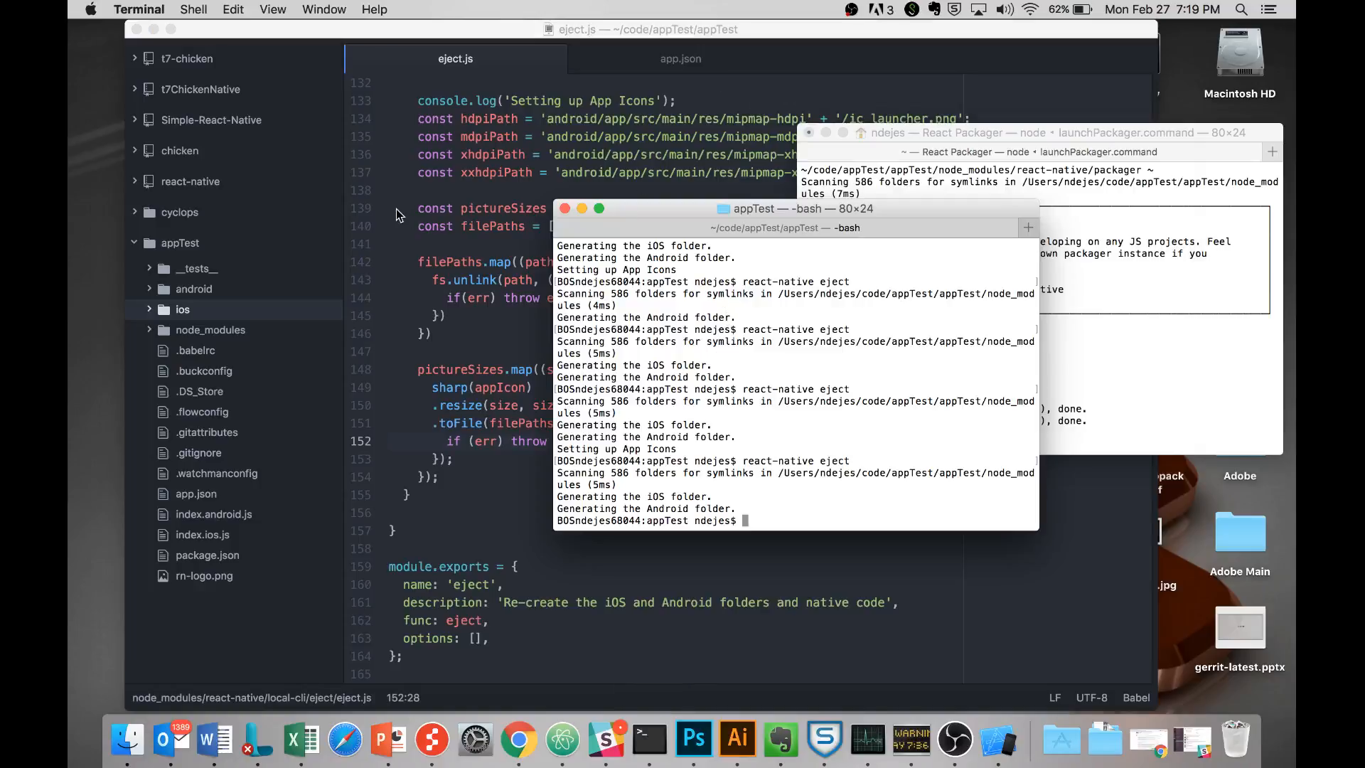
{"action": "mouse_move", "coordinate": [194, 493]}
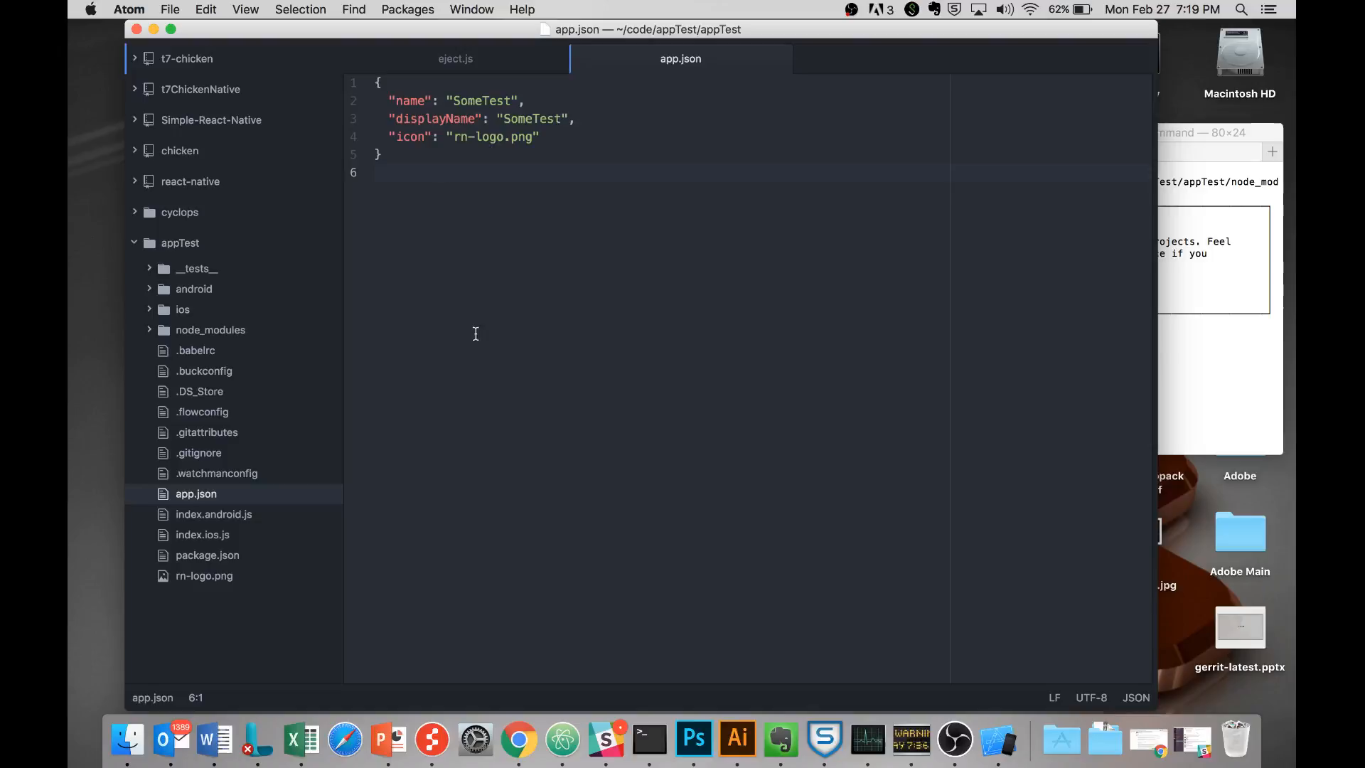
{"action": "mouse_move", "coordinate": [612, 305]}
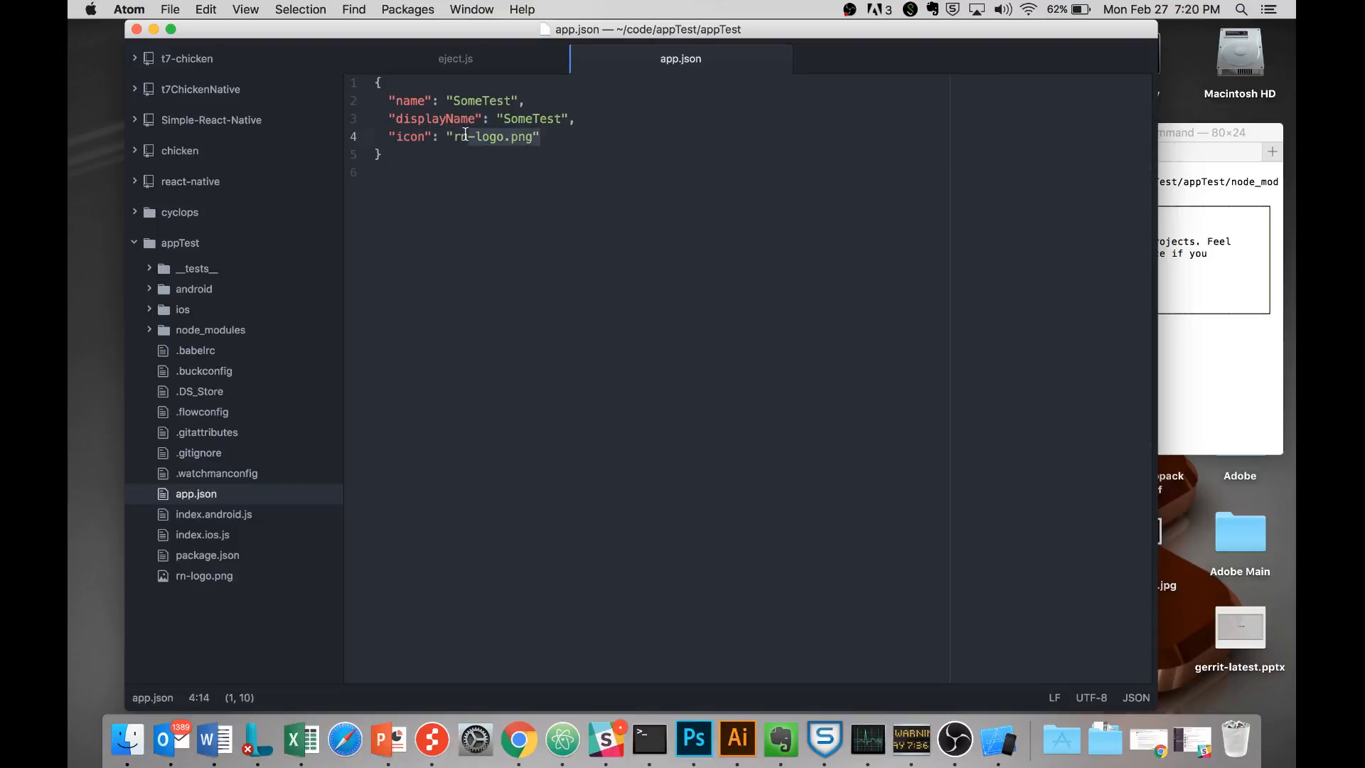
Step: Preview rn-logo.png and highlight the icon file name 'rn-logo.png' in app.json
{"action": "left_click", "coordinate": [204, 575]}
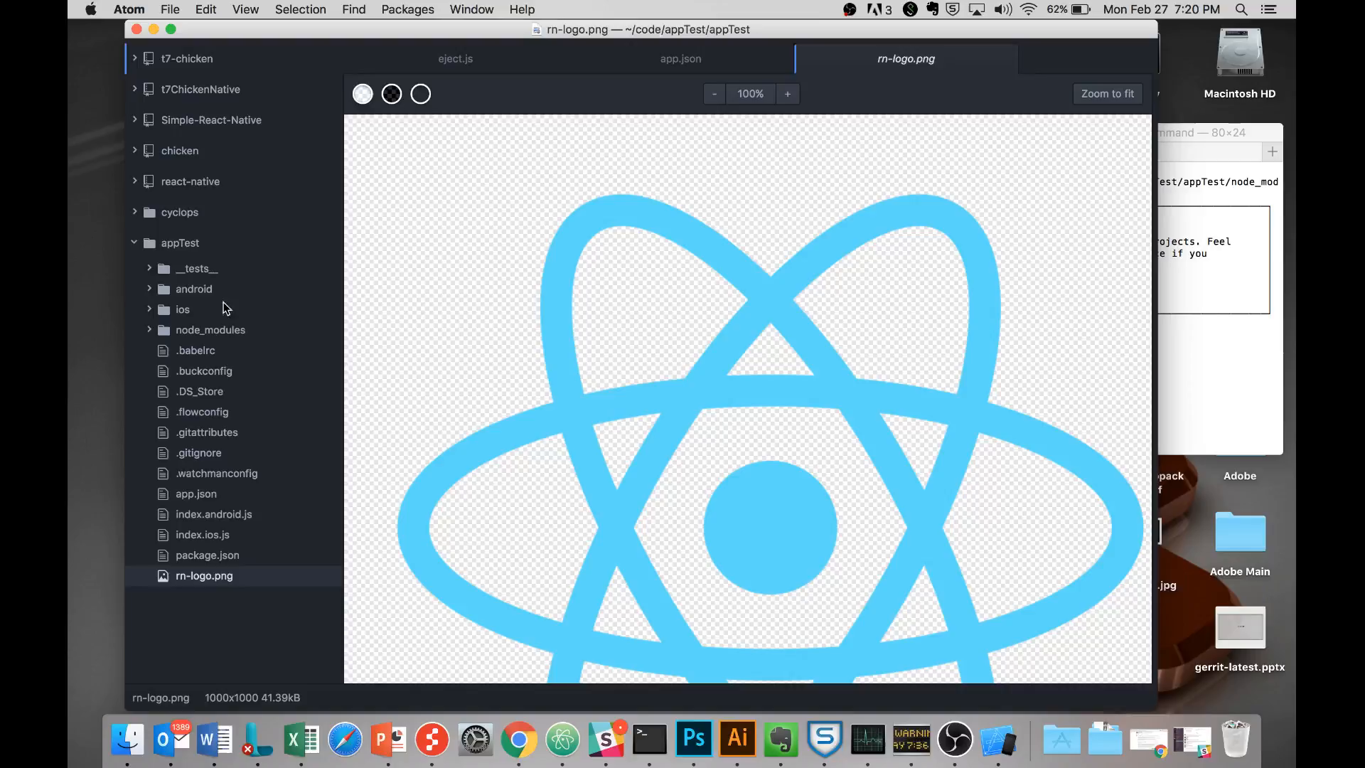
{"action": "mouse_move", "coordinate": [217, 503]}
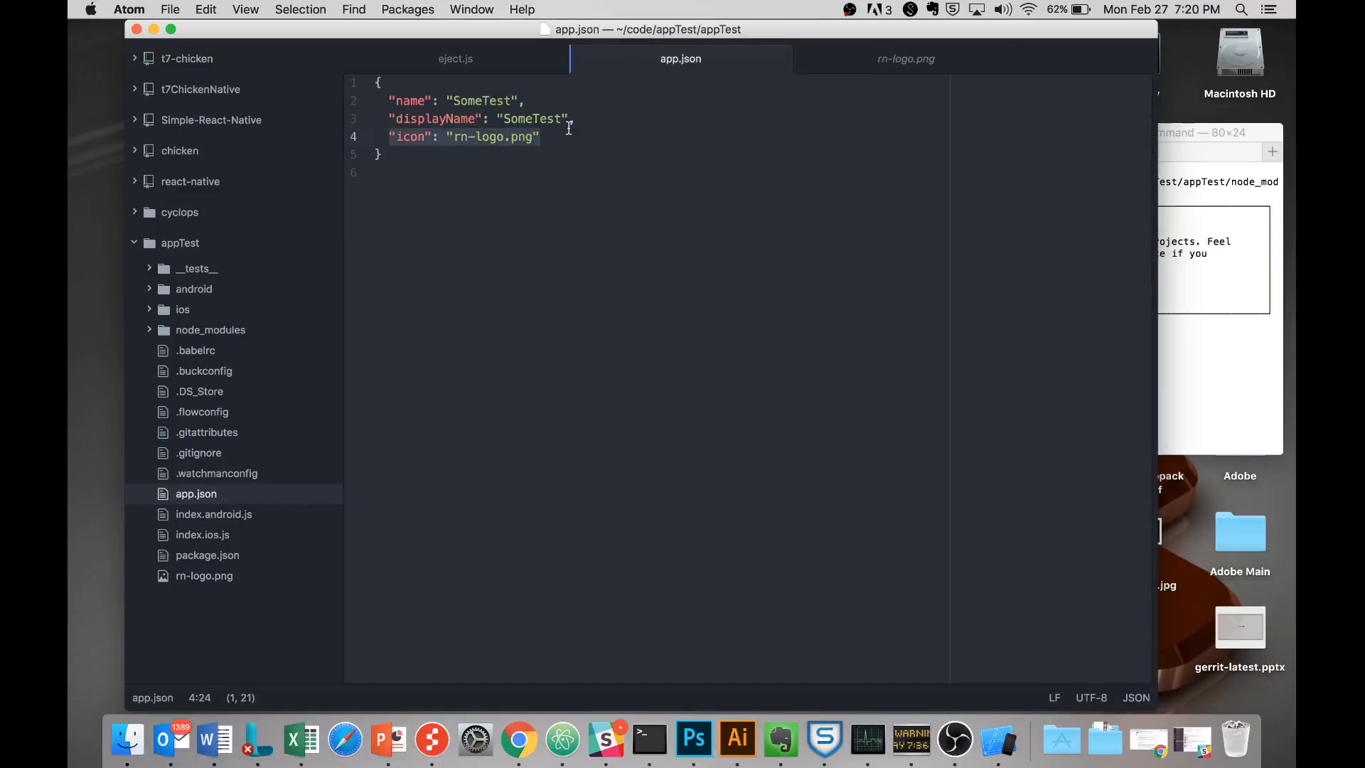
{"action": "left_click", "coordinate": [484, 136]}
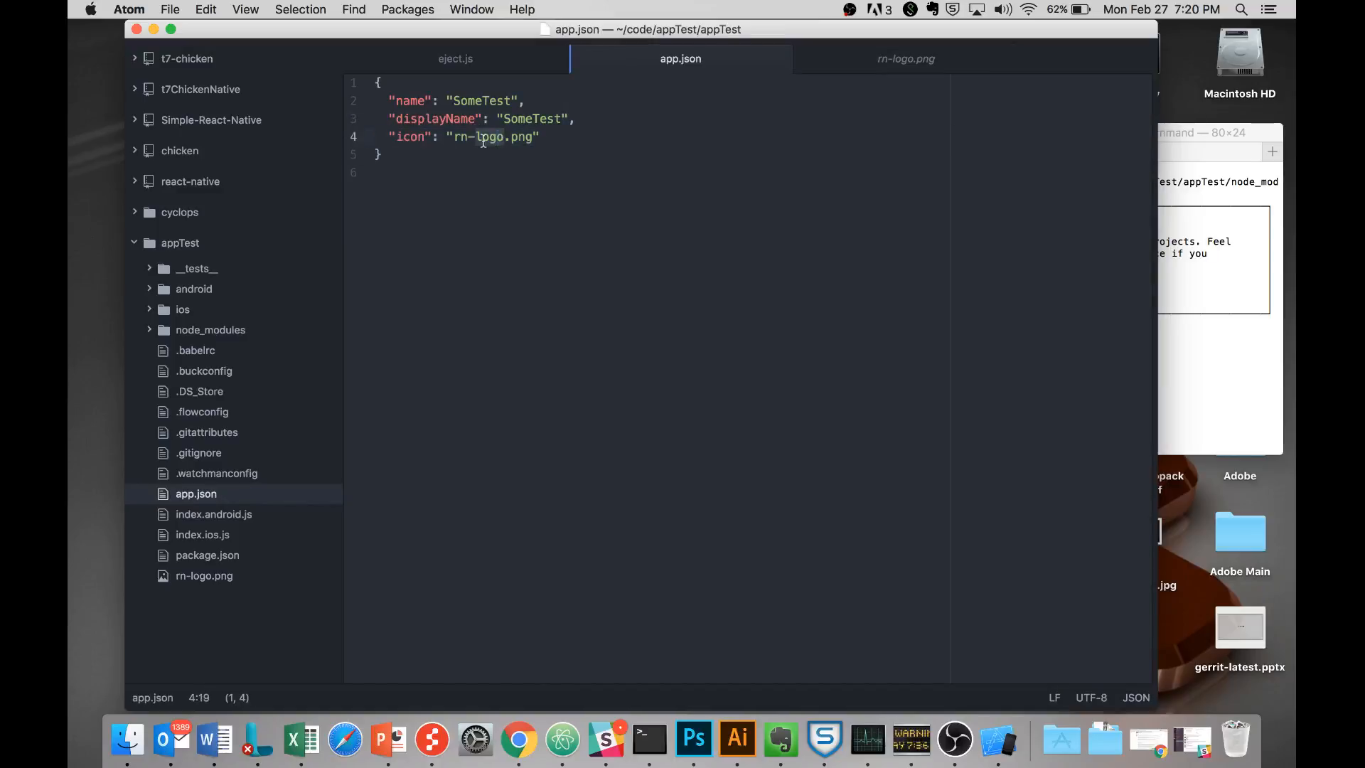
{"action": "left_click", "coordinate": [485, 136]}
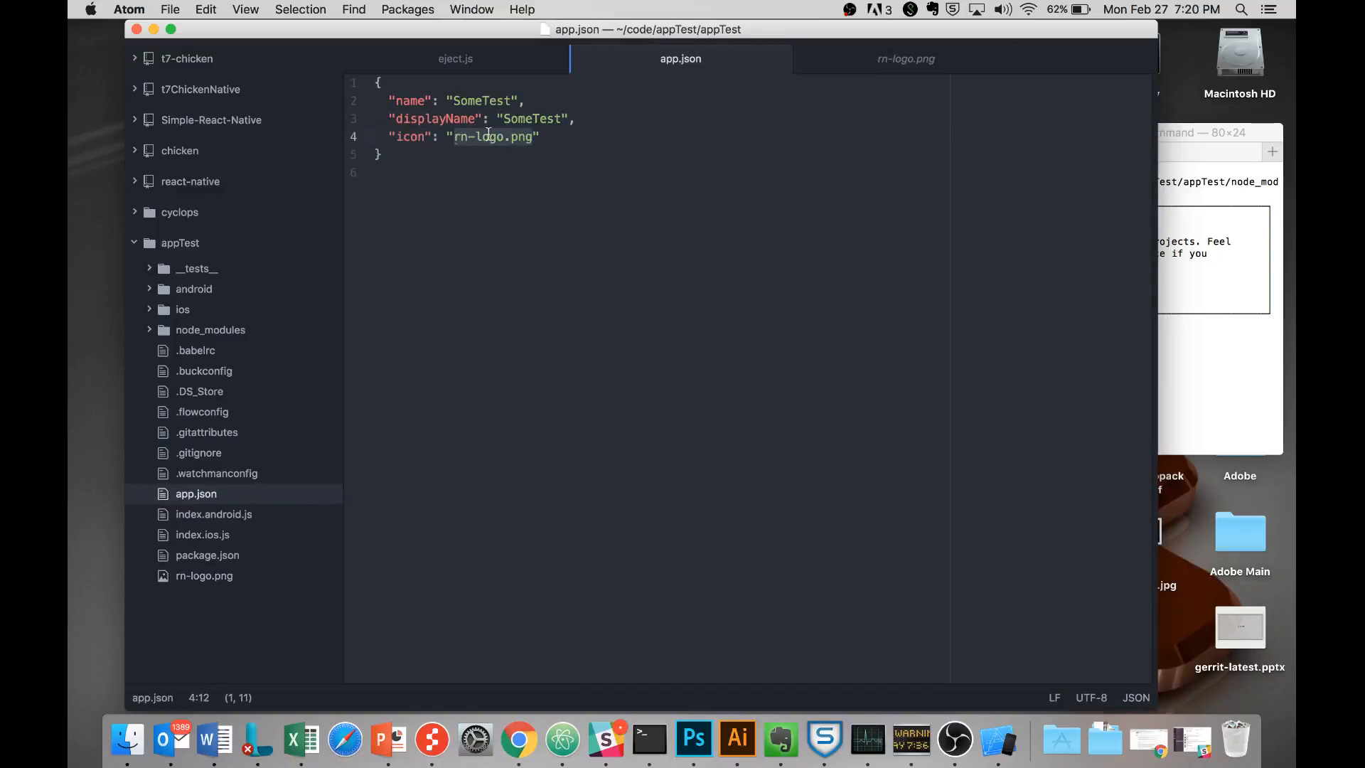
{"action": "left_click", "coordinate": [633, 172]}
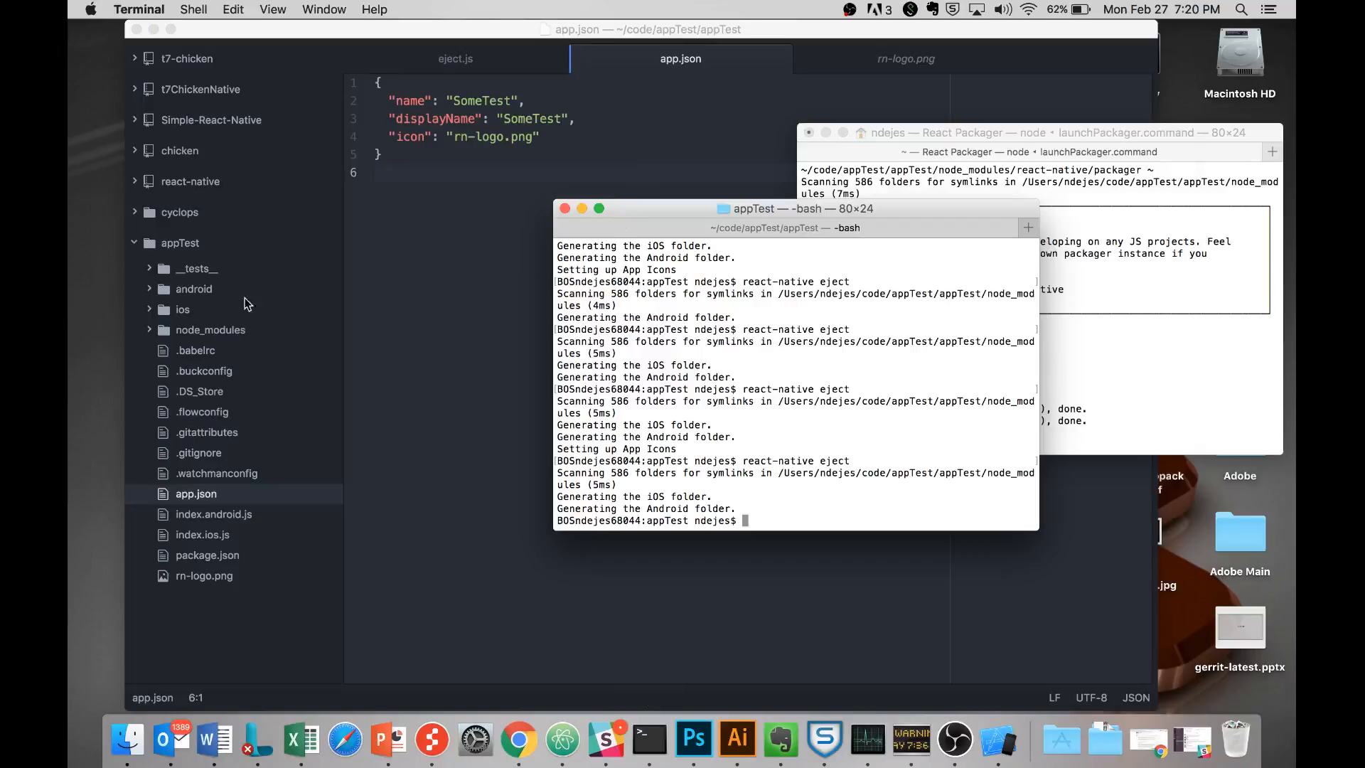
Step: Delete the android folder and rerun eject, confirming the 'Setting up App Icons' output
{"action": "right_click", "coordinate": [196, 494]}
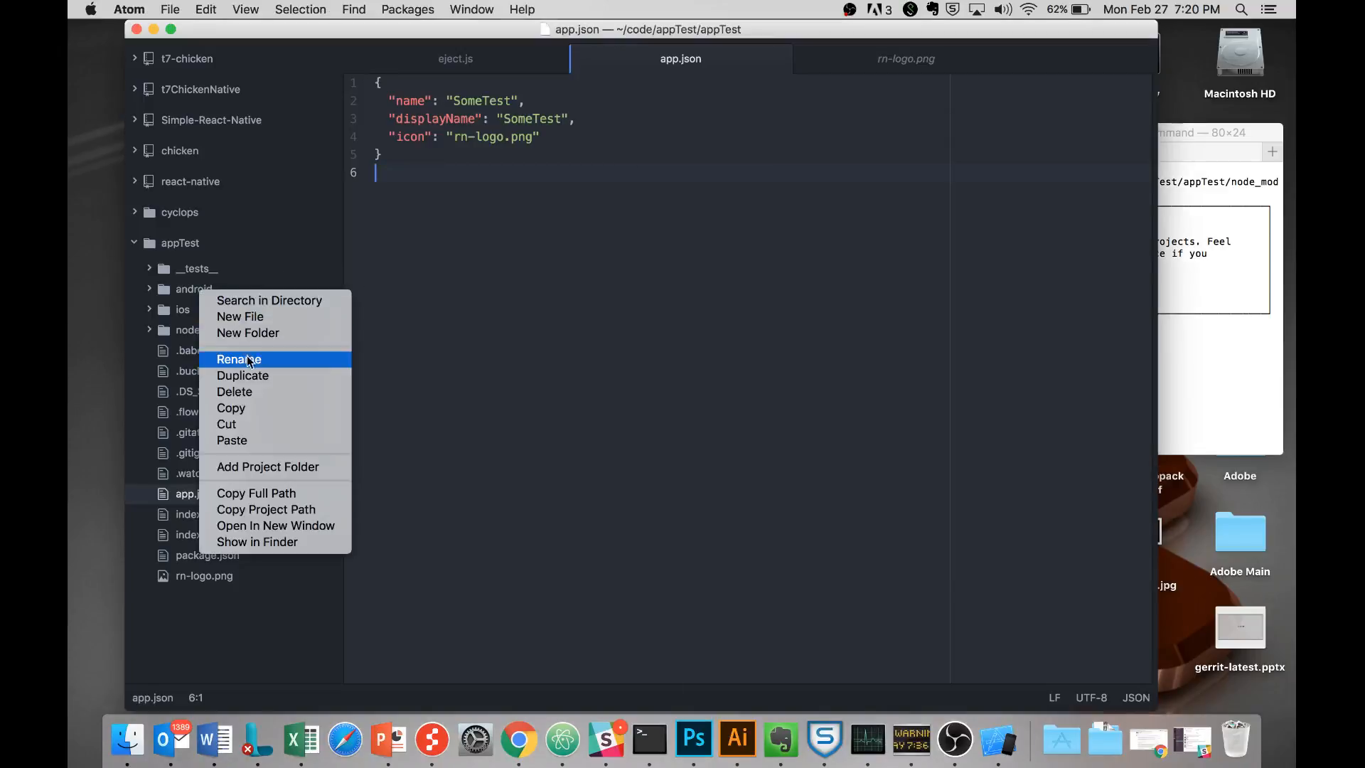
{"action": "left_click", "coordinate": [234, 390]}
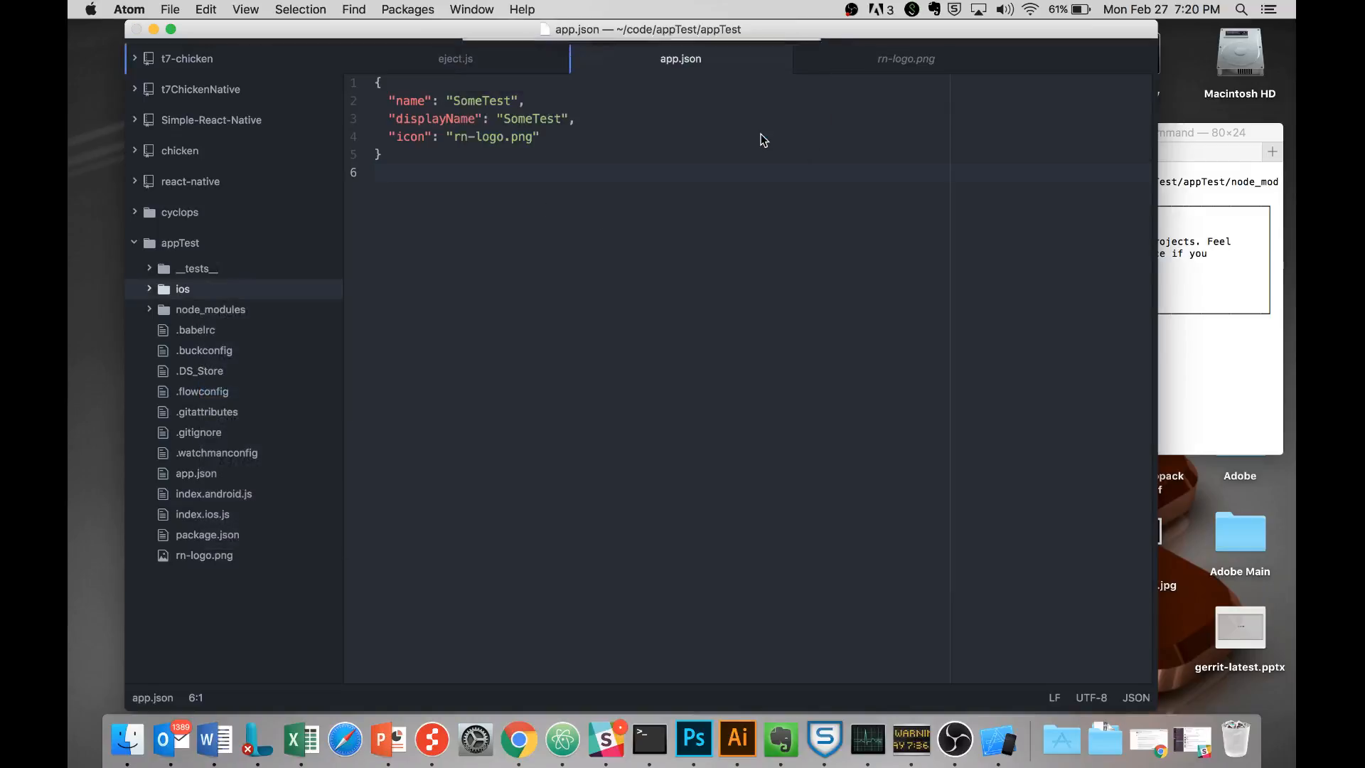
{"action": "left_click", "coordinate": [649, 740]}
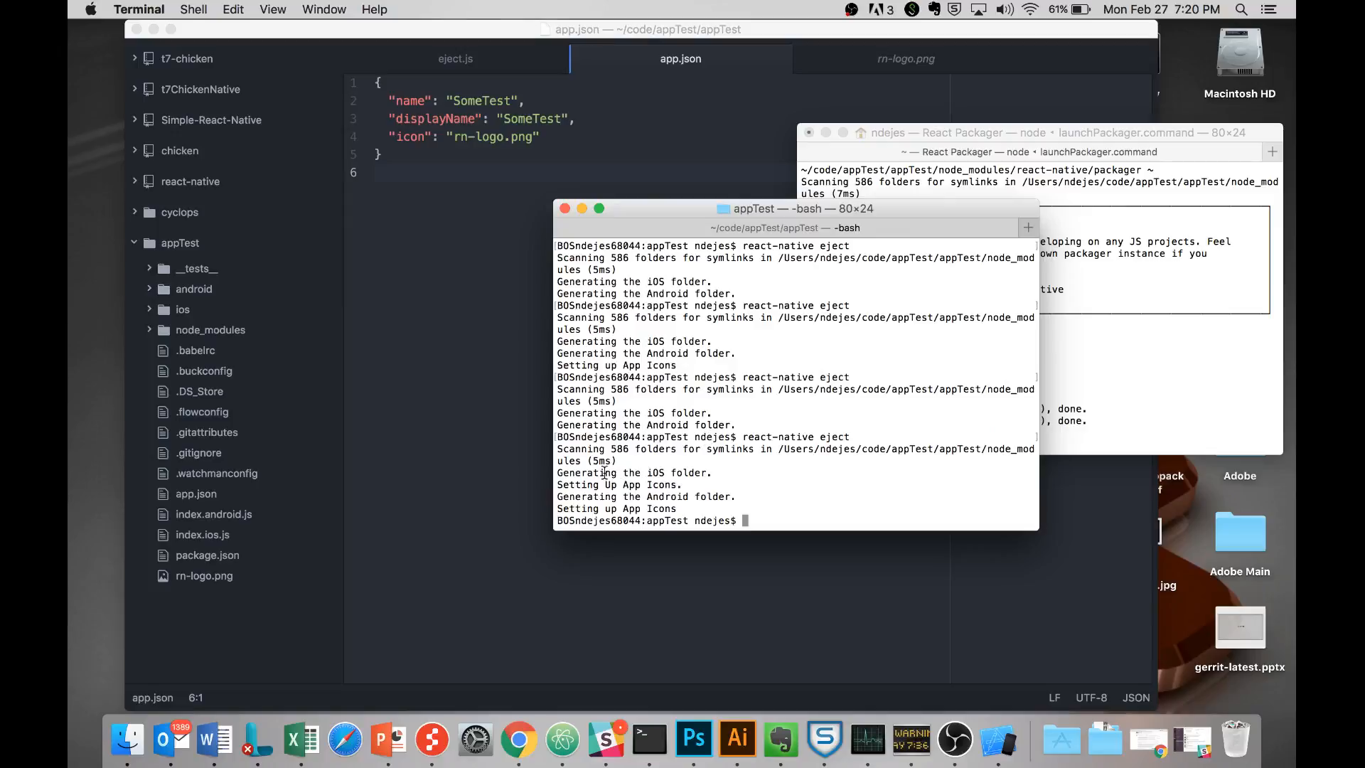
{"action": "double_click", "coordinate": [632, 472]}
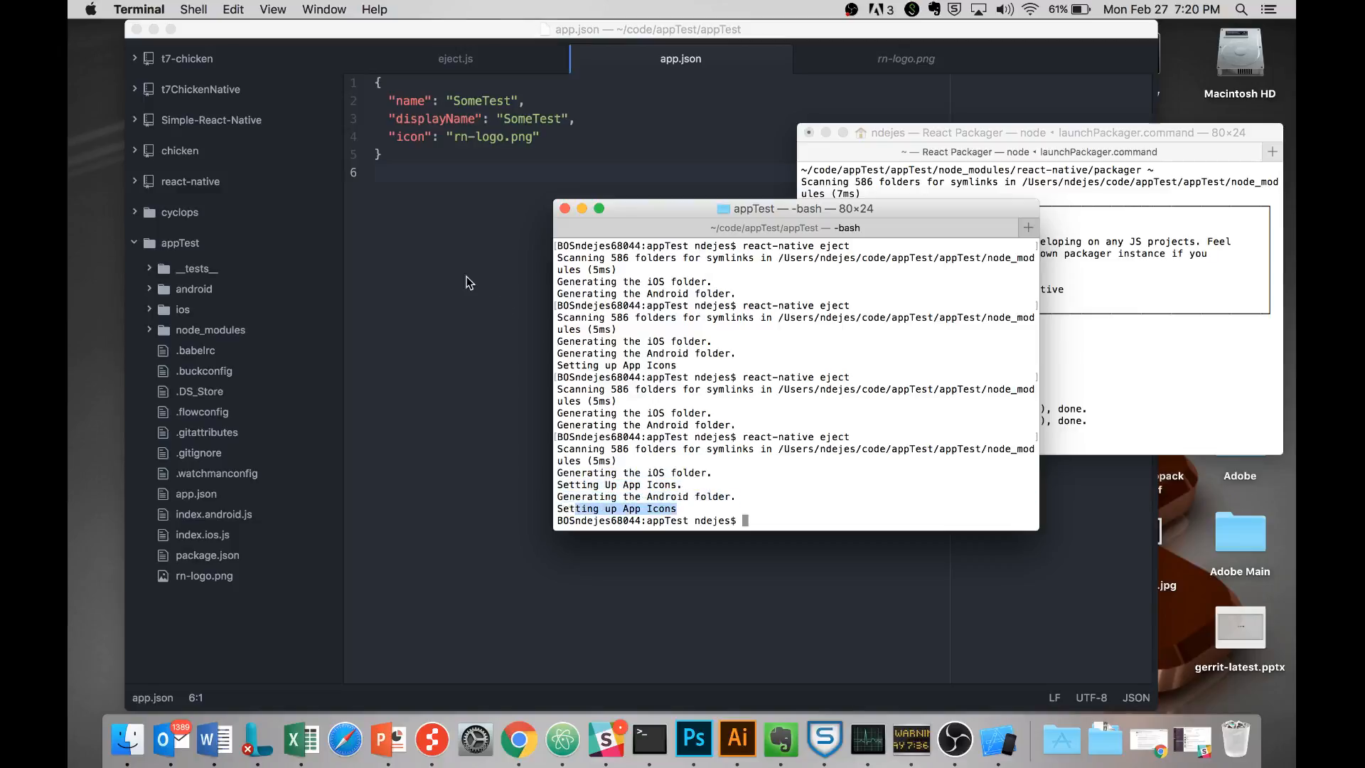
{"action": "left_click", "coordinate": [148, 288]}
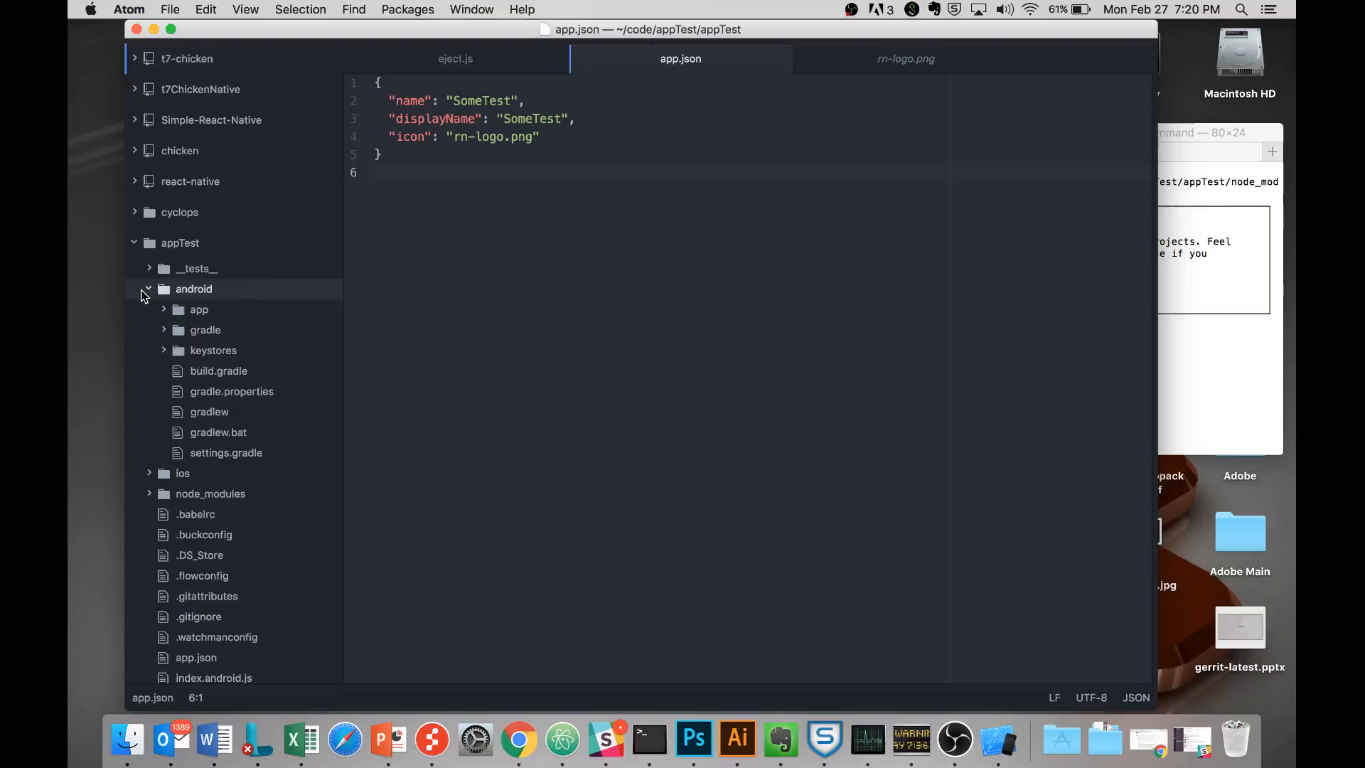
Step: Preview the regenerated mdpi, xhdpi and xxhdpi launcher icons showing the React logo
{"action": "left_click", "coordinate": [198, 309]}
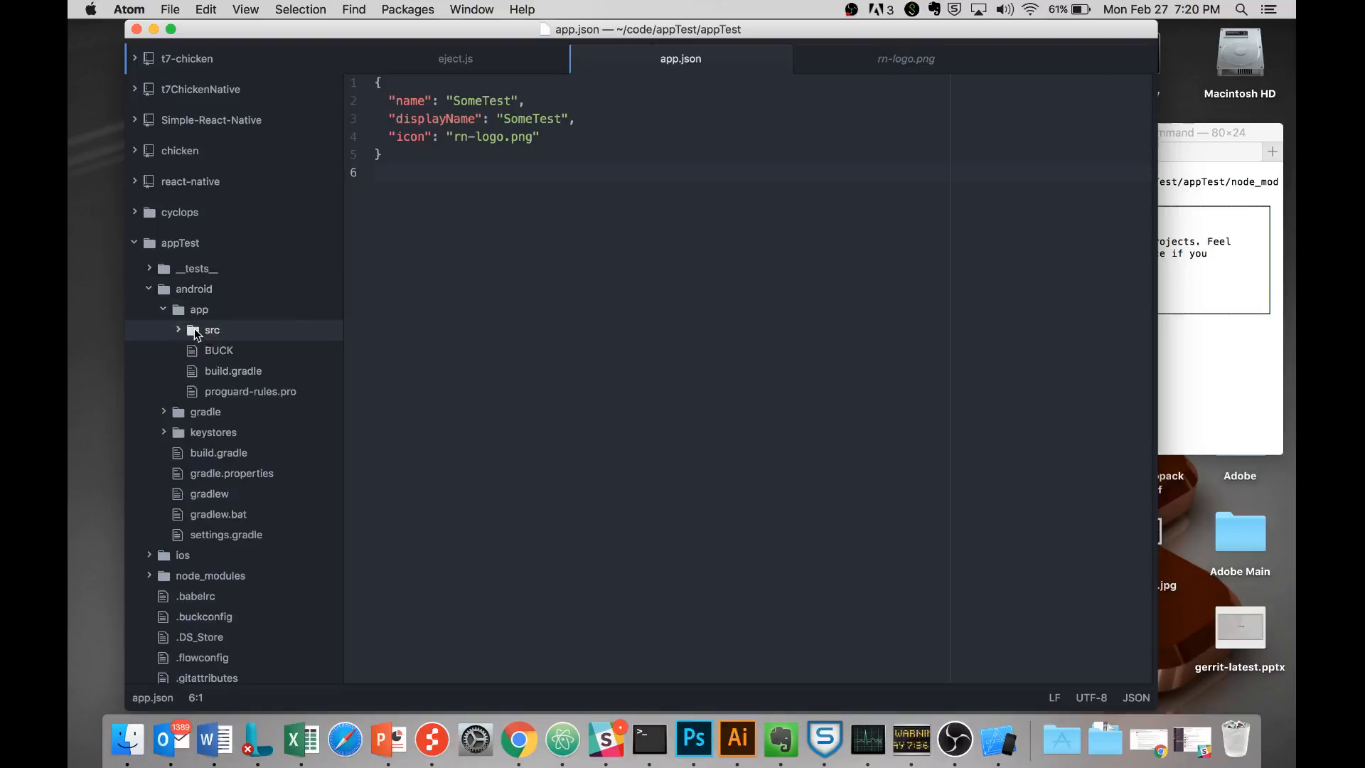
{"action": "left_click", "coordinate": [212, 330]}
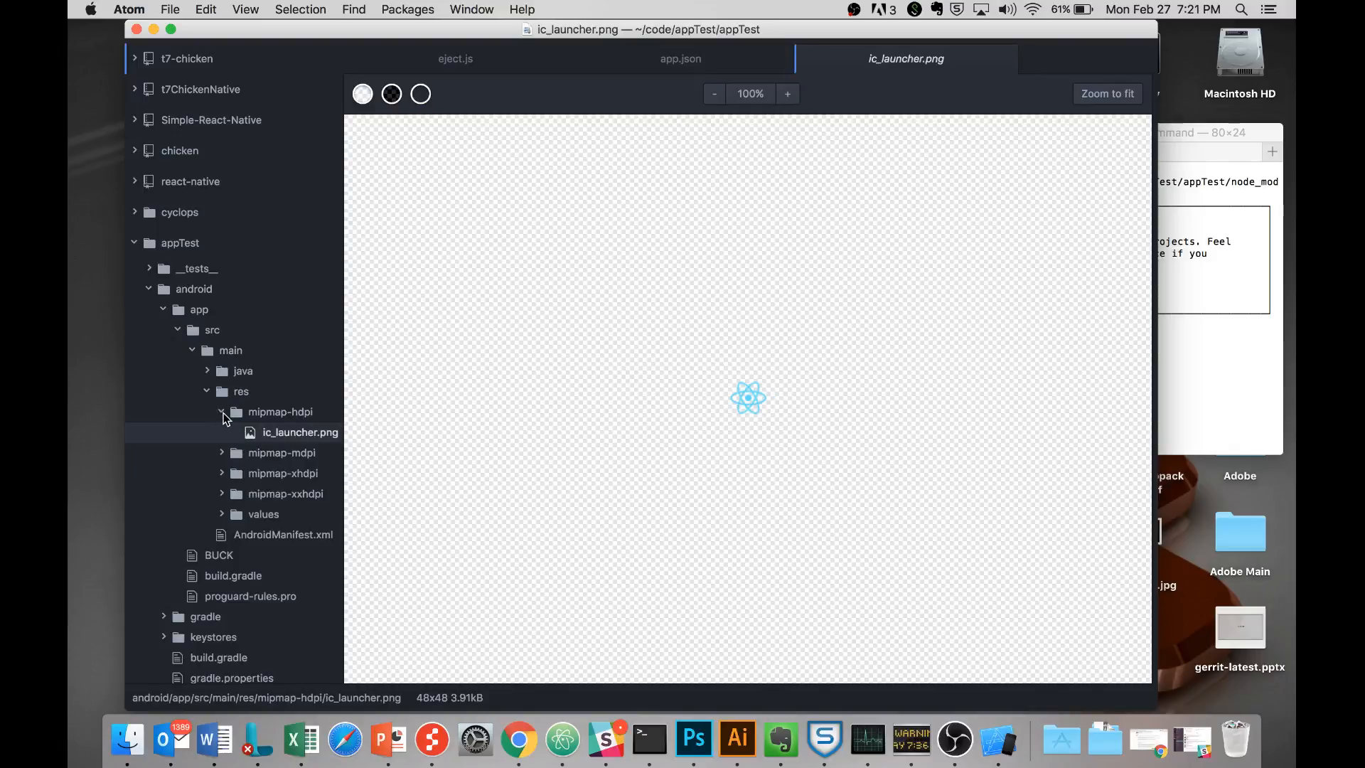
{"action": "left_click", "coordinate": [221, 412]}
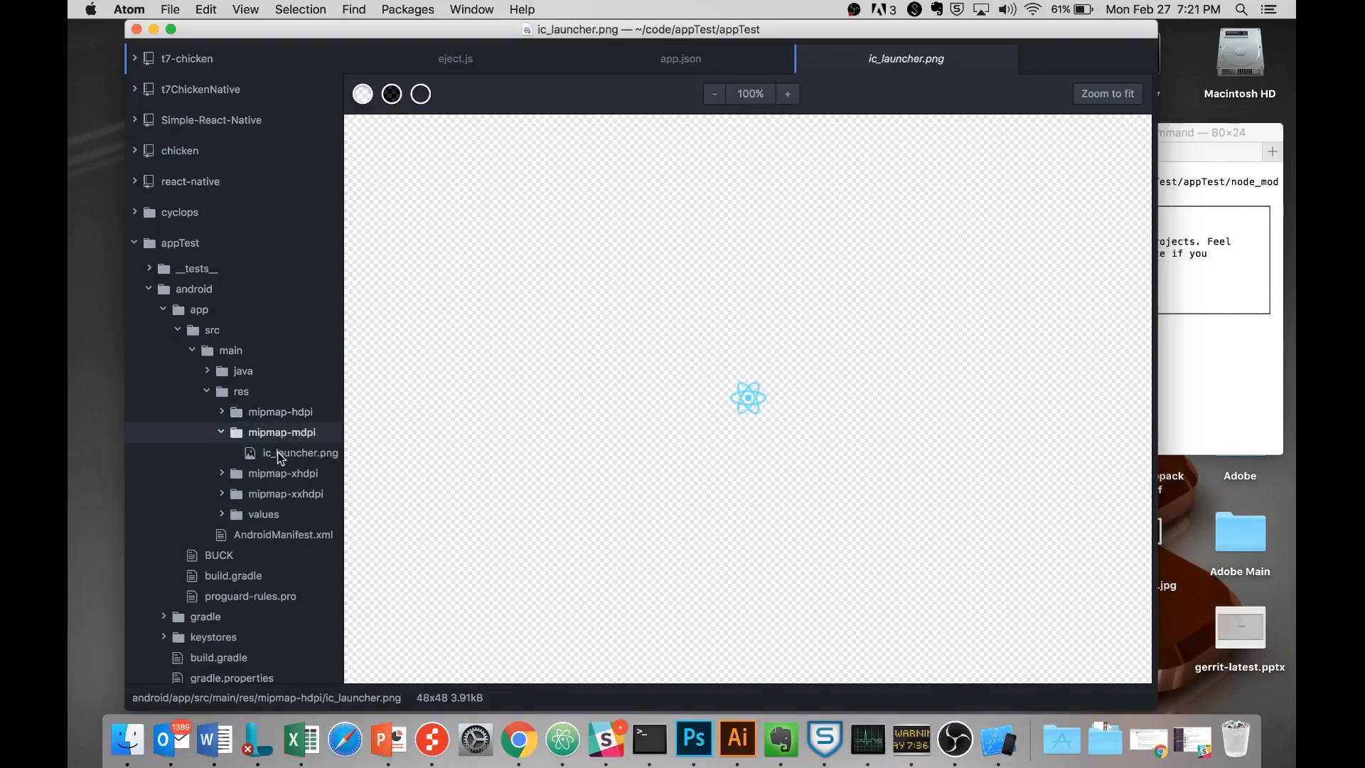
{"action": "left_click", "coordinate": [282, 472]}
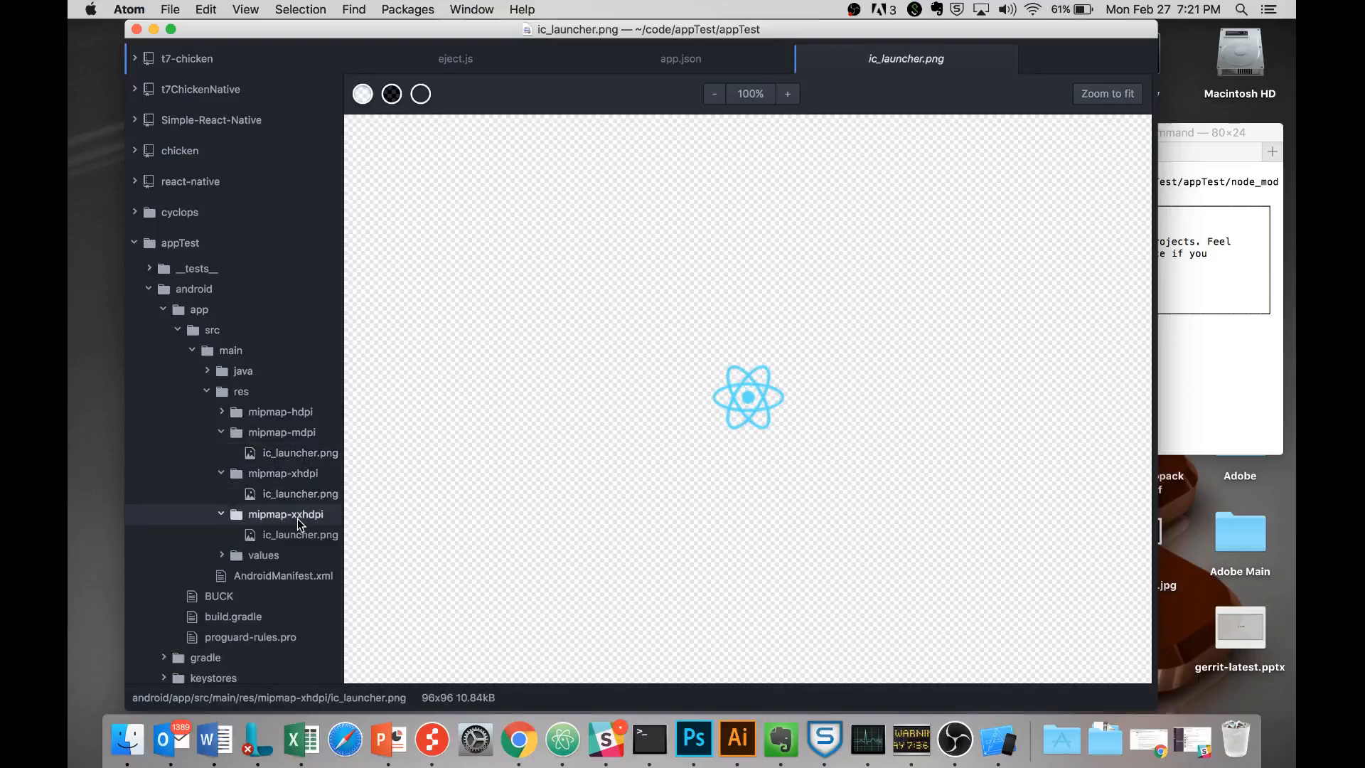
{"action": "left_click", "coordinate": [300, 534]}
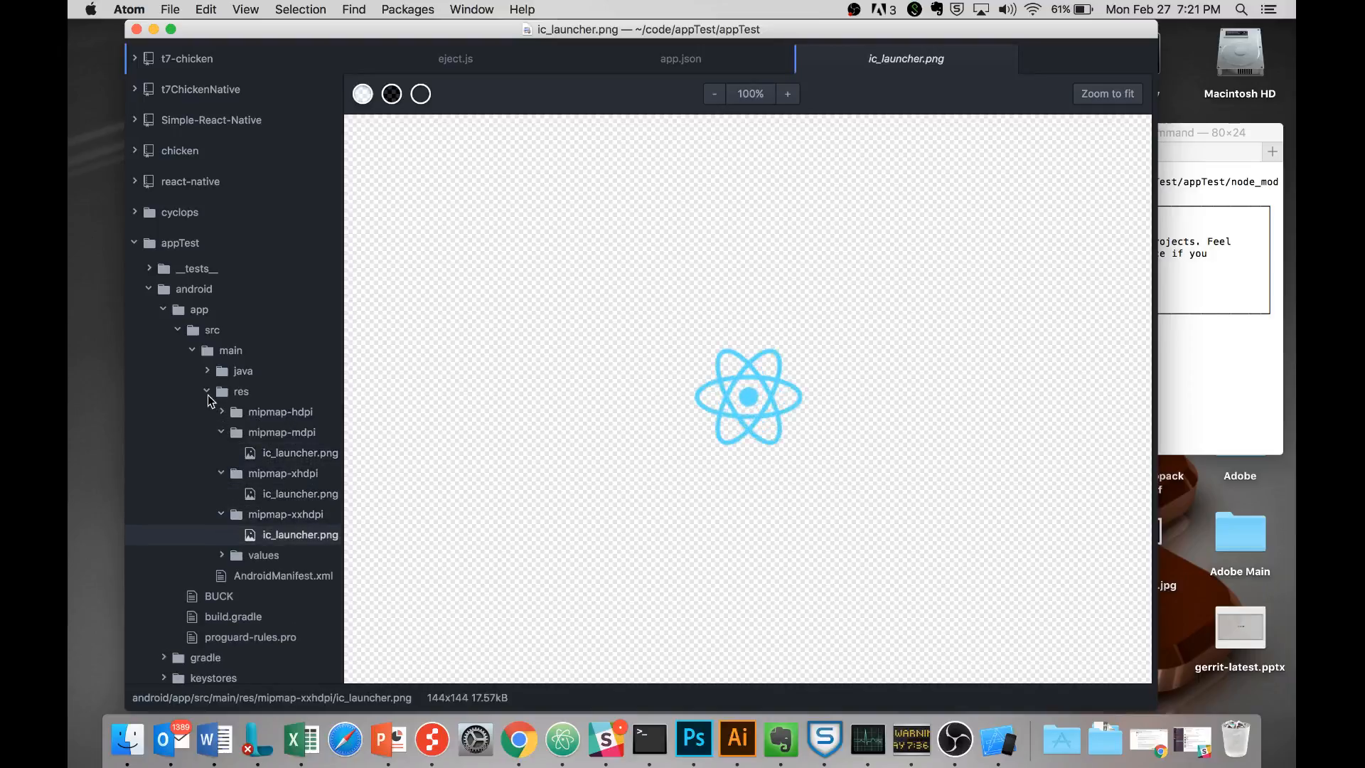
{"action": "left_click", "coordinate": [207, 390]}
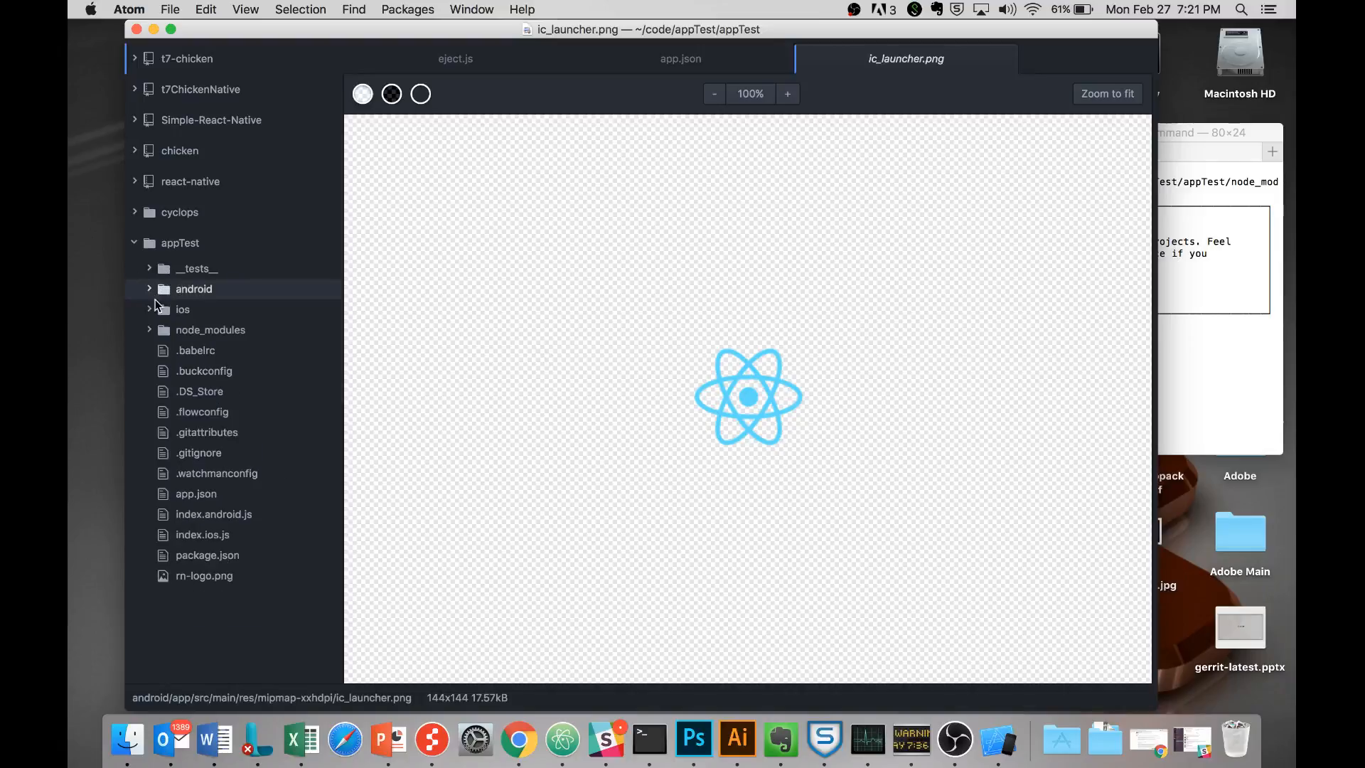
Step: Preview the 40pt, 80pt and 180pt iOS React logo icons, then open Contents.json
{"action": "left_click", "coordinate": [182, 310]}
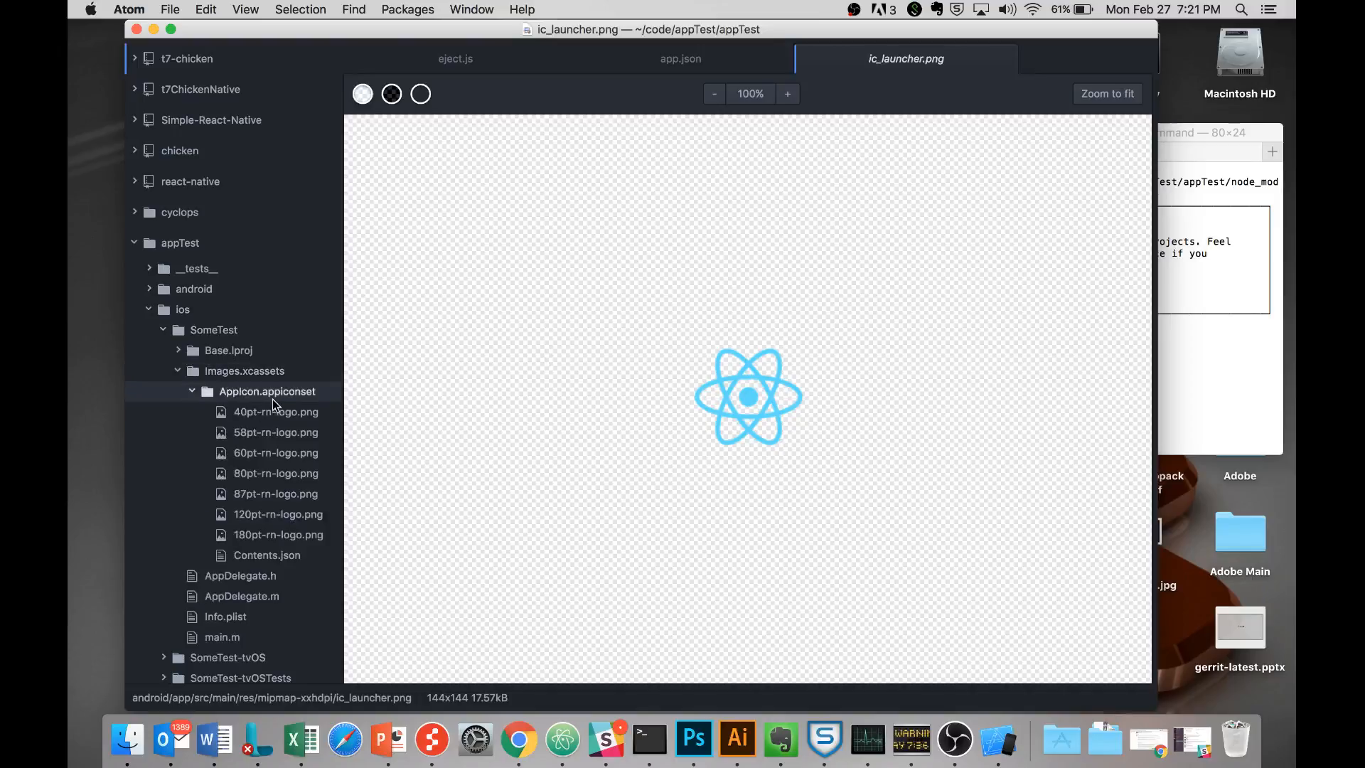
{"action": "left_click", "coordinate": [276, 410]}
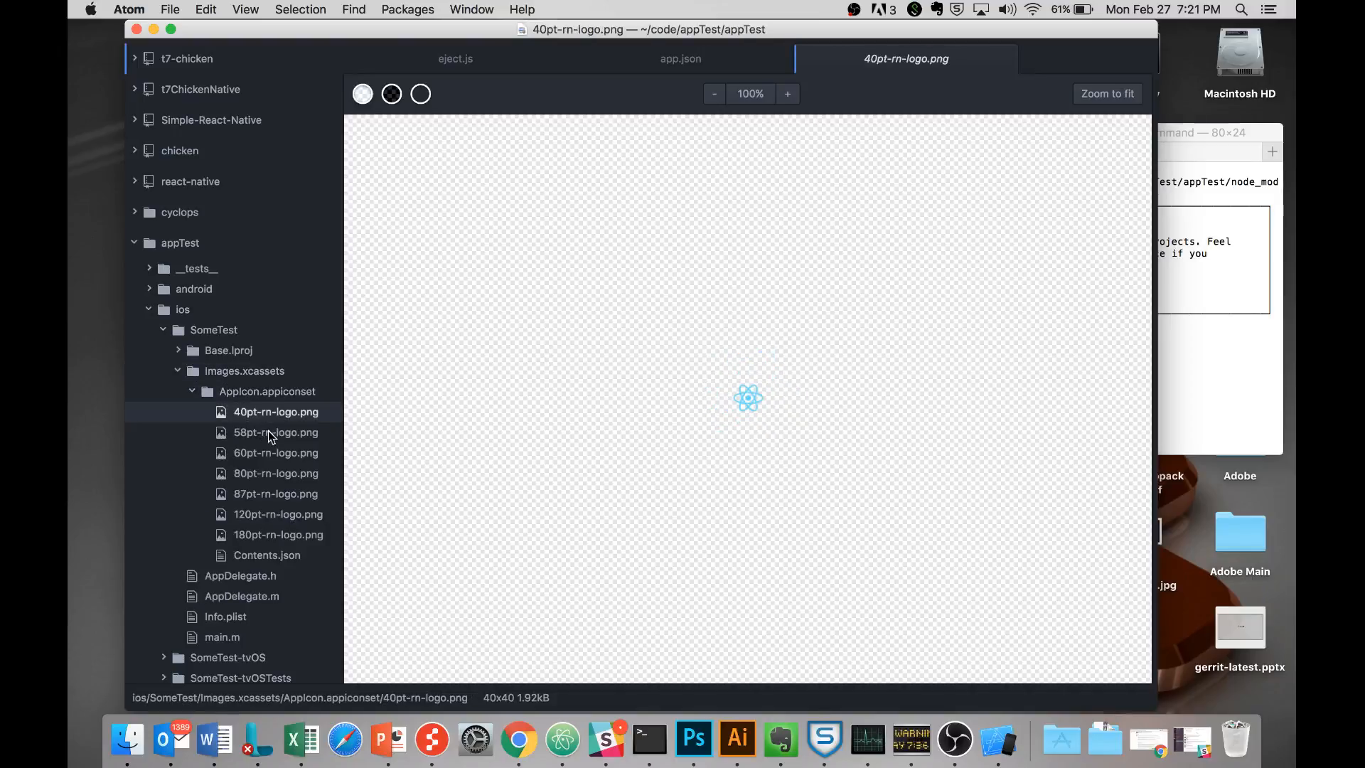
{"action": "left_click", "coordinate": [276, 472]}
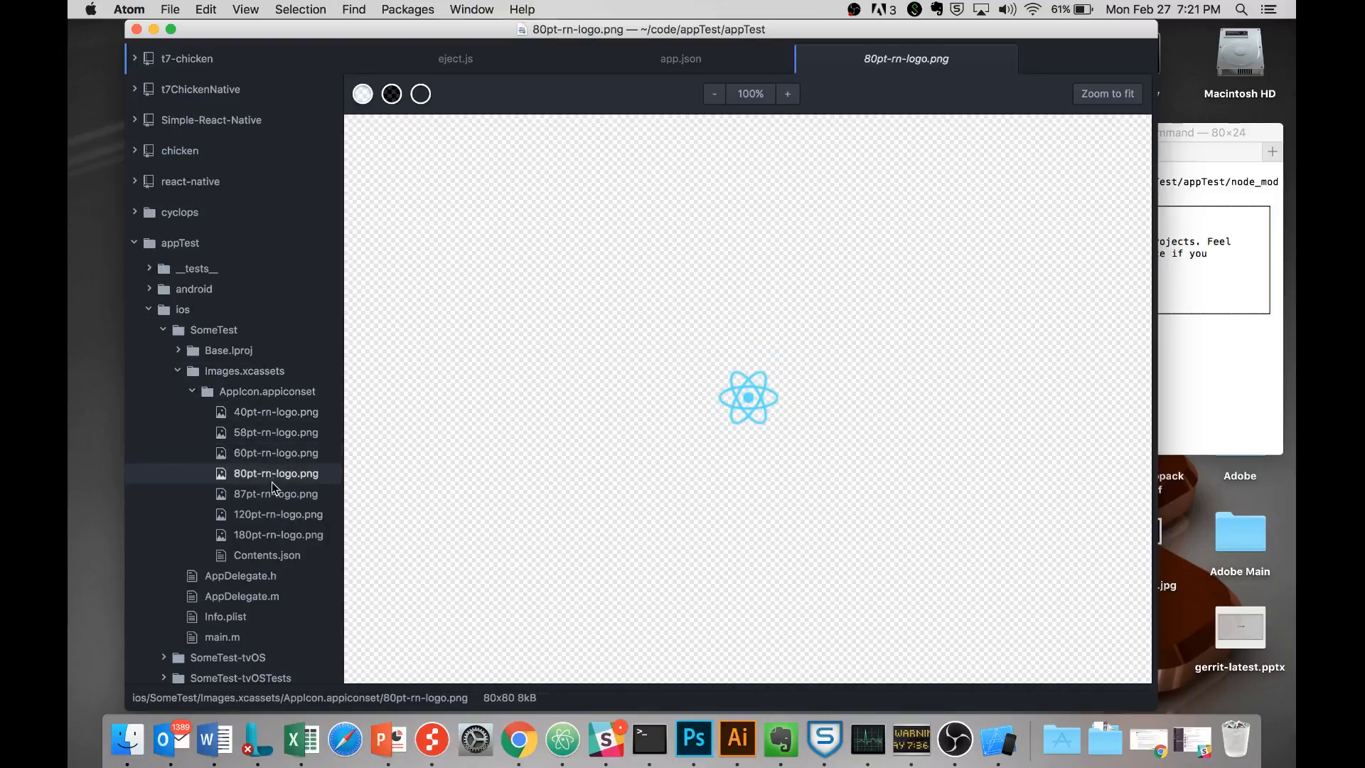
{"action": "left_click", "coordinate": [277, 533]}
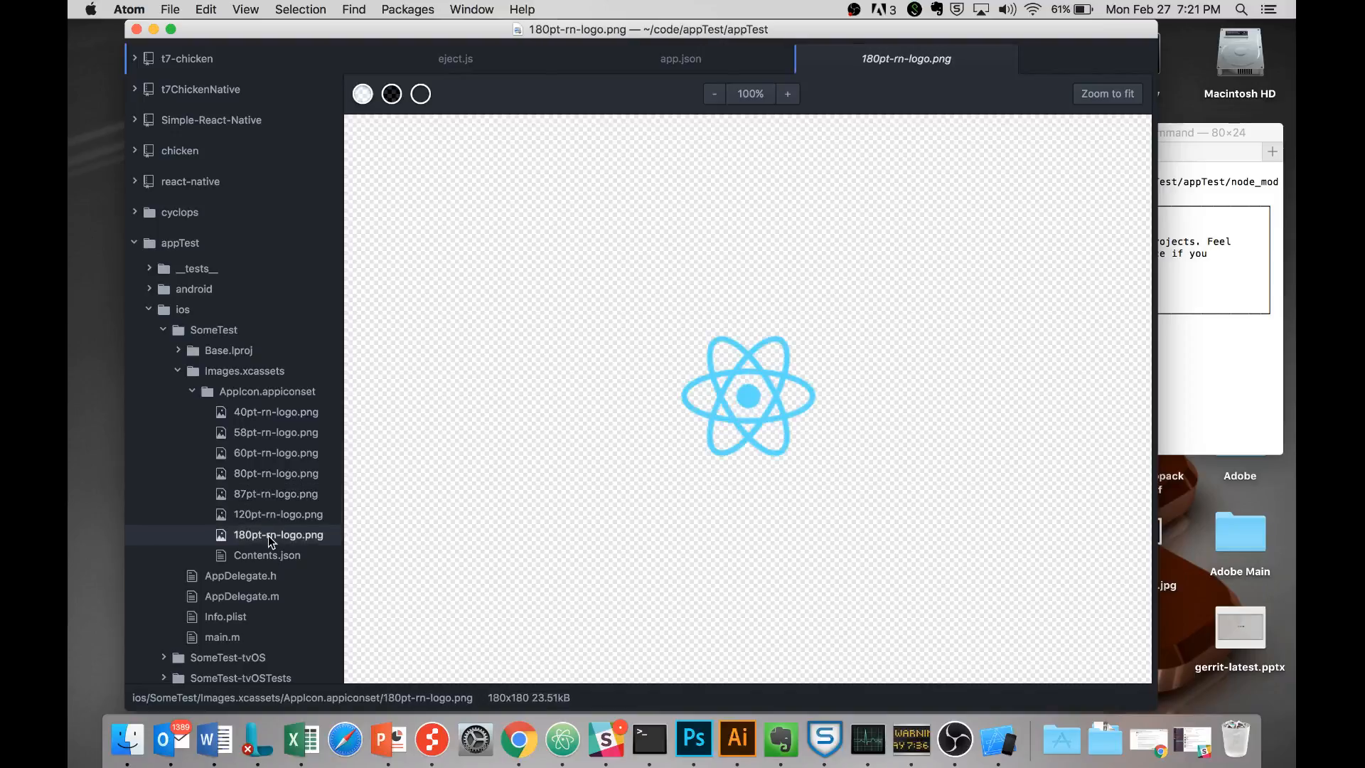
{"action": "left_click", "coordinate": [267, 554]}
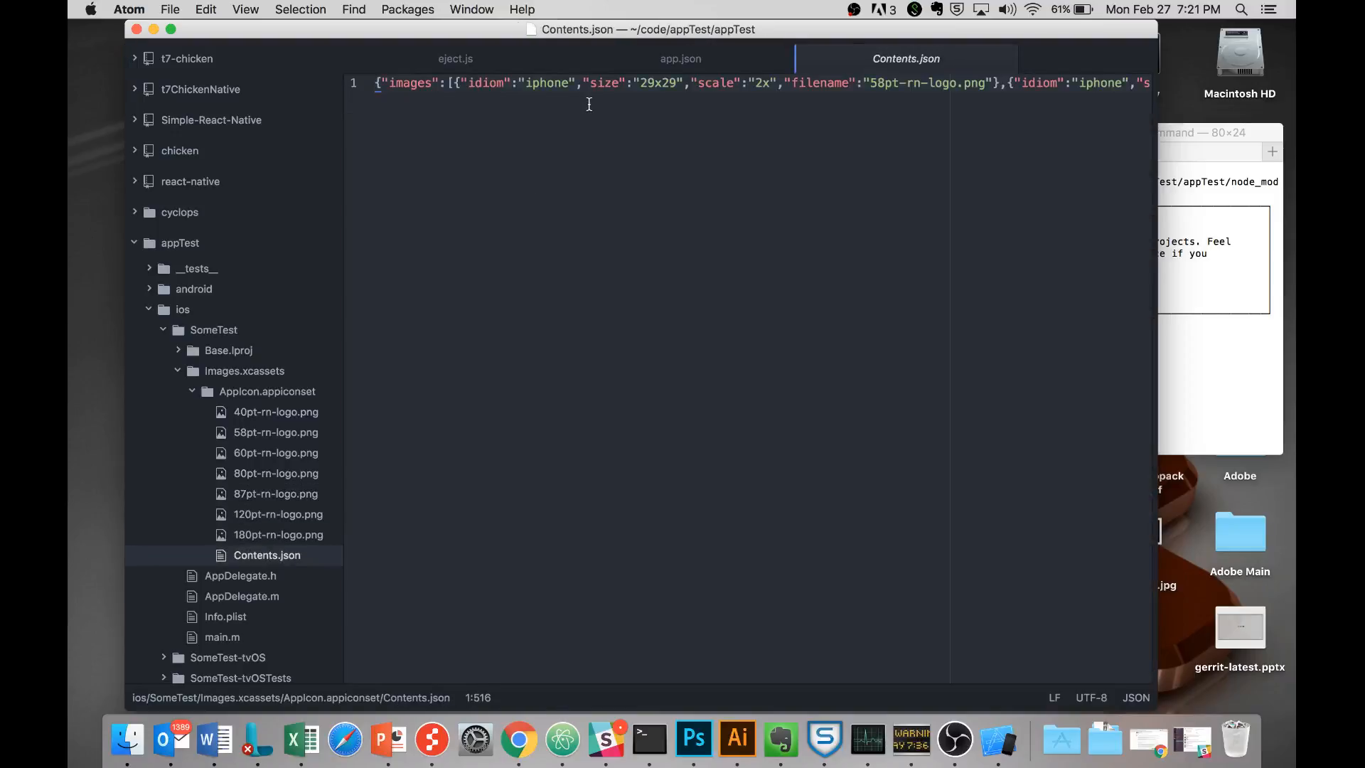
{"action": "left_click", "coordinate": [426, 83]}
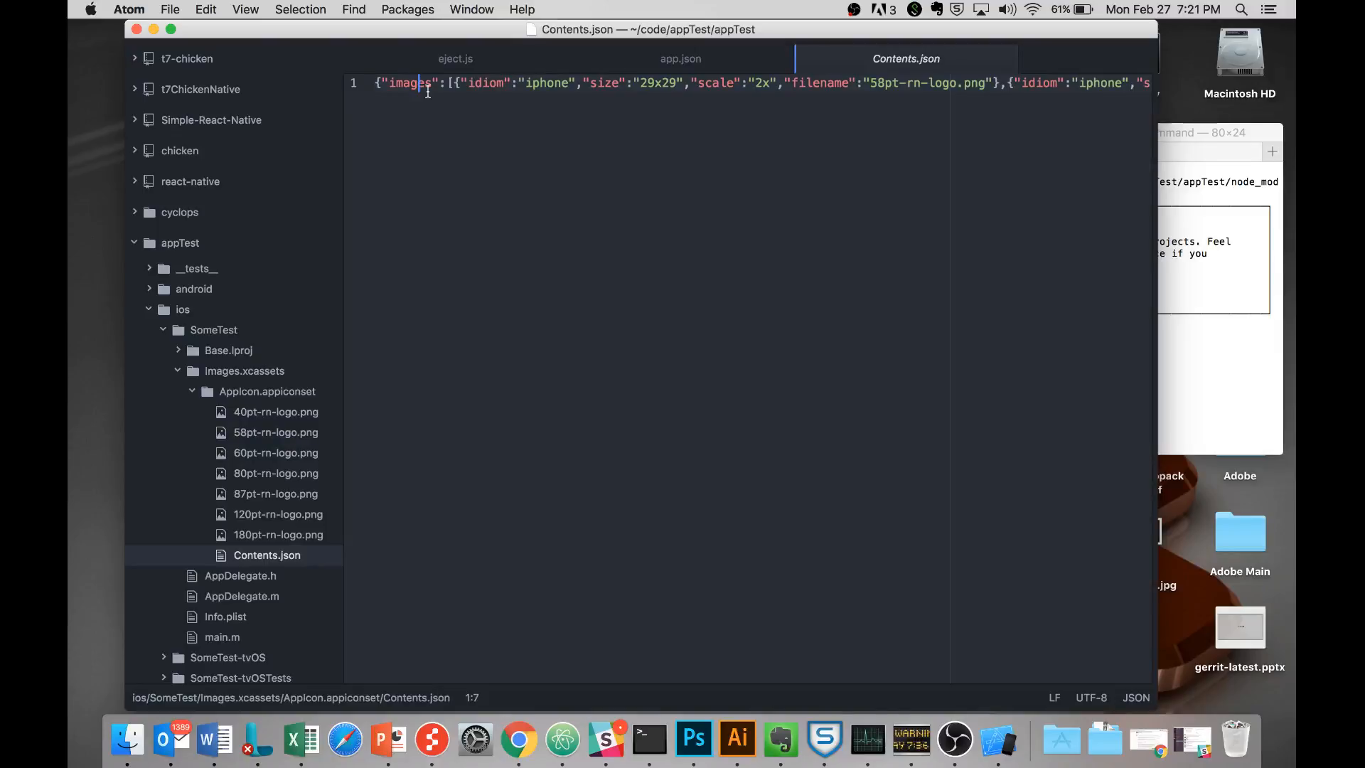
{"action": "scroll", "scroll_direction": "right", "scroll_amount": 3}
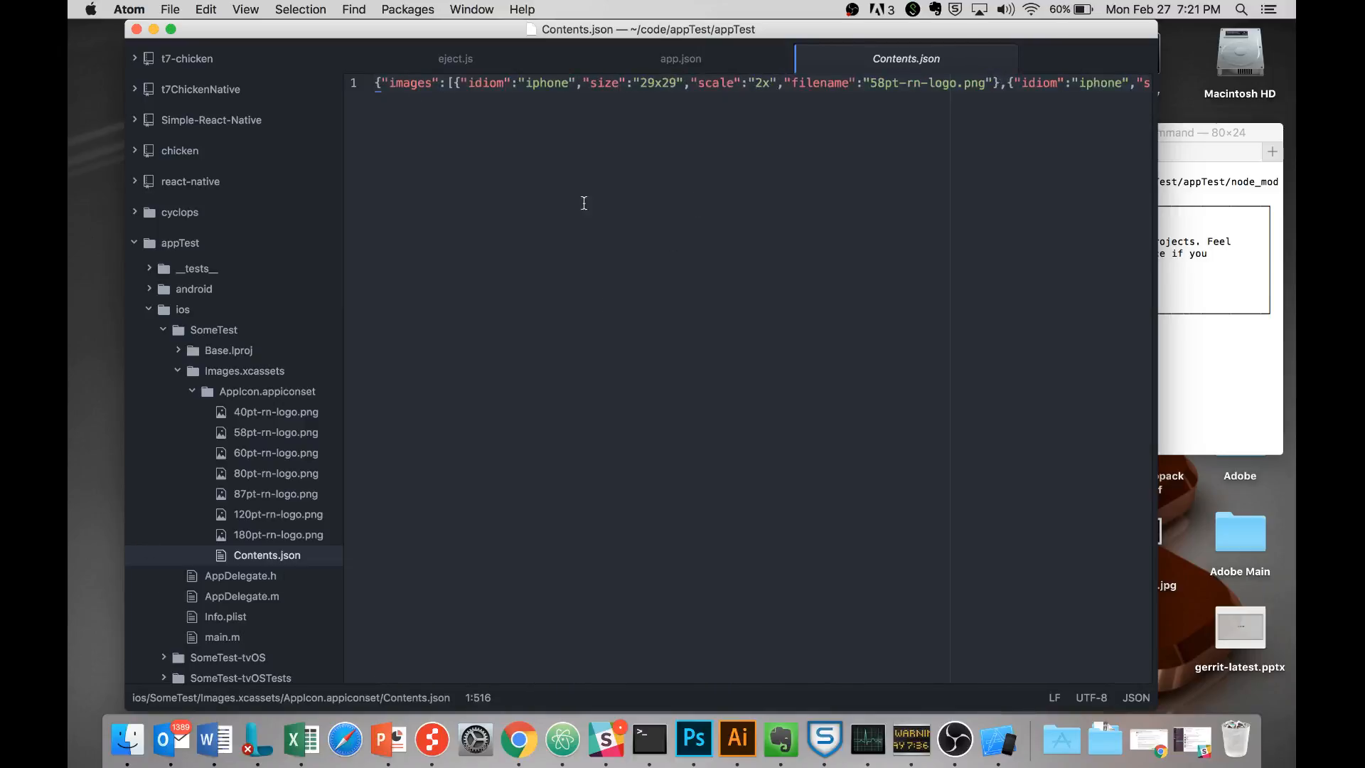
{"action": "mouse_move", "coordinate": [495, 110]}
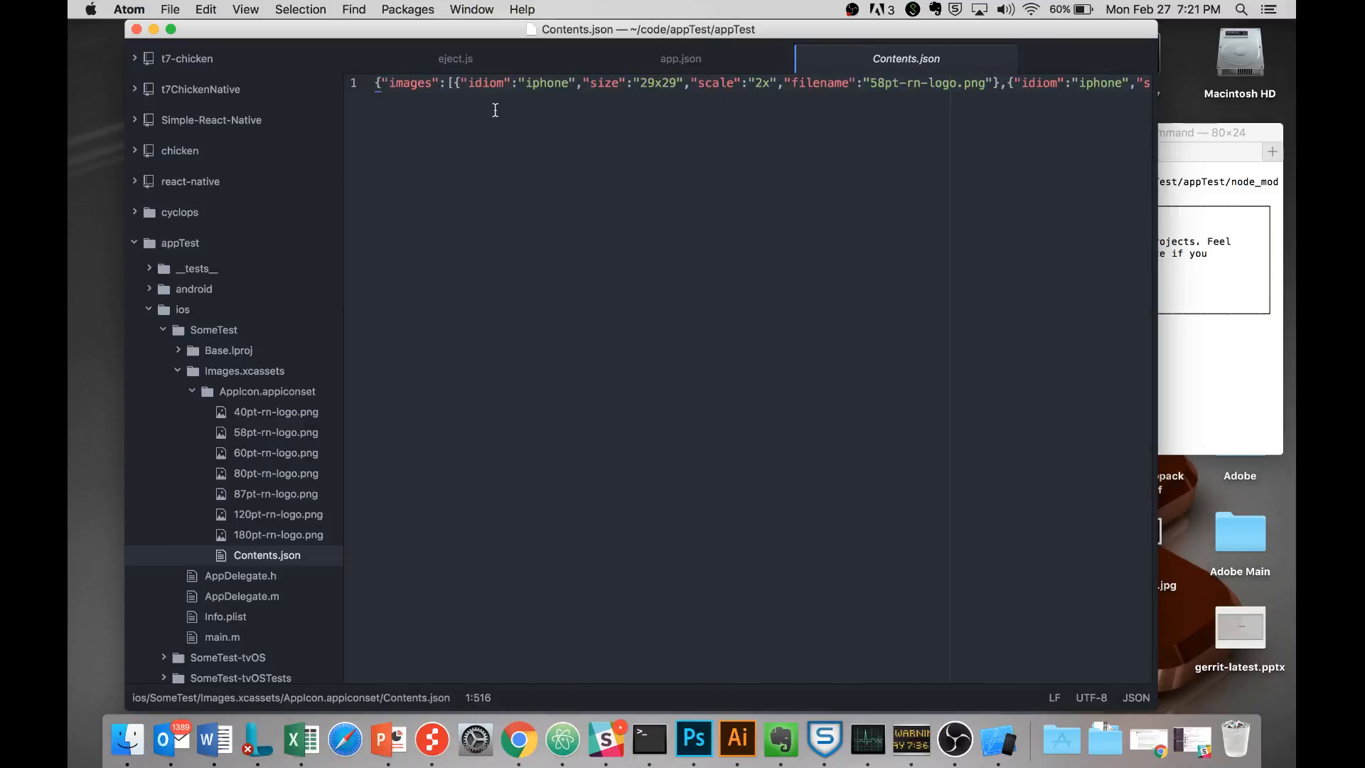
{"action": "mouse_move", "coordinate": [198, 443]}
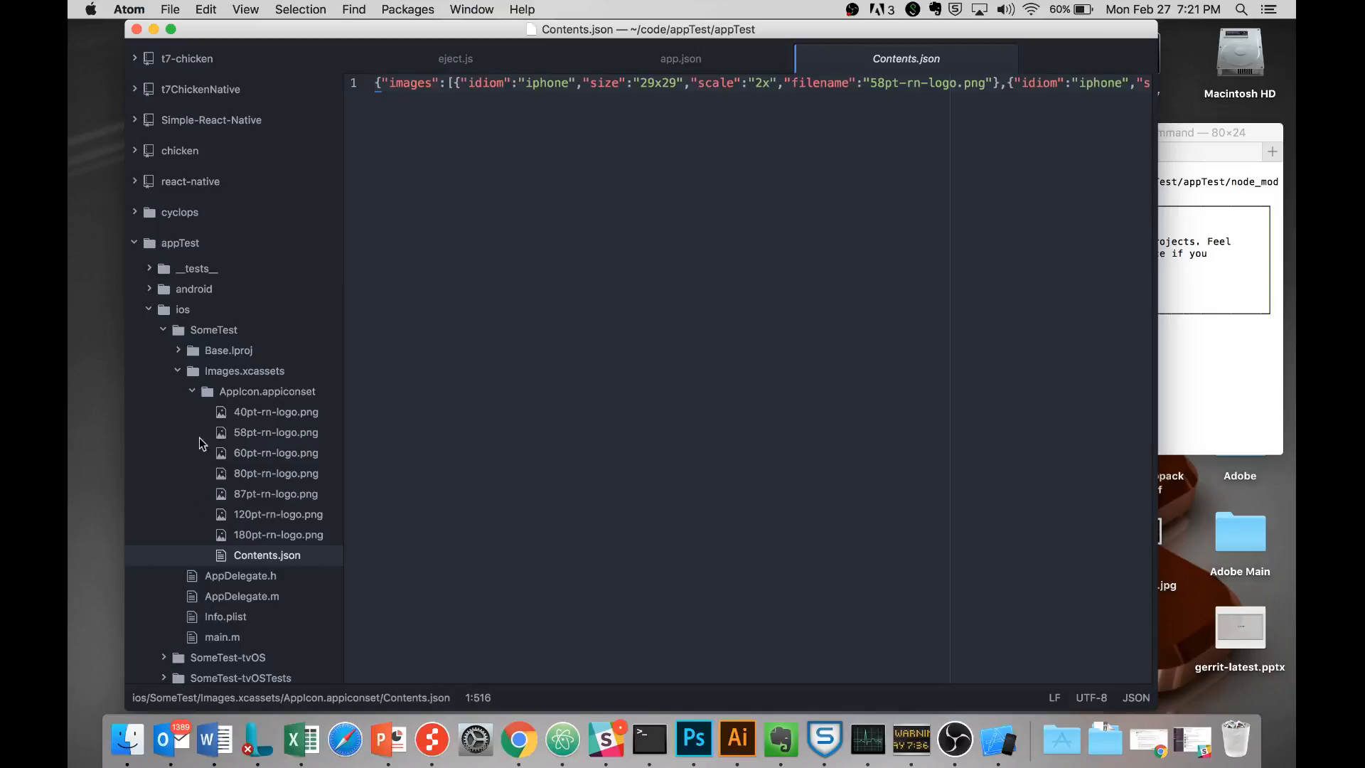
{"action": "left_click", "coordinate": [182, 309]}
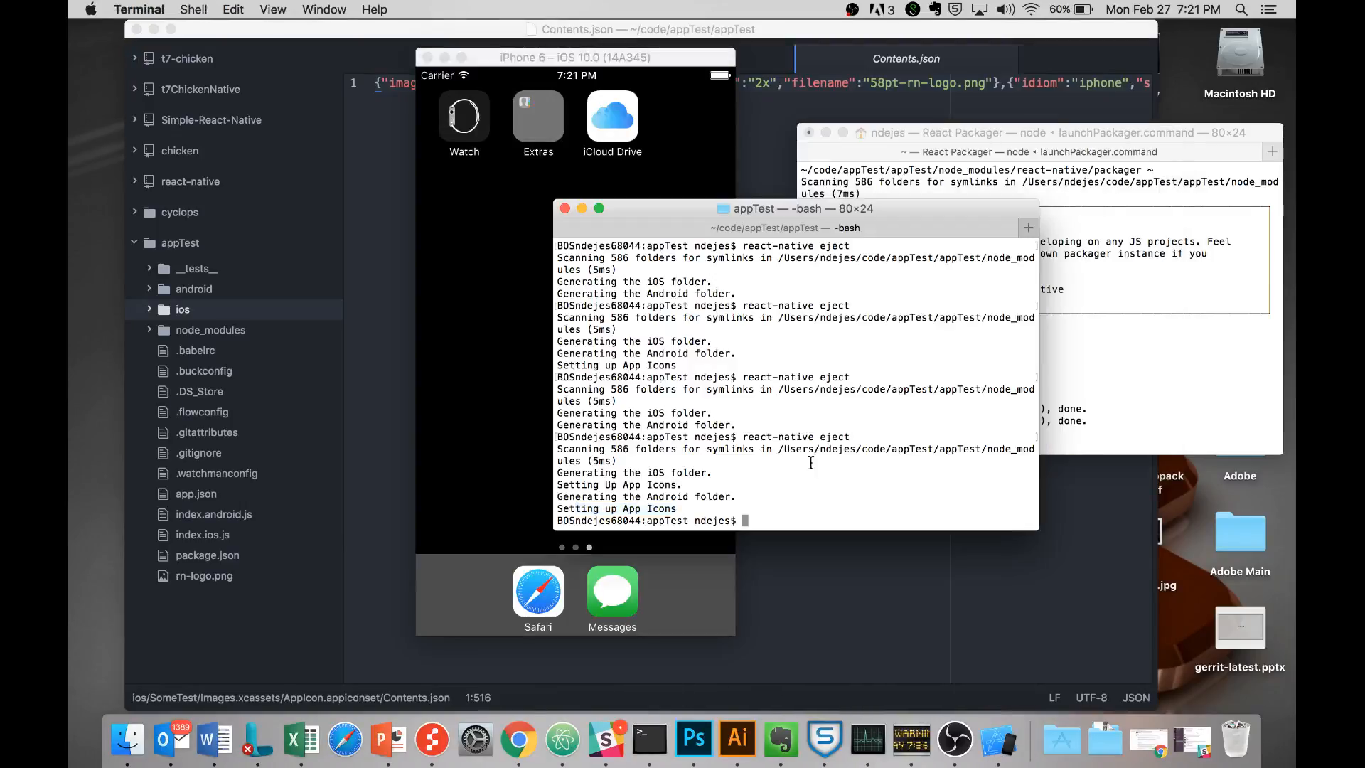
Step: Run 'react-native run-ios' in the appTest folder to build for the iOS Simulator
{"action": "type", "text": "react-native r"}
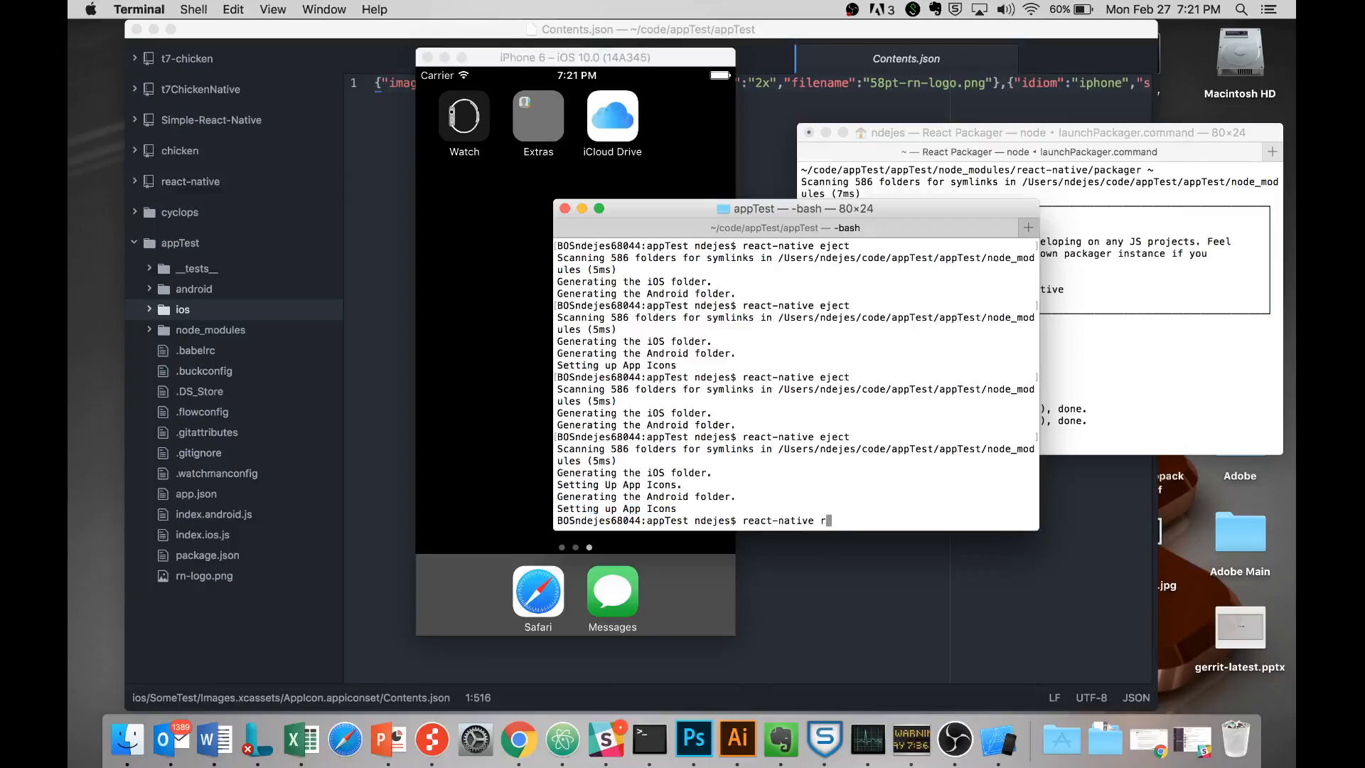
{"action": "type", "text": "un-o"}
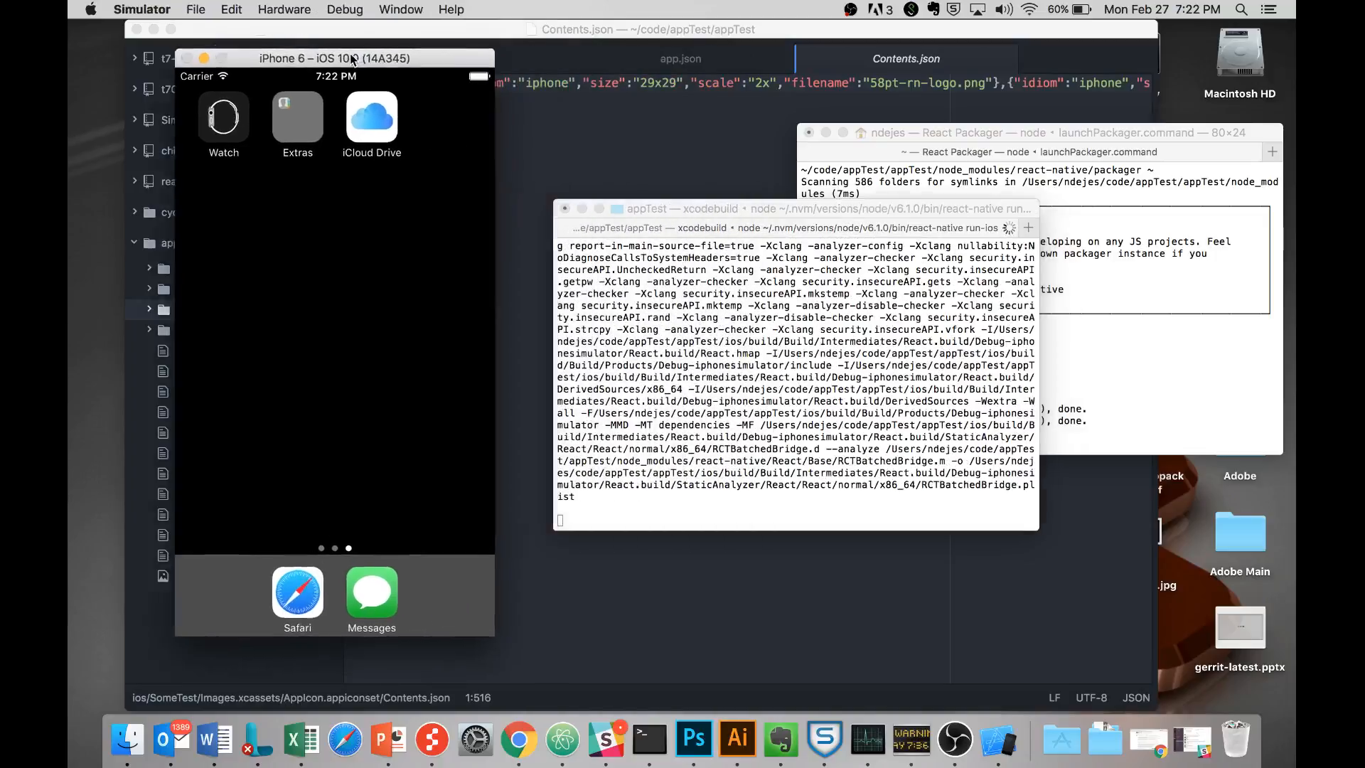
Step: Move the iPhone 6 Simulator window left while the iOS build finishes
{"action": "left_click_drag", "start_coordinate": [334, 58], "coordinate": [311, 40]}
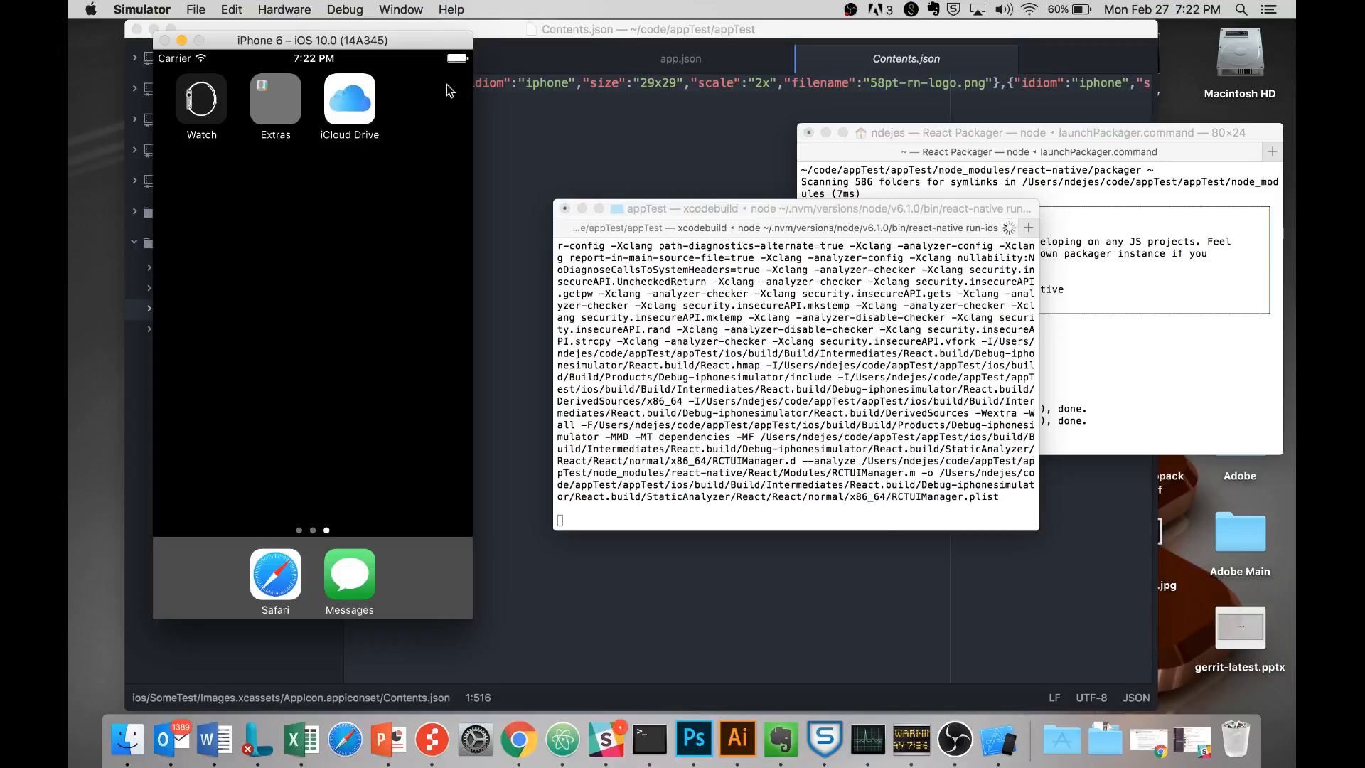
{"action": "mouse_move", "coordinate": [426, 102]}
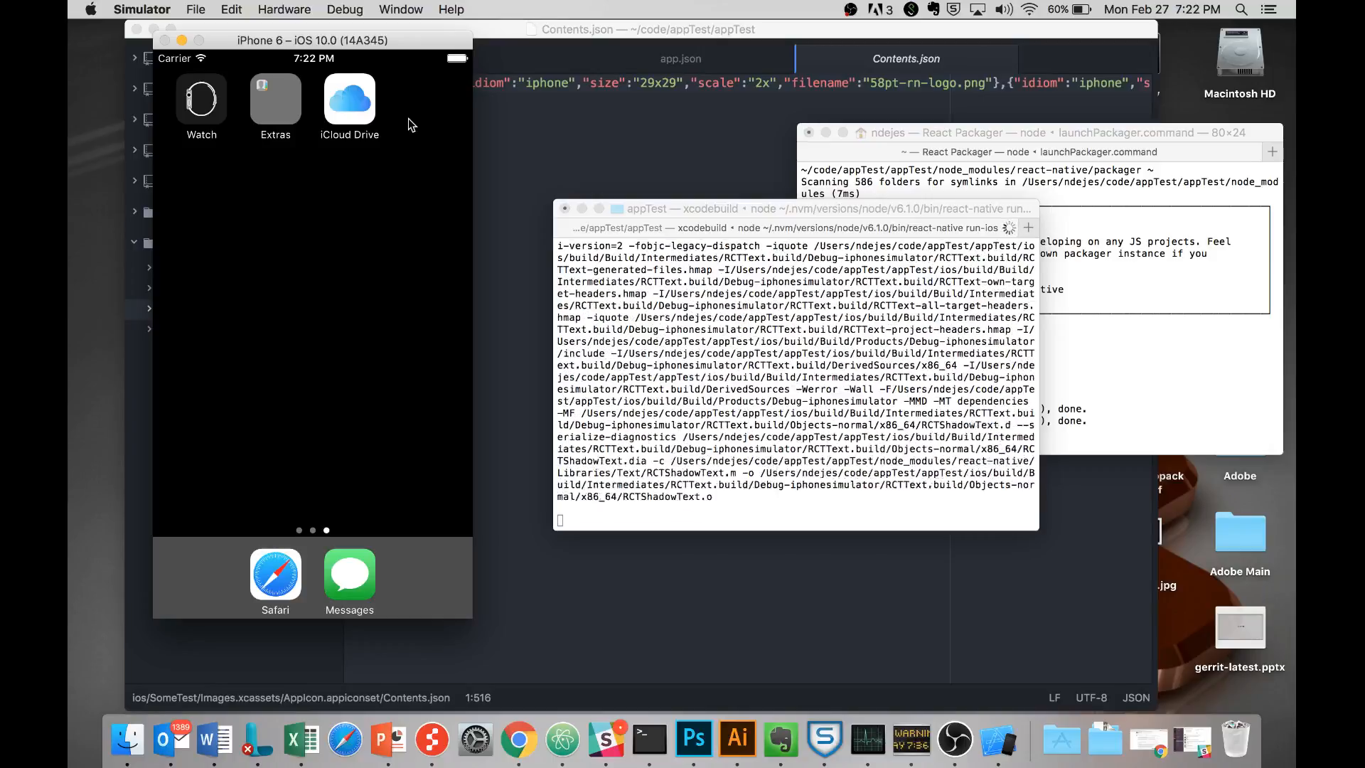
{"action": "scroll", "scroll_direction": "down", "scroll_amount": 3}
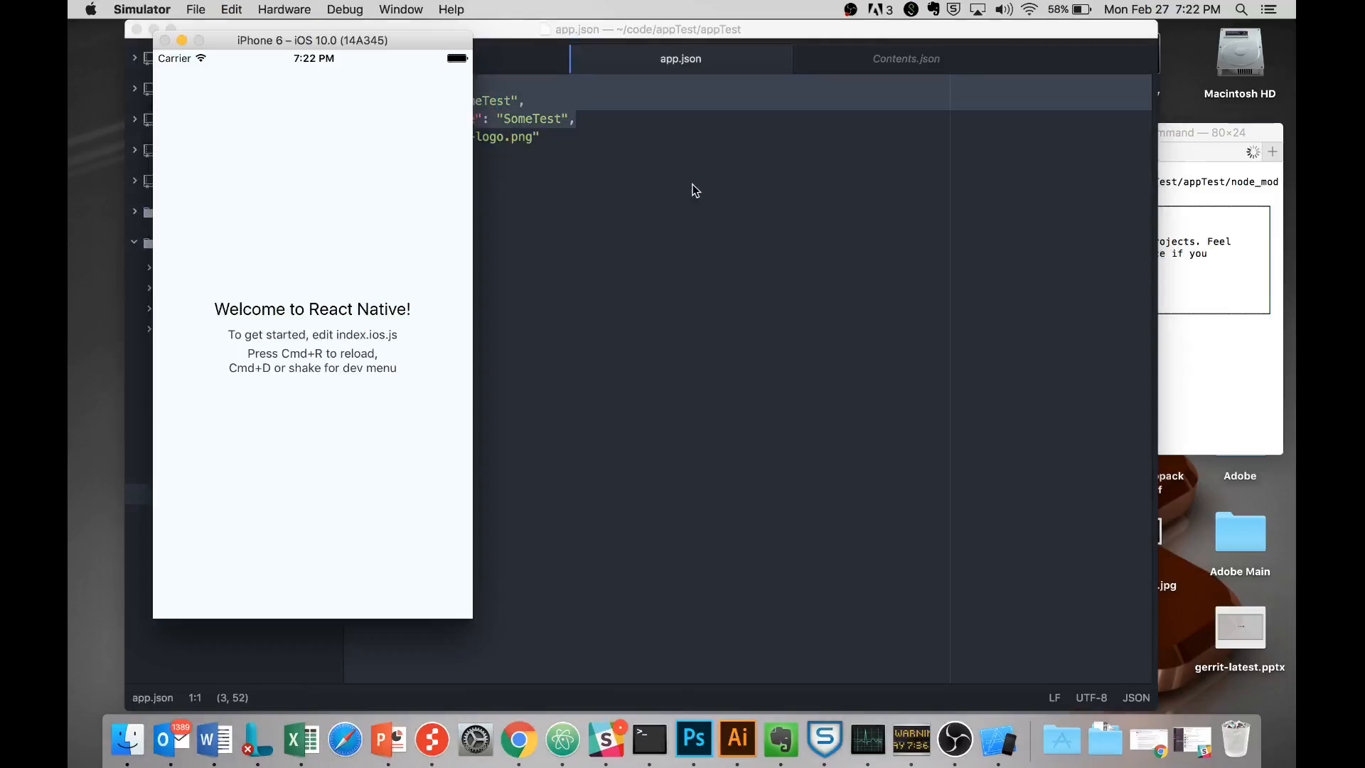
Step: Return the iPhone 6 Simulator to its home screen to view the SomeTest React logo icon
{"action": "left_click", "coordinate": [142, 10]}
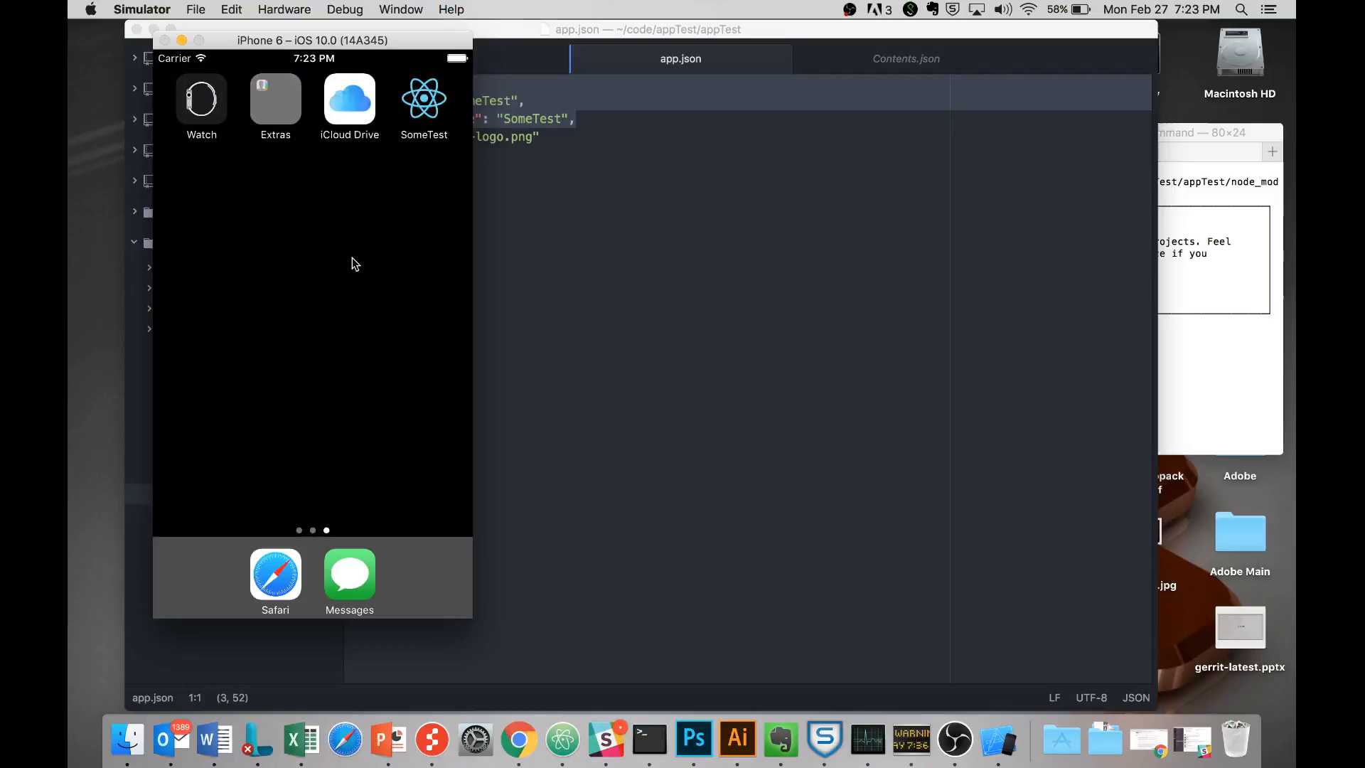
{"action": "mouse_move", "coordinate": [626, 261]}
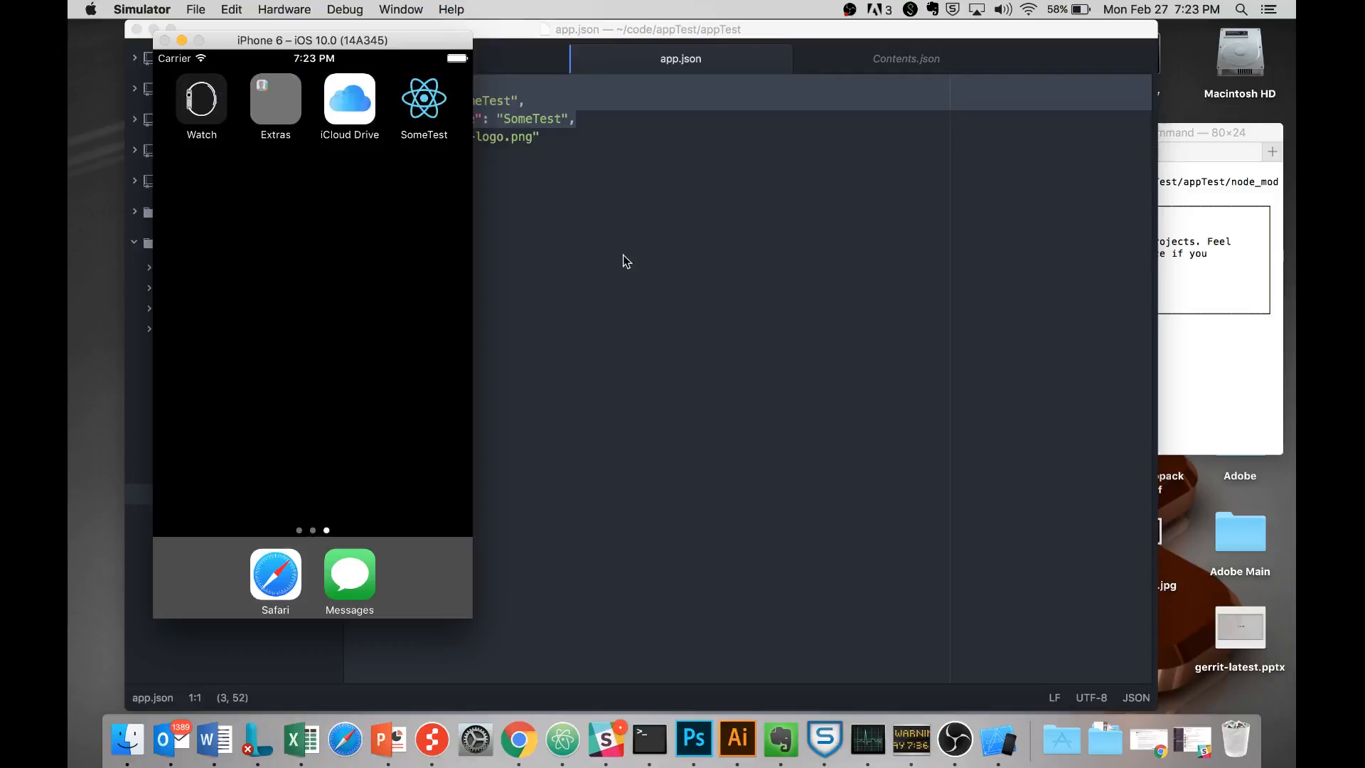
{"action": "mouse_move", "coordinate": [388, 190]}
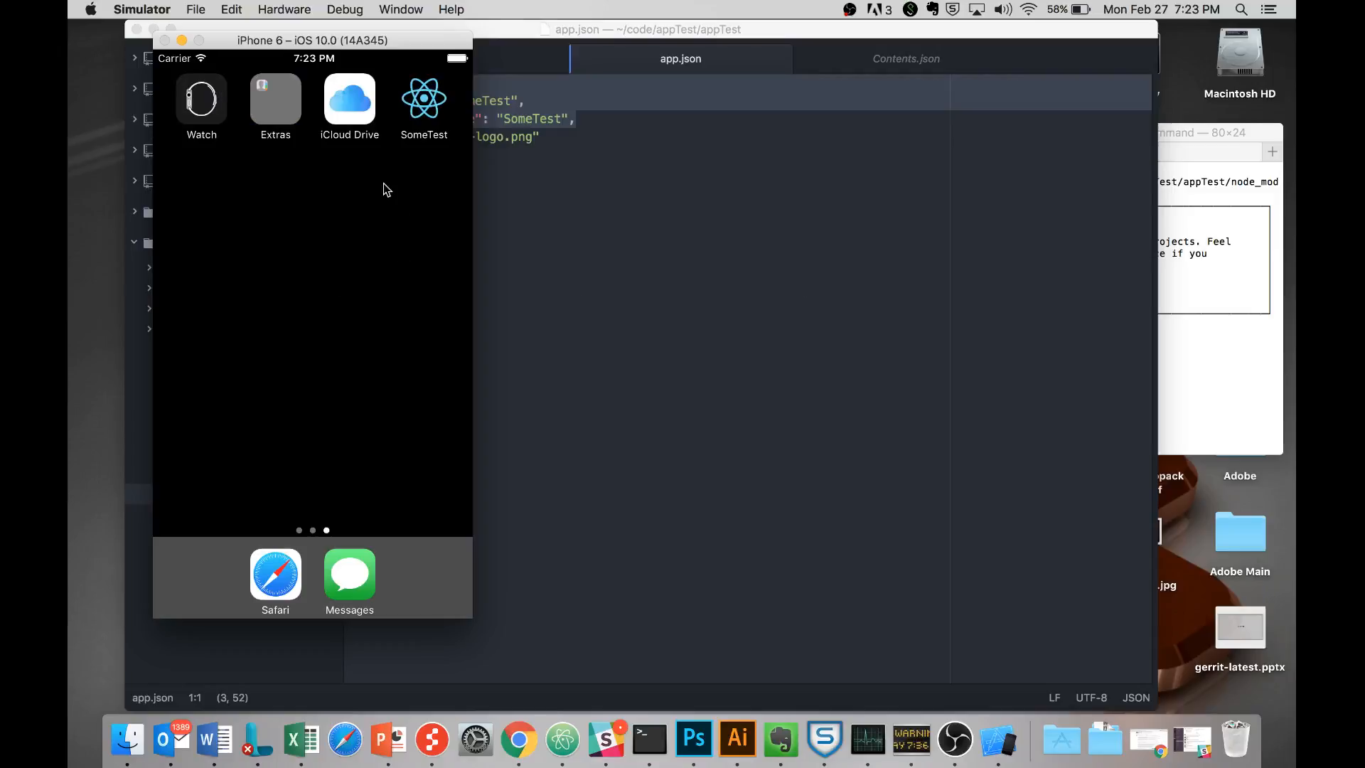
{"action": "mouse_move", "coordinate": [509, 453]}
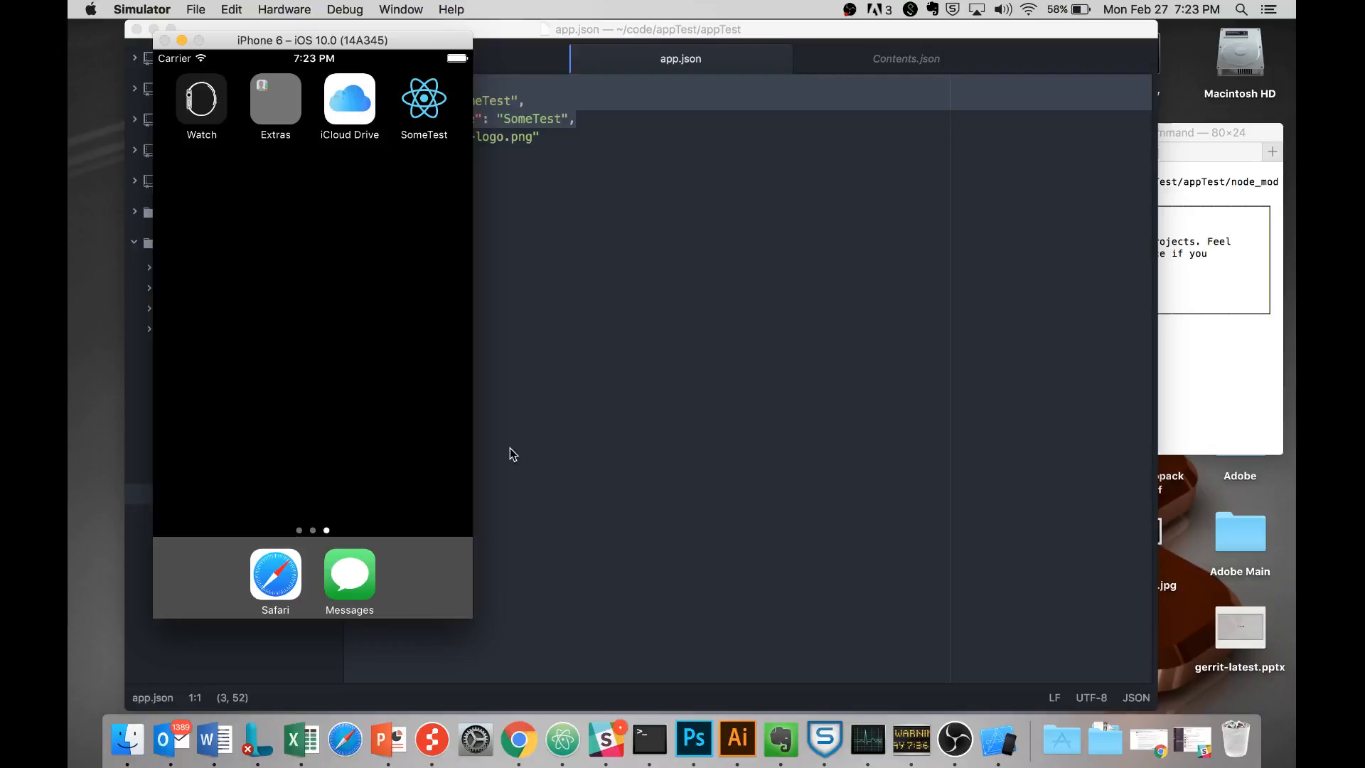
{"action": "mouse_move", "coordinate": [862, 526]}
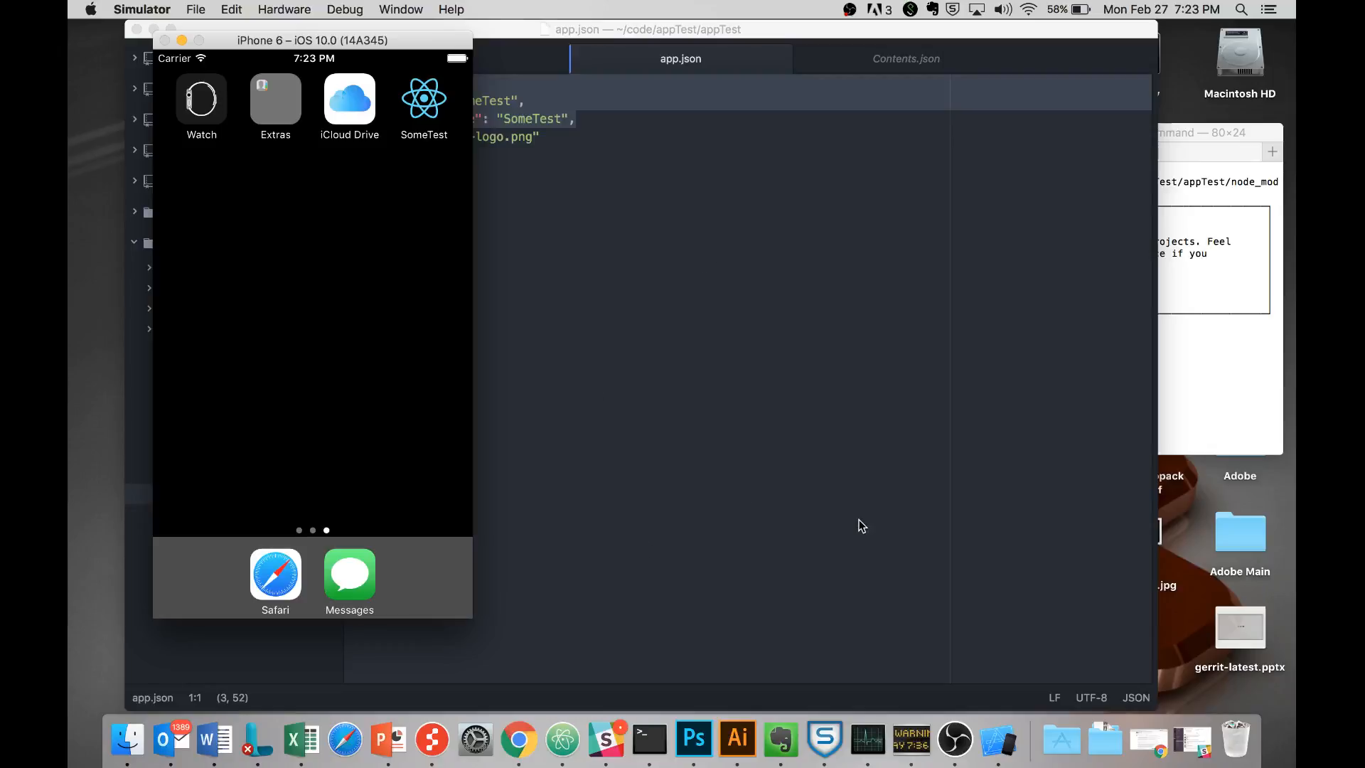
{"action": "mouse_move", "coordinate": [240, 344]}
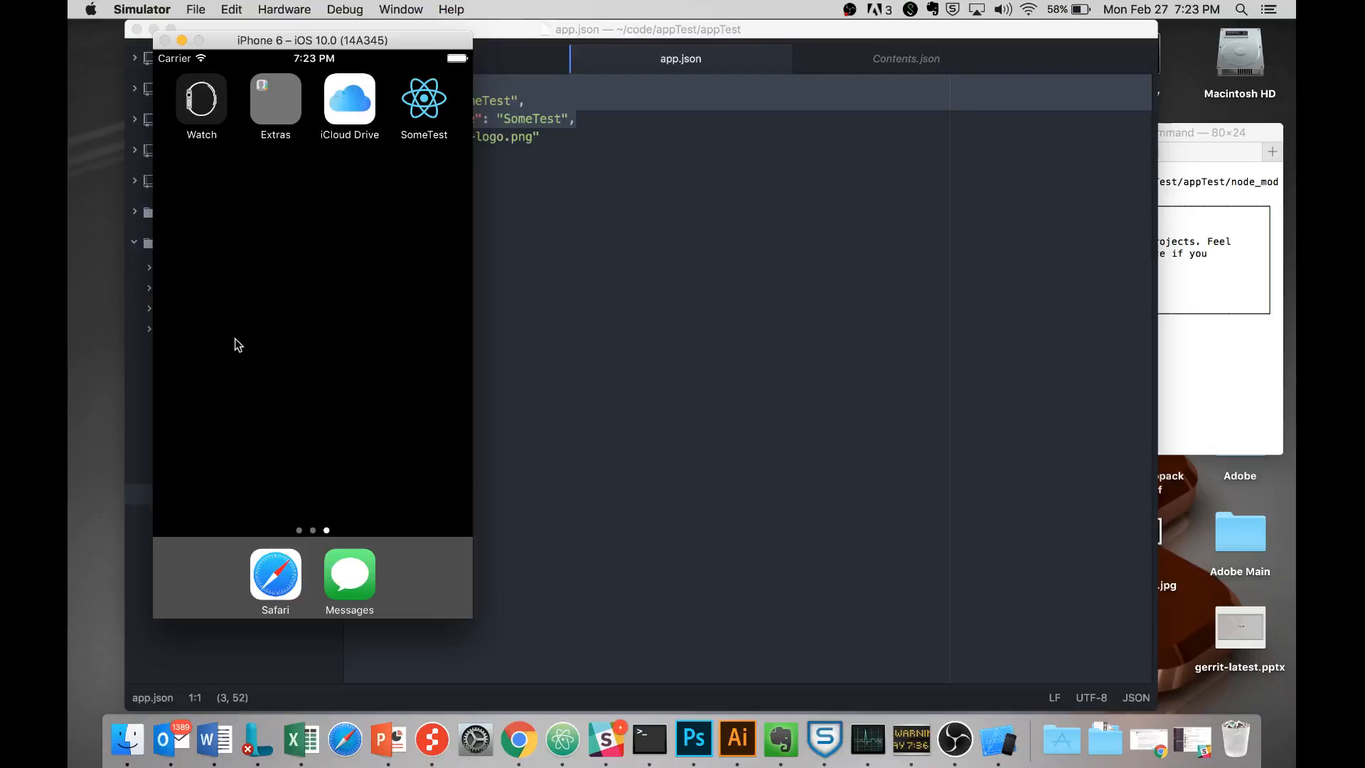
{"action": "mouse_move", "coordinate": [280, 512]}
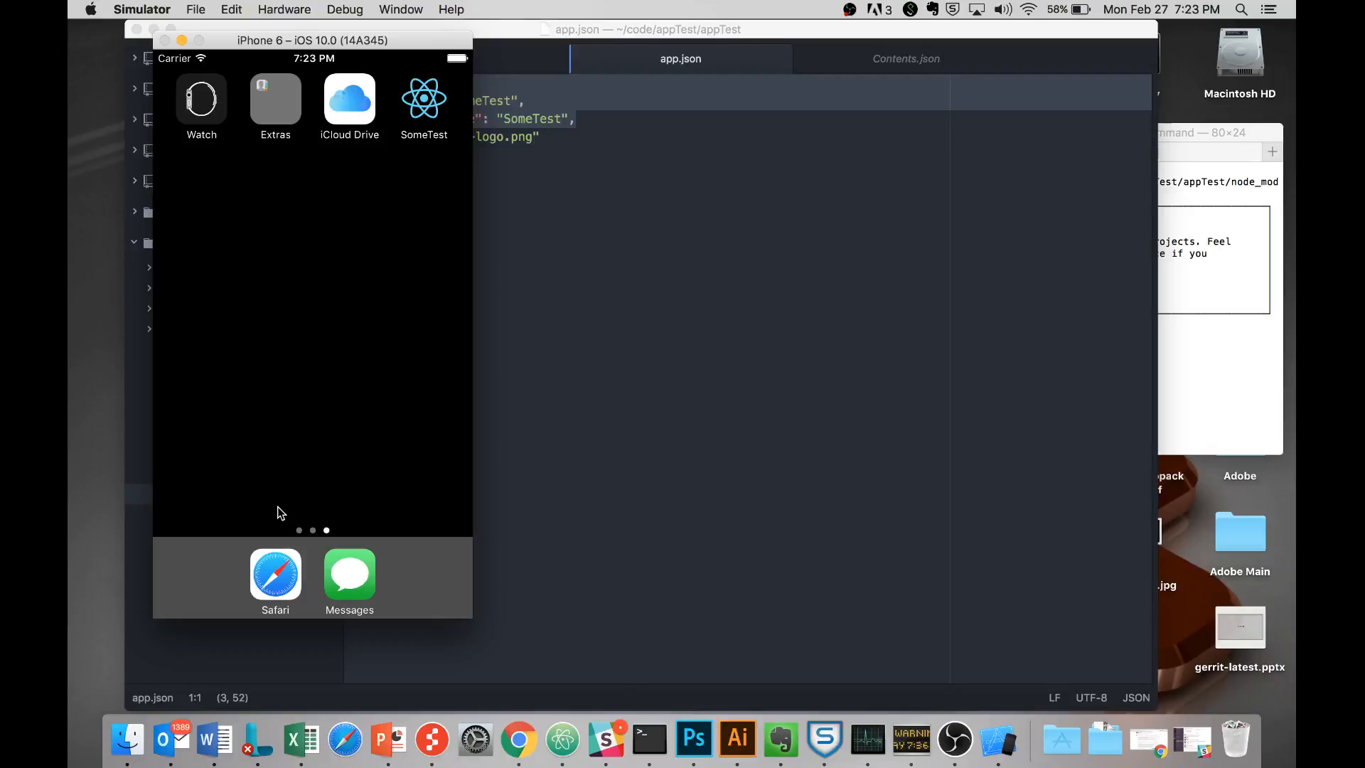